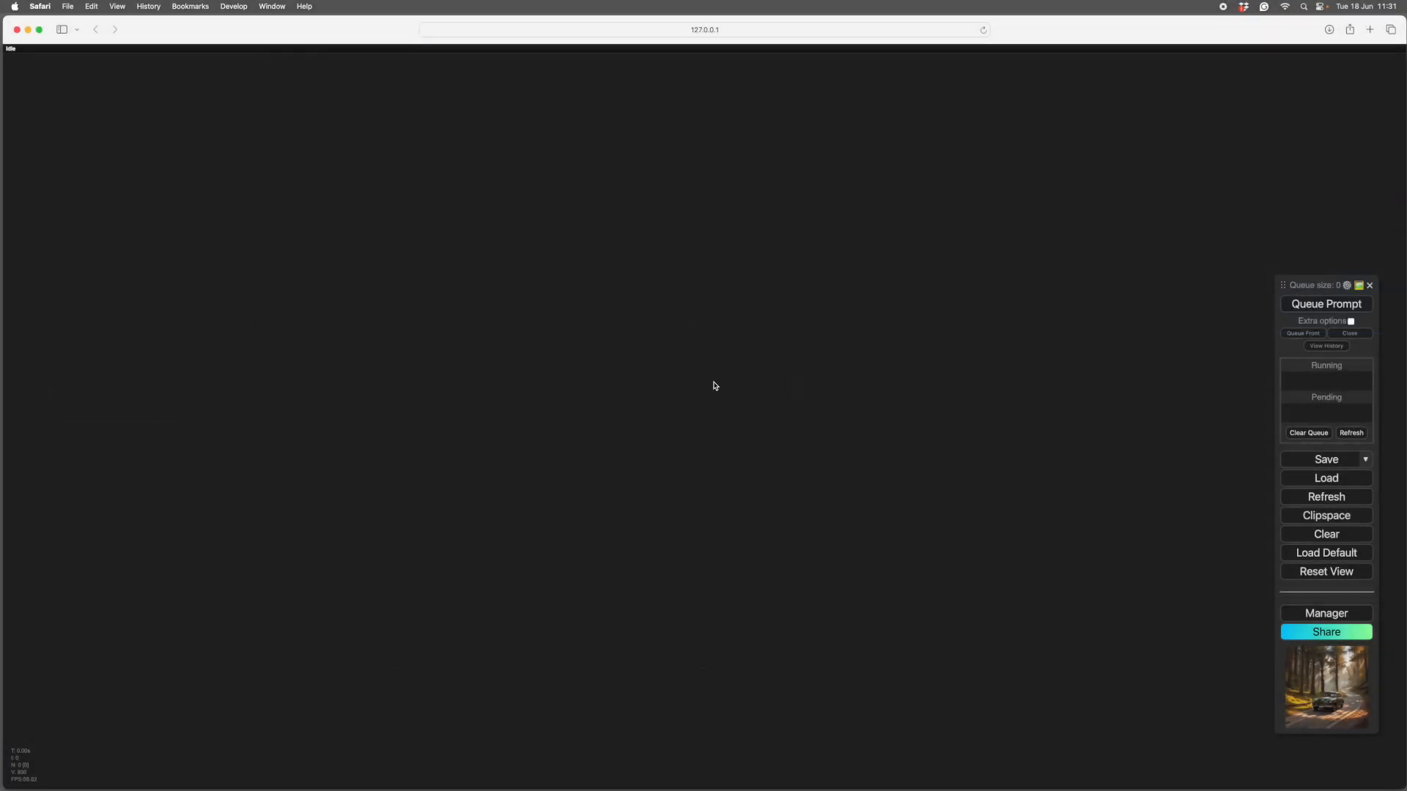
pyautogui.moveTo(713, 352)
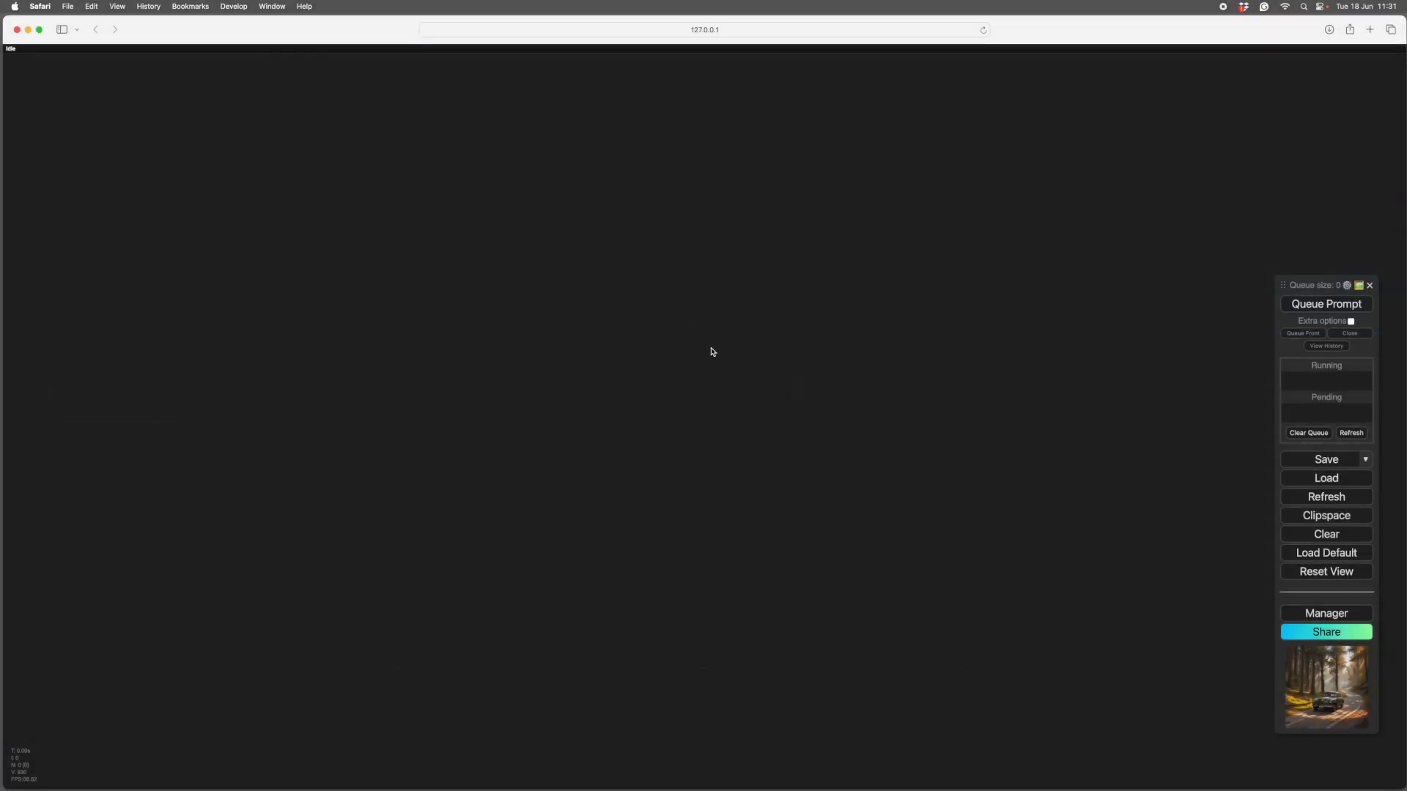
pyautogui.moveTo(705, 294)
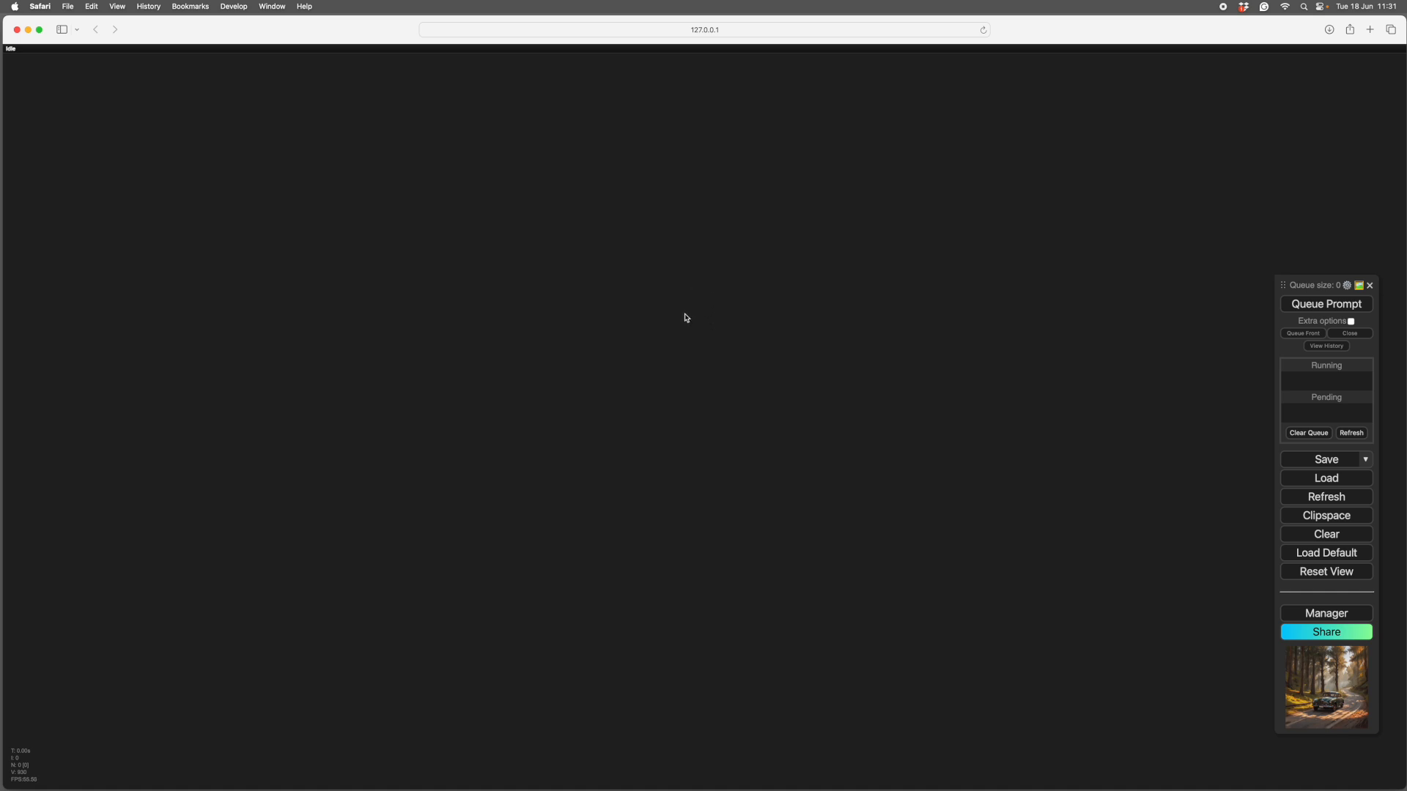
pyautogui.moveTo(647, 329)
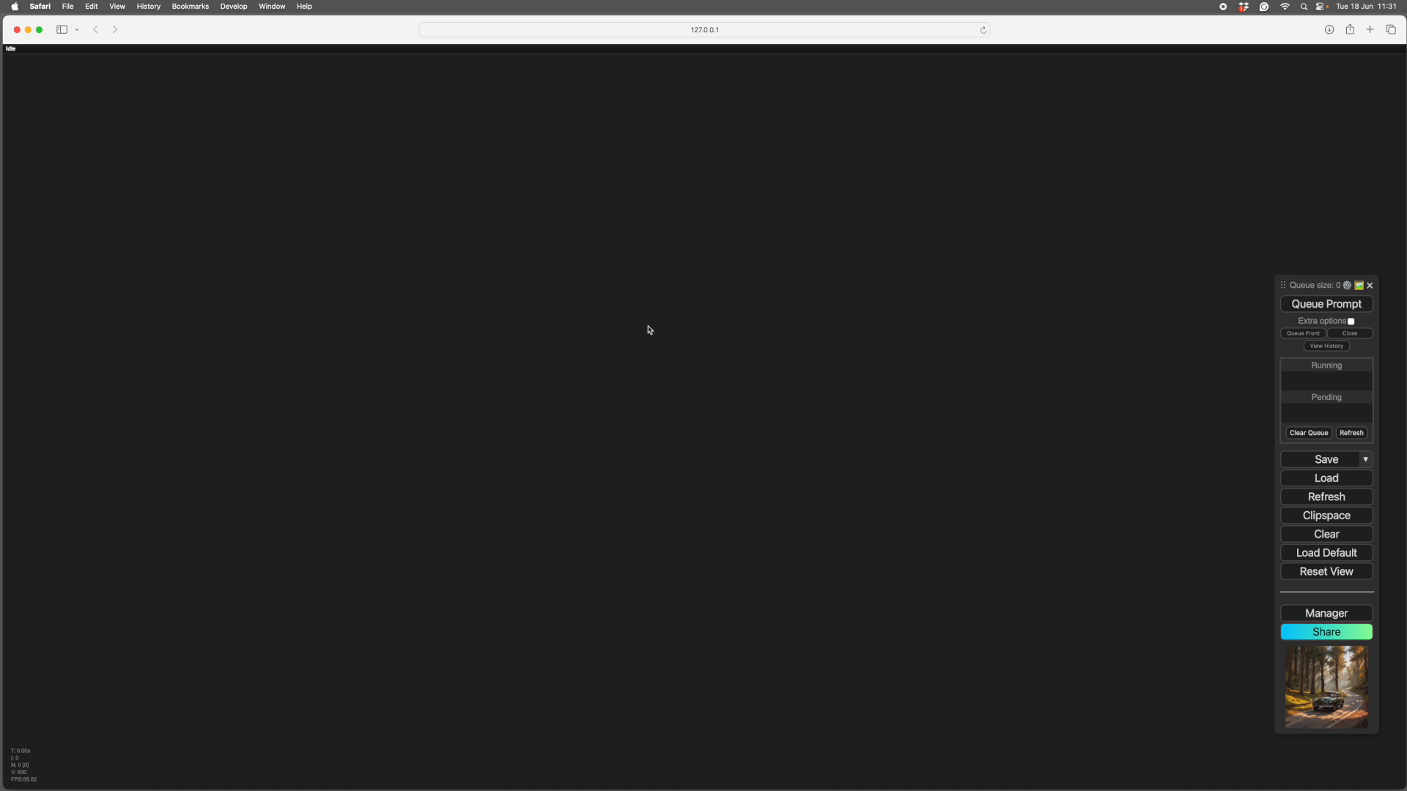
pyautogui.moveTo(651, 324)
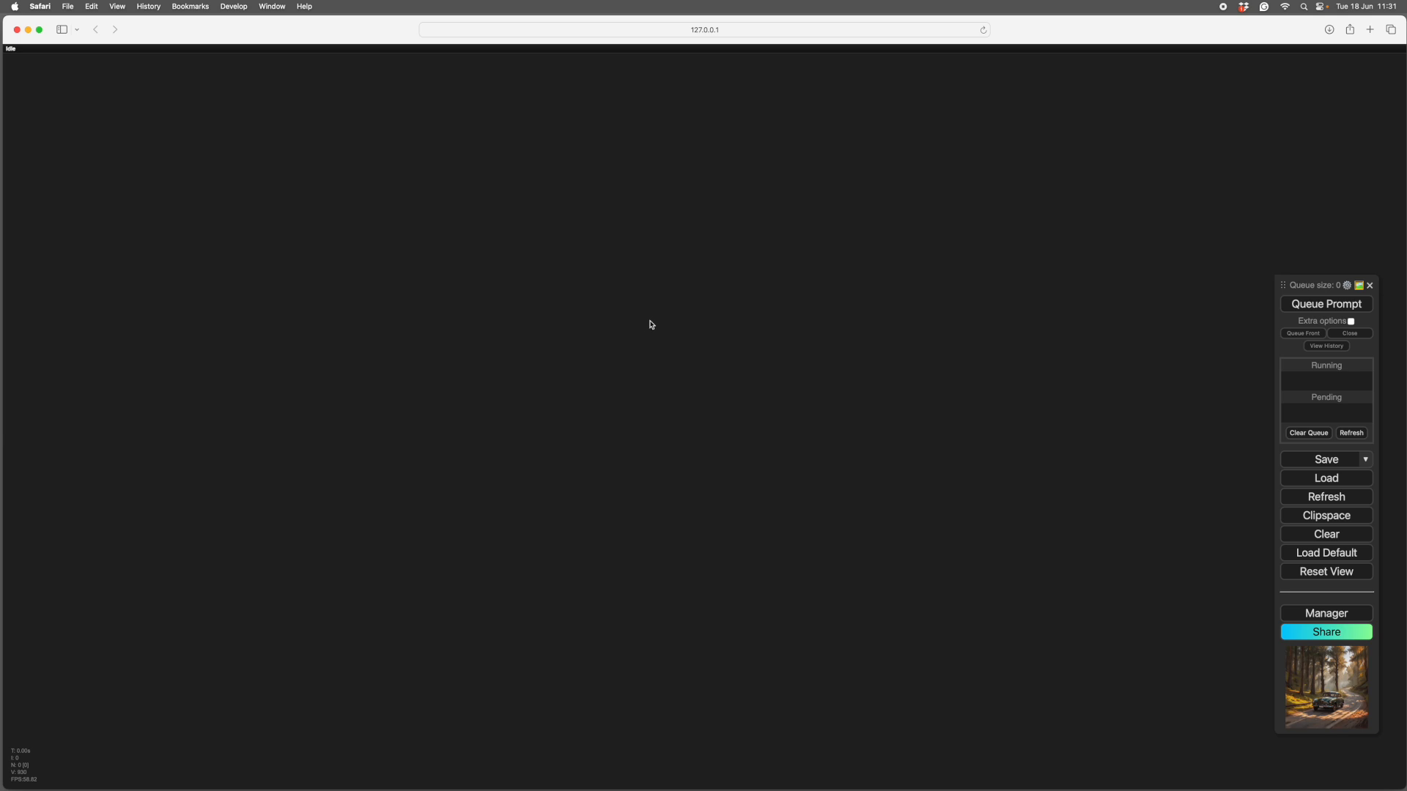
pyautogui.moveTo(625, 308)
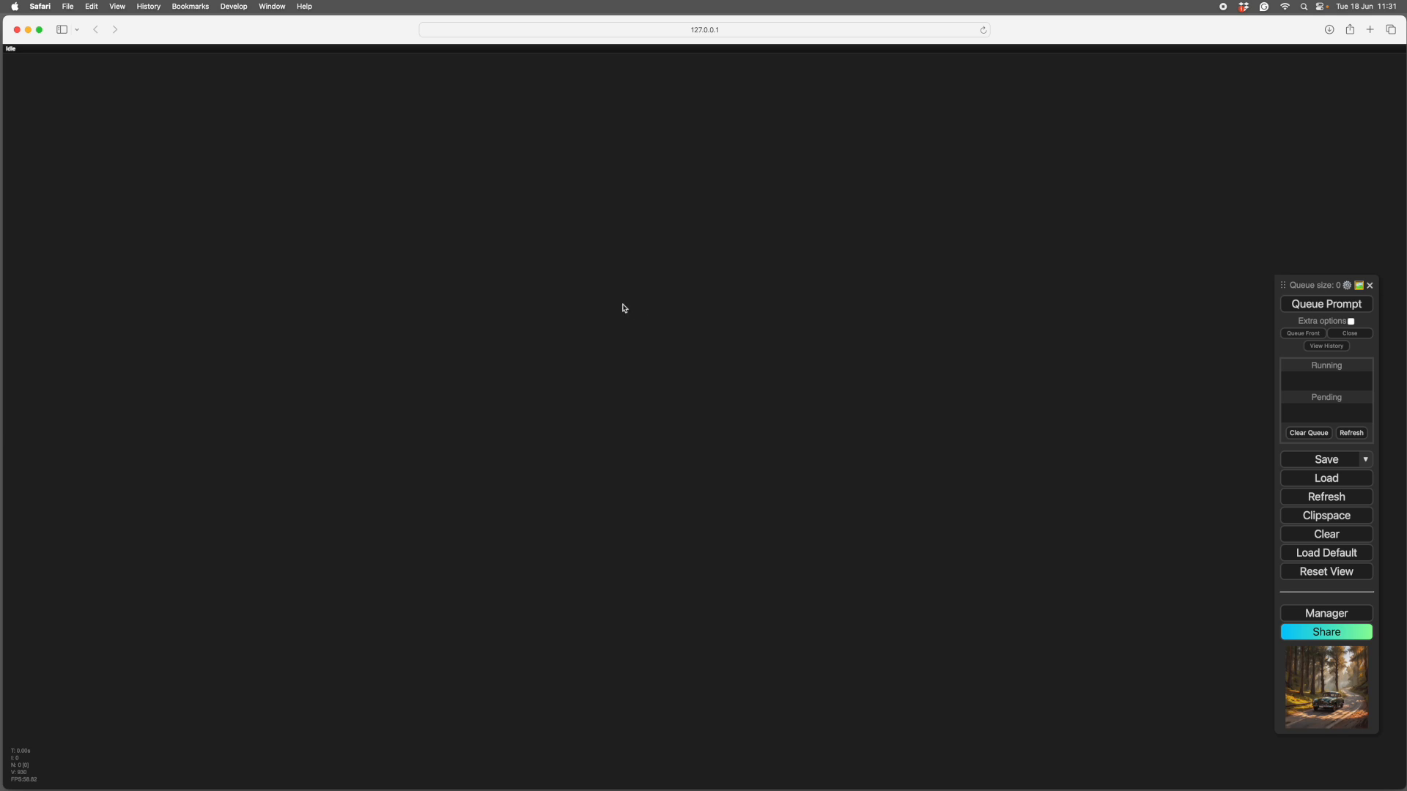
pyautogui.moveTo(619, 320)
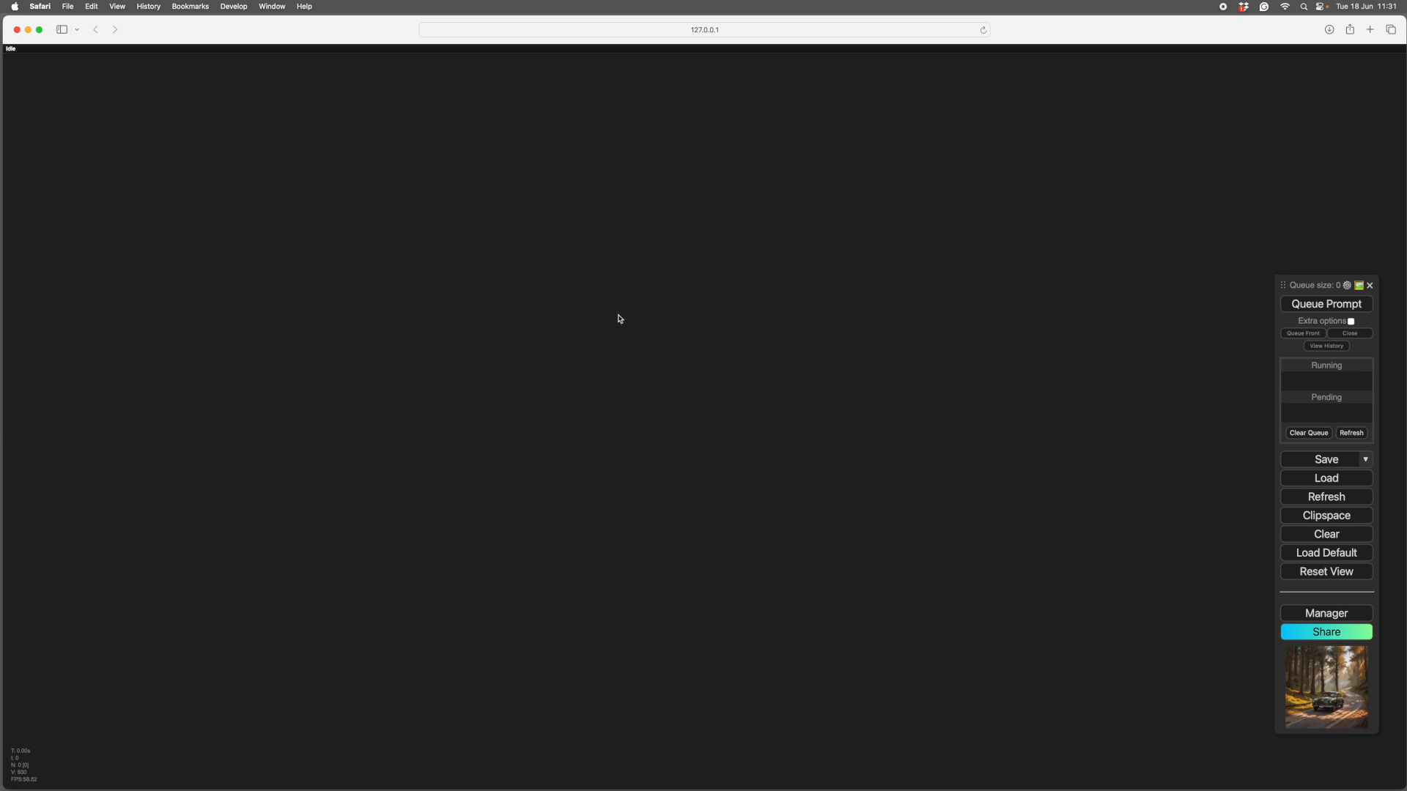
pyautogui.moveTo(601, 299)
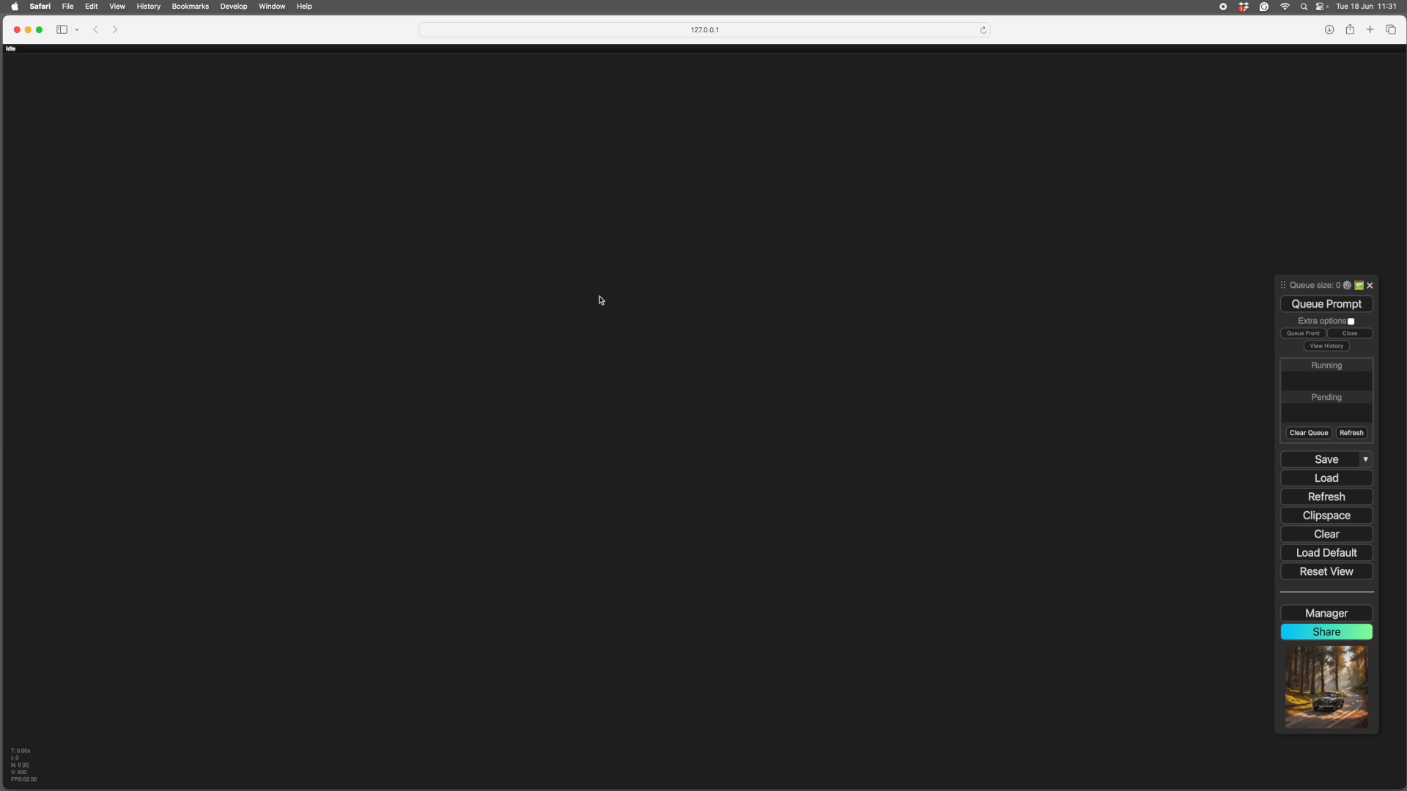
pyautogui.moveTo(592, 292)
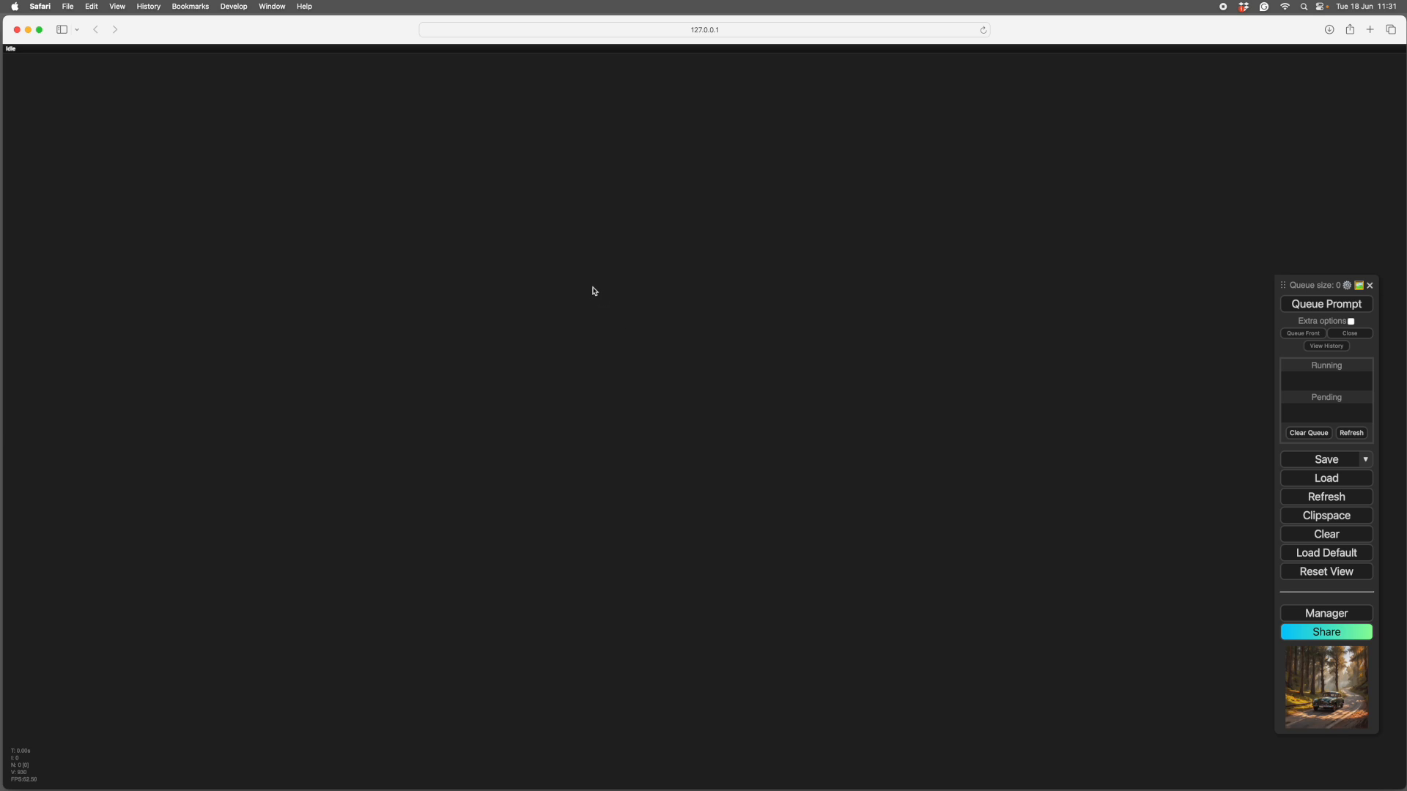
pyautogui.moveTo(793, 341)
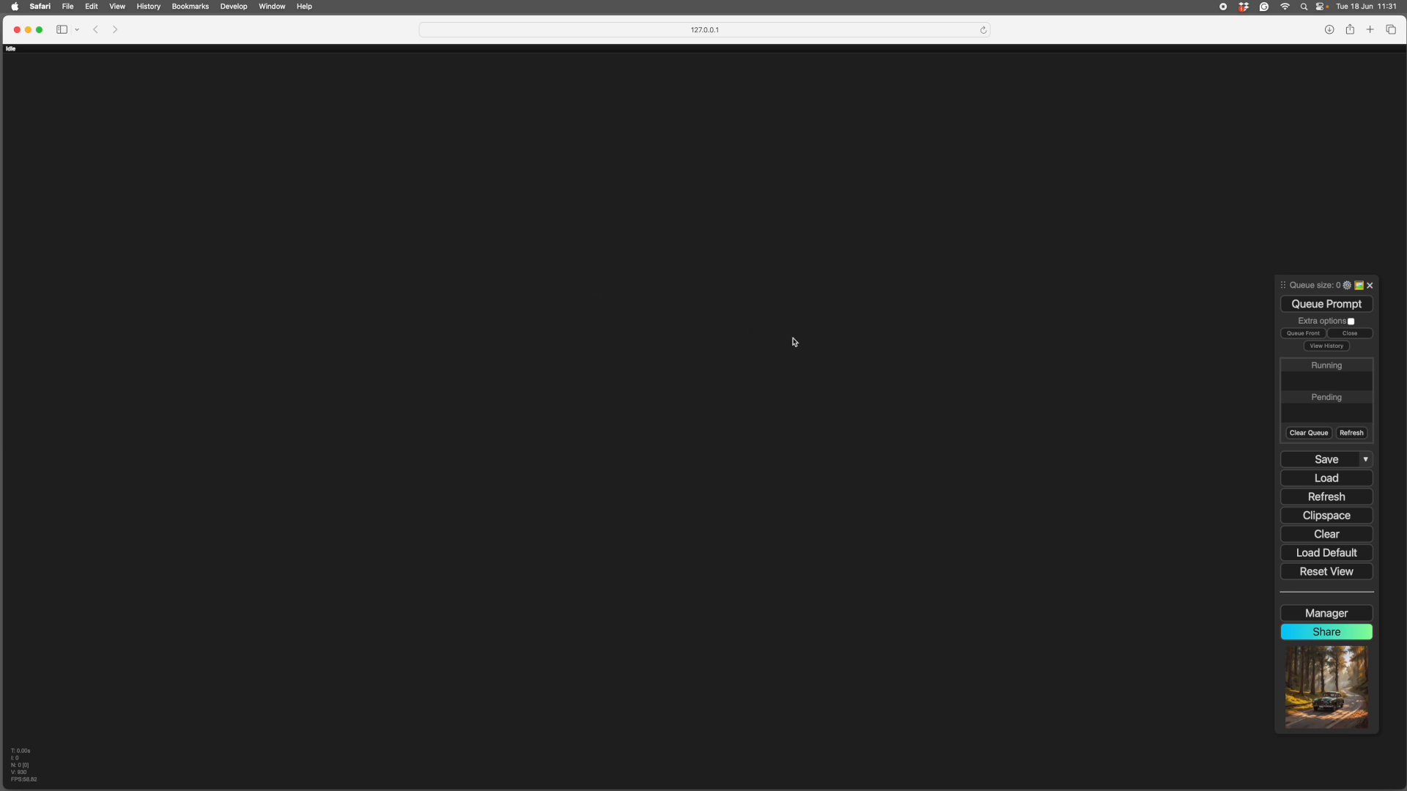
pyautogui.moveTo(1186, 549)
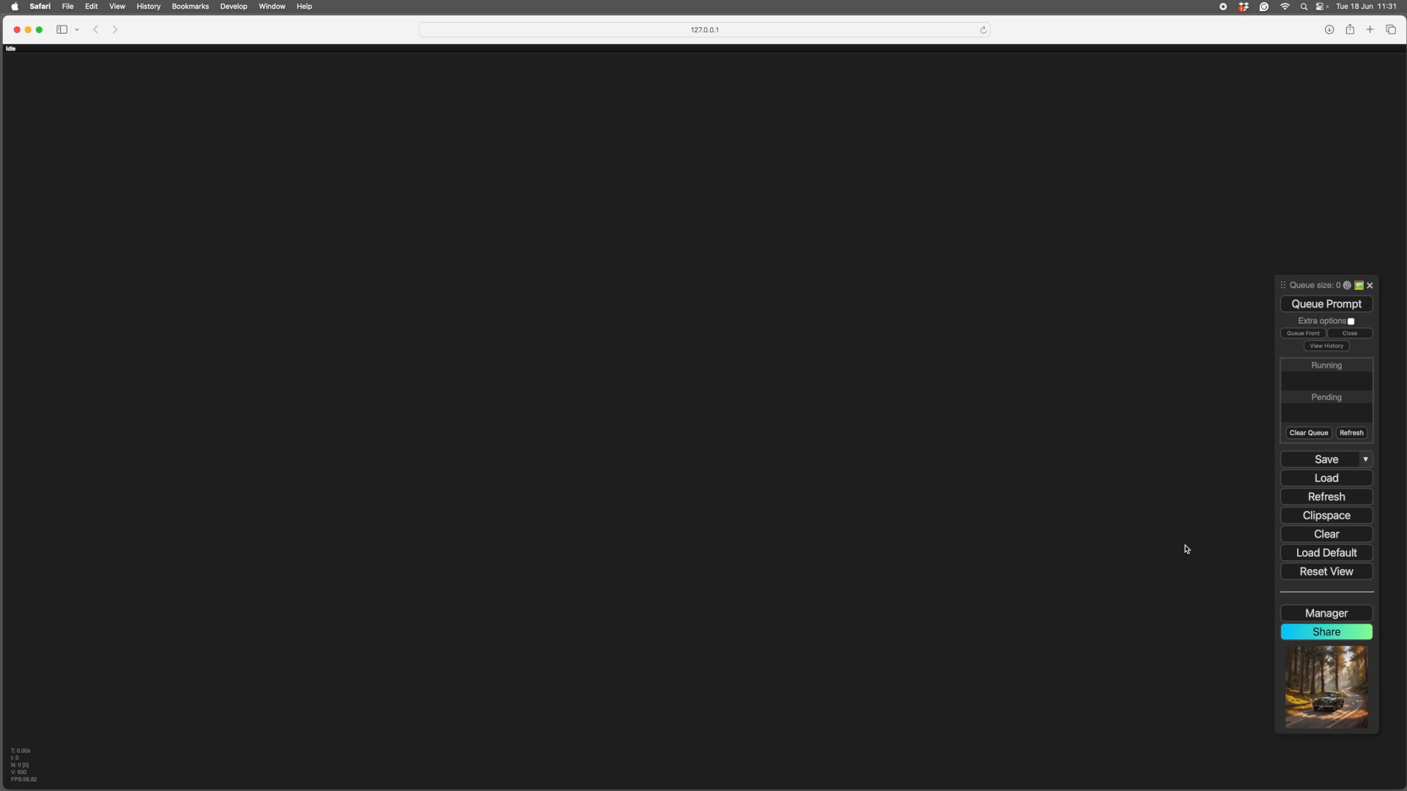
pyautogui.moveTo(1066, 470)
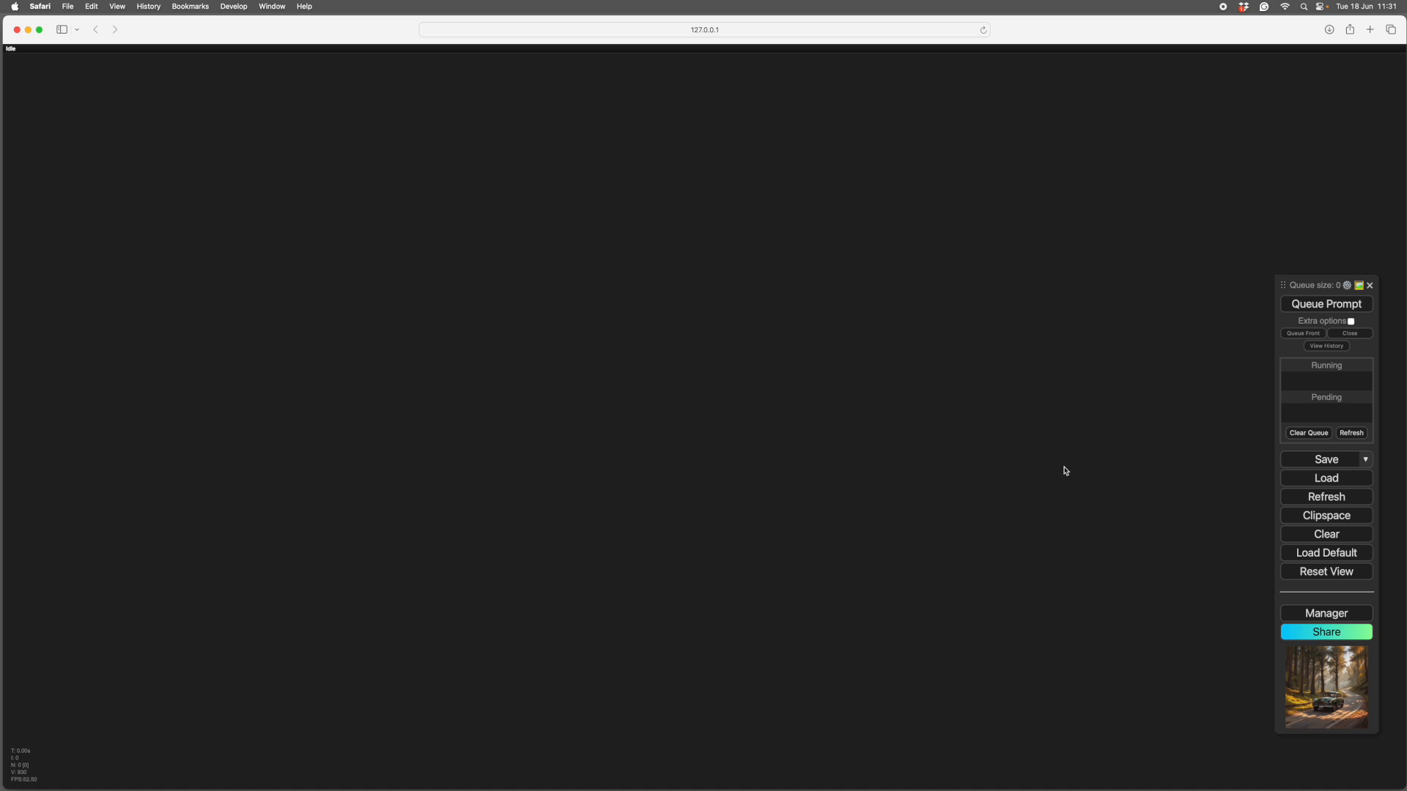
pyautogui.moveTo(780, 416)
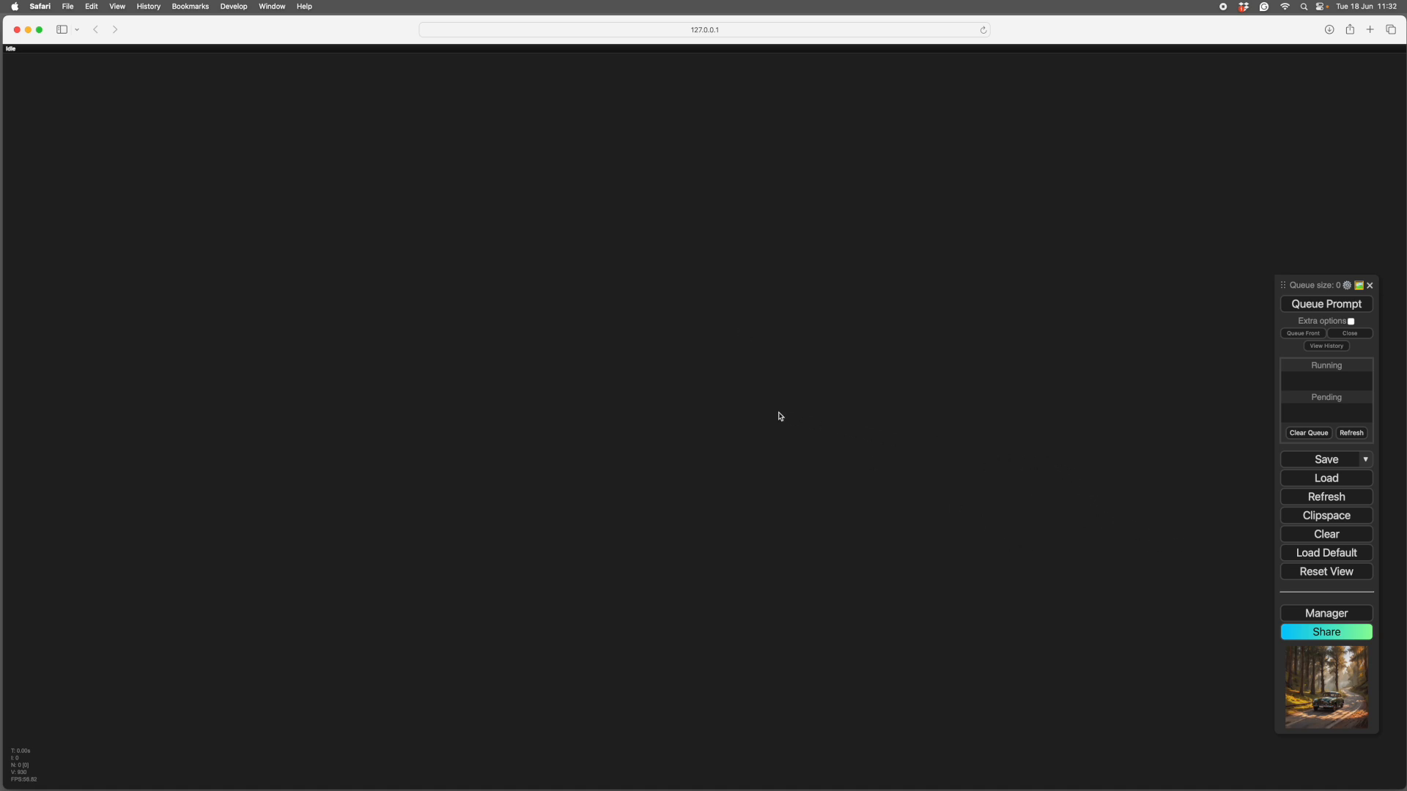
pyautogui.moveTo(1327, 554)
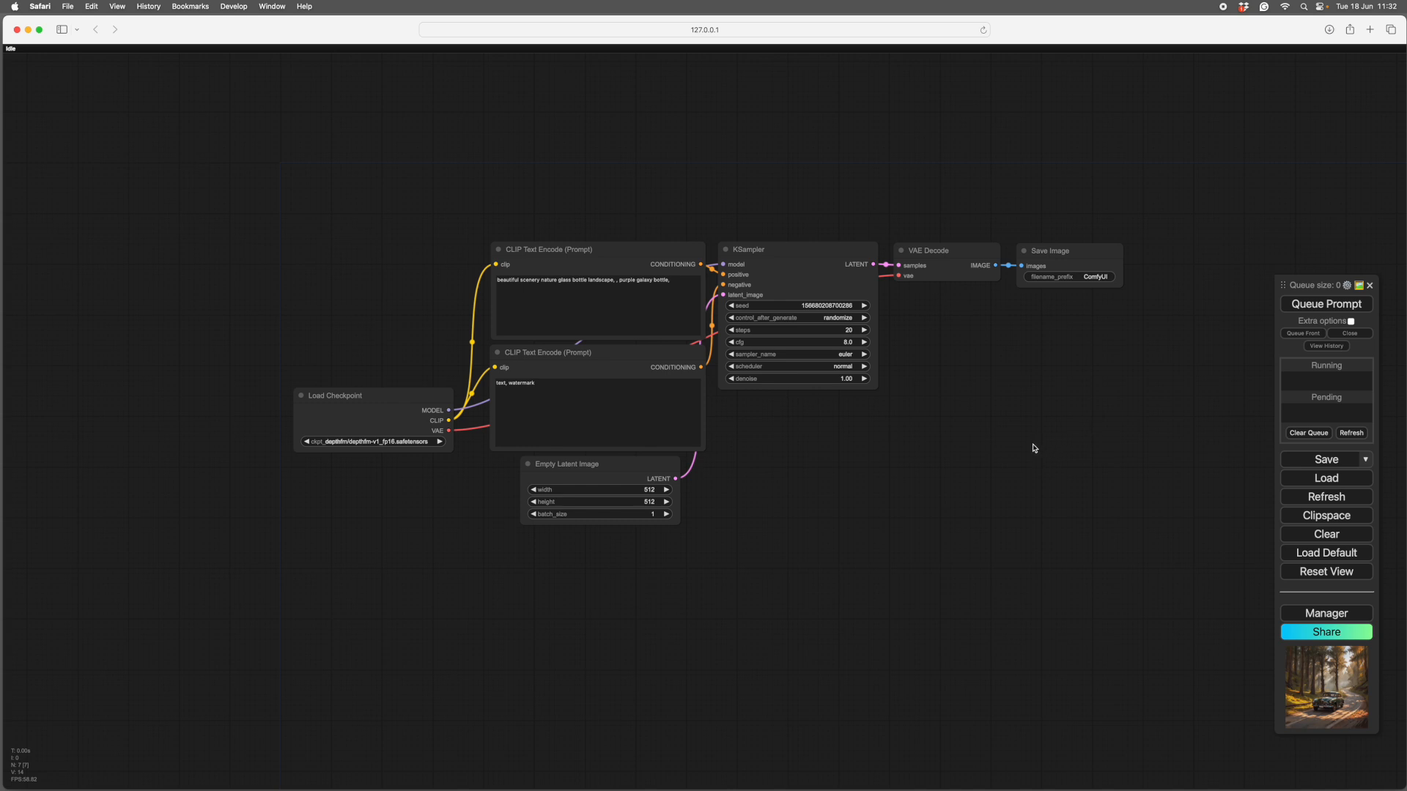
pyautogui.moveTo(252, 182)
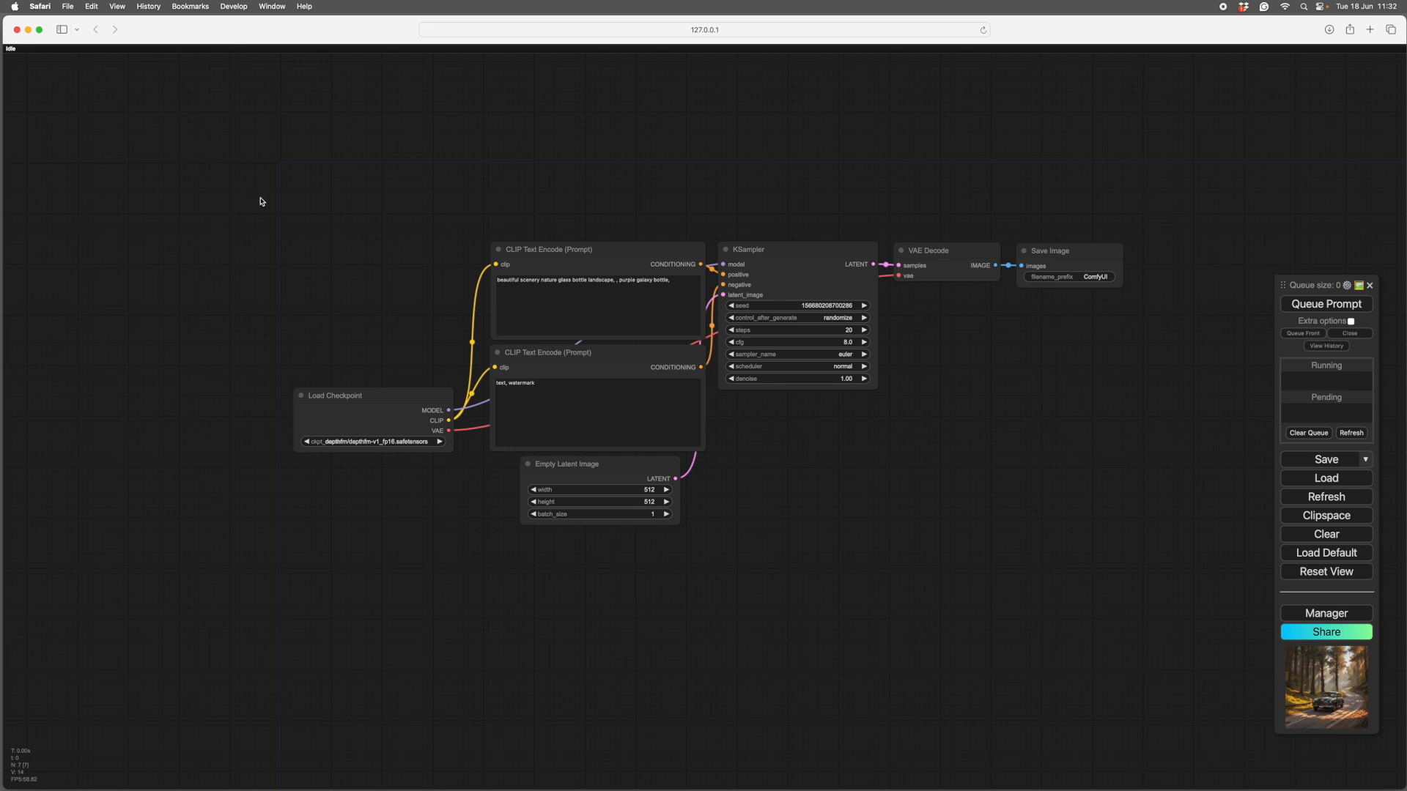
pyautogui.moveTo(272, 214)
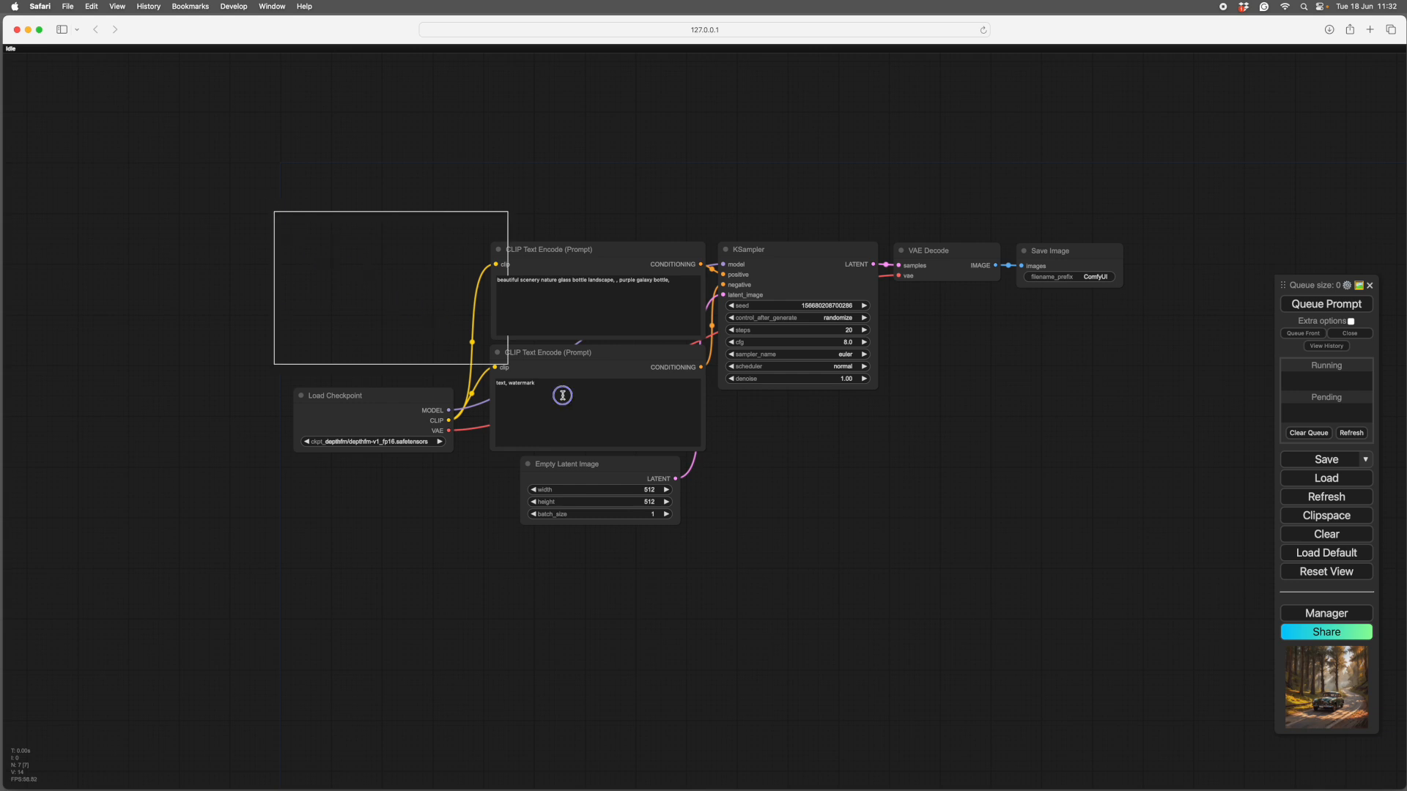
# - Clear the default canvas and add a Load Checkpoint node
pyautogui.click(1325, 533)
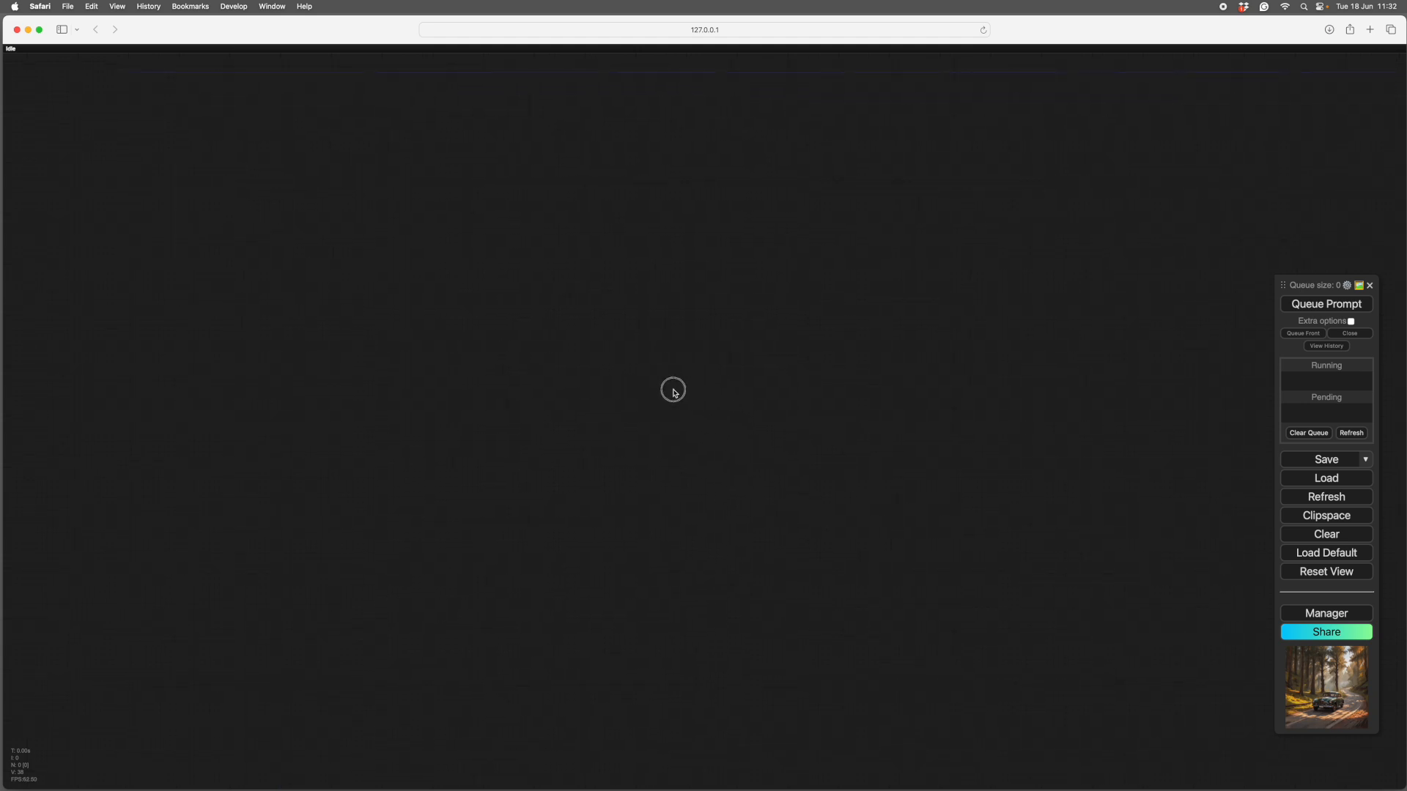
pyautogui.rightClick(673, 390)
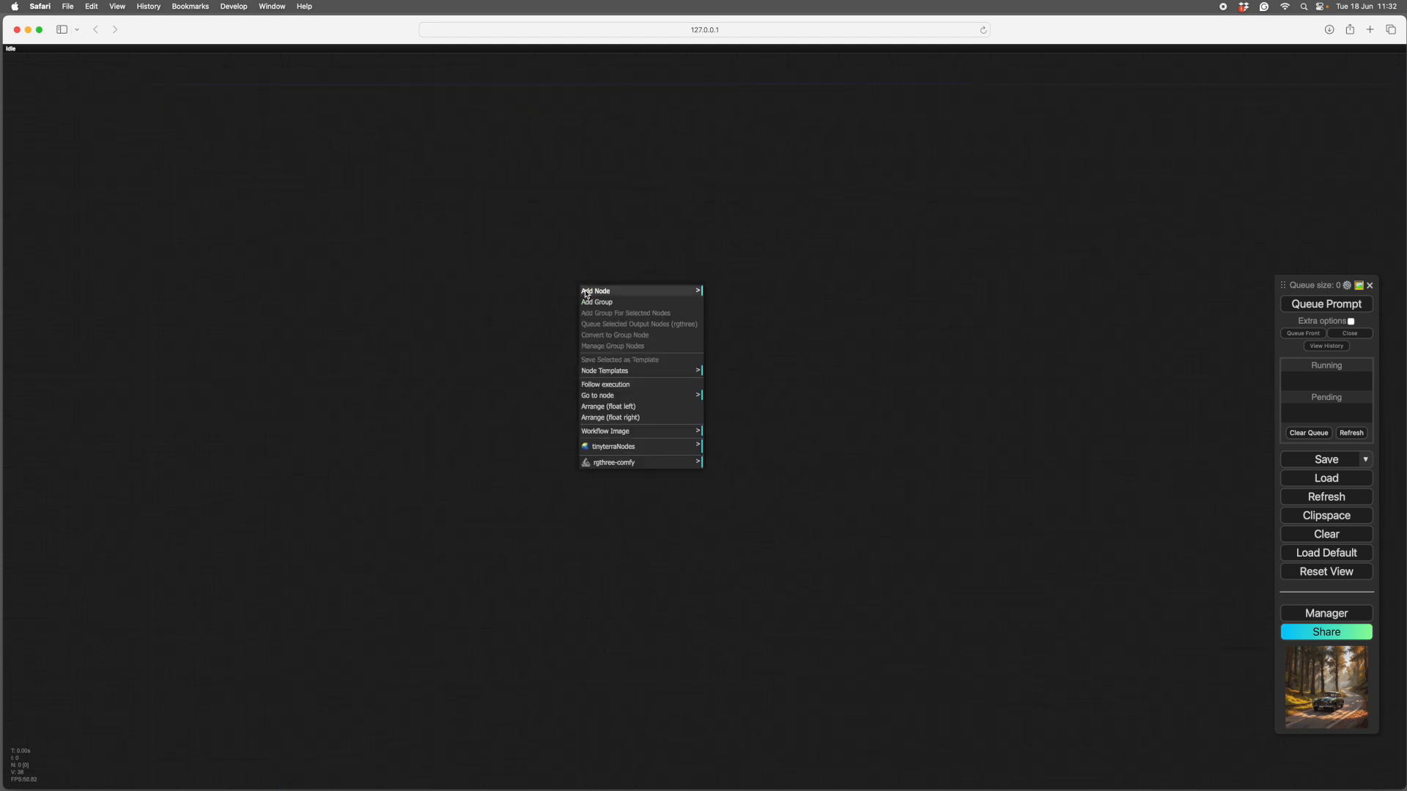
pyautogui.click(595, 290)
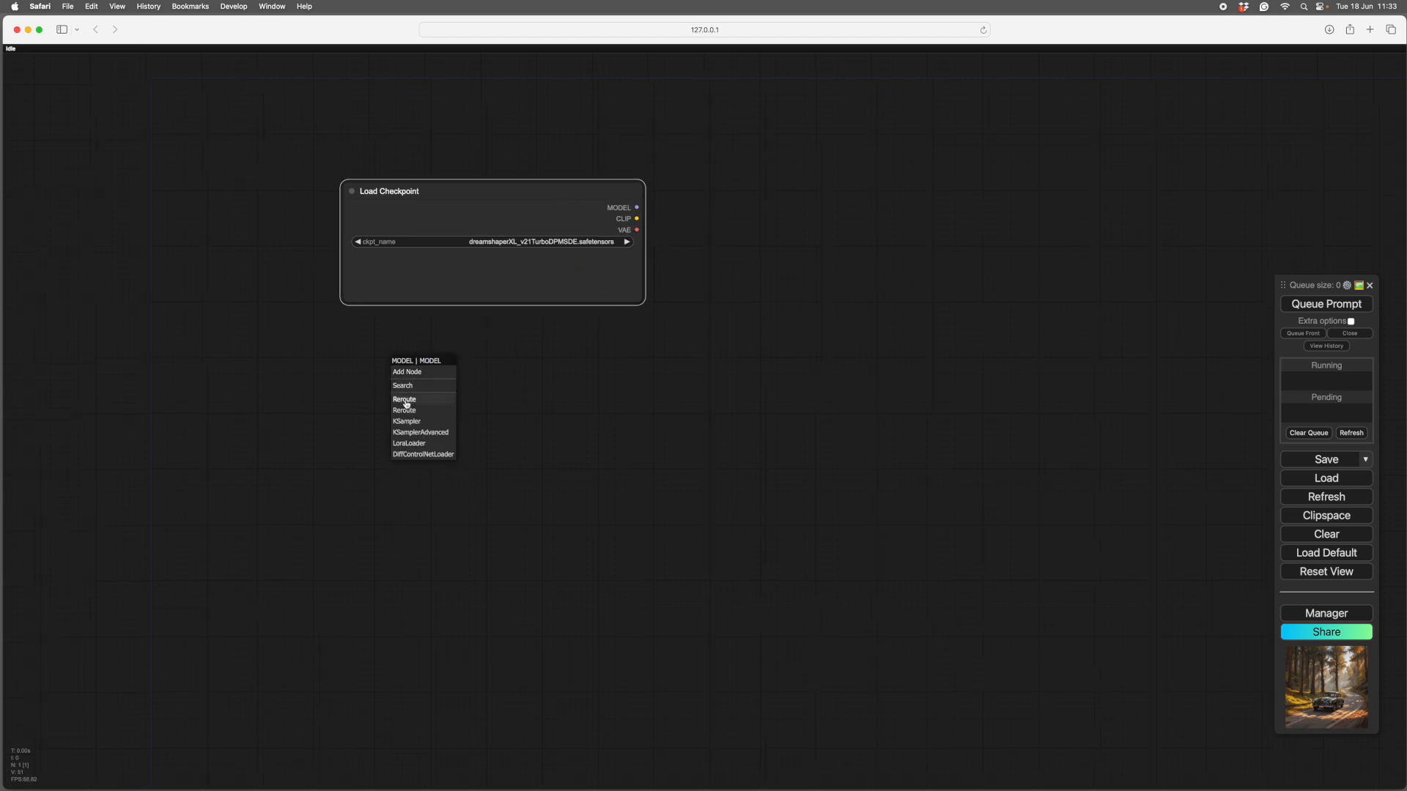
# - Add a LoRA loader fed by the checkpoint and two CLIP Text Encode nodes fed by the LoRA
pyautogui.click(407, 443)
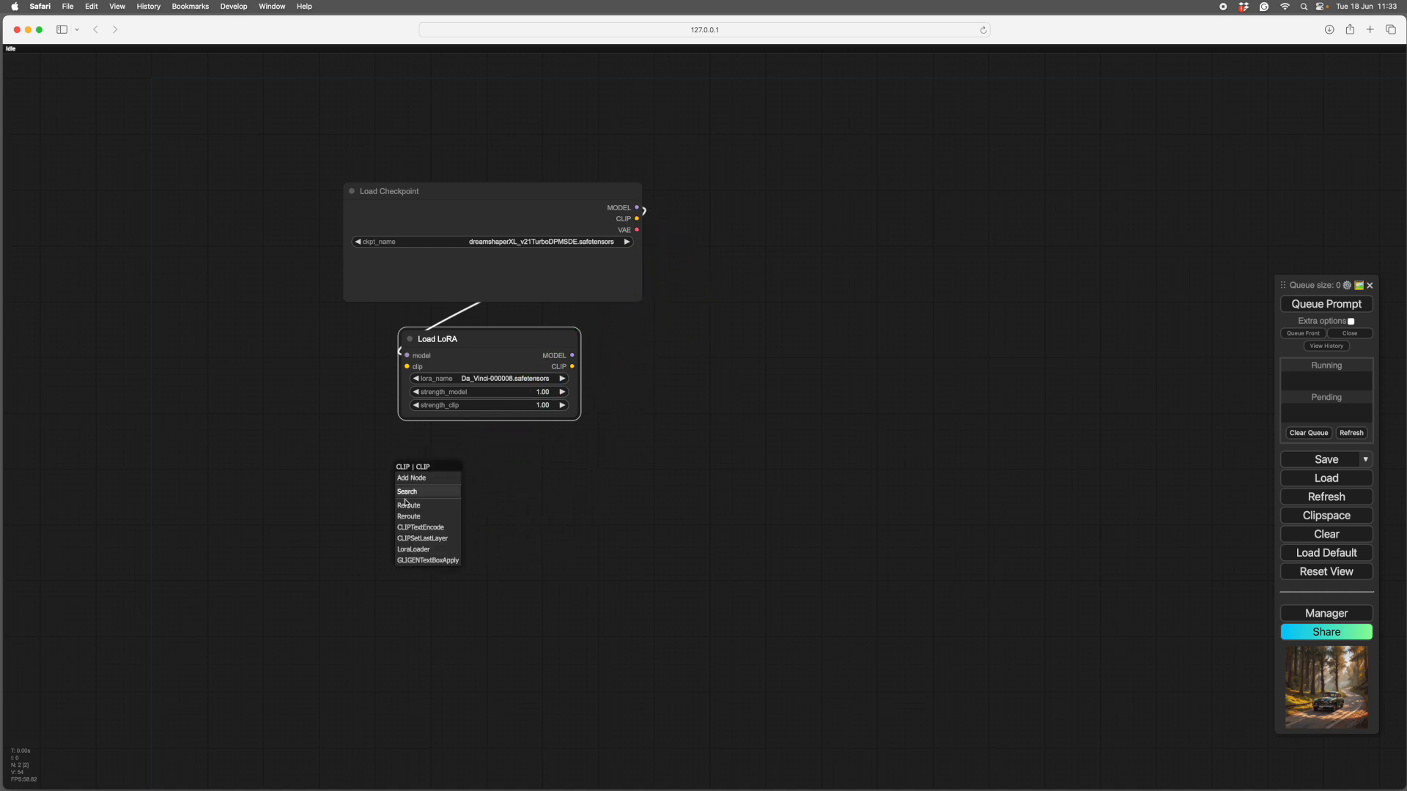
pyautogui.click(420, 526)
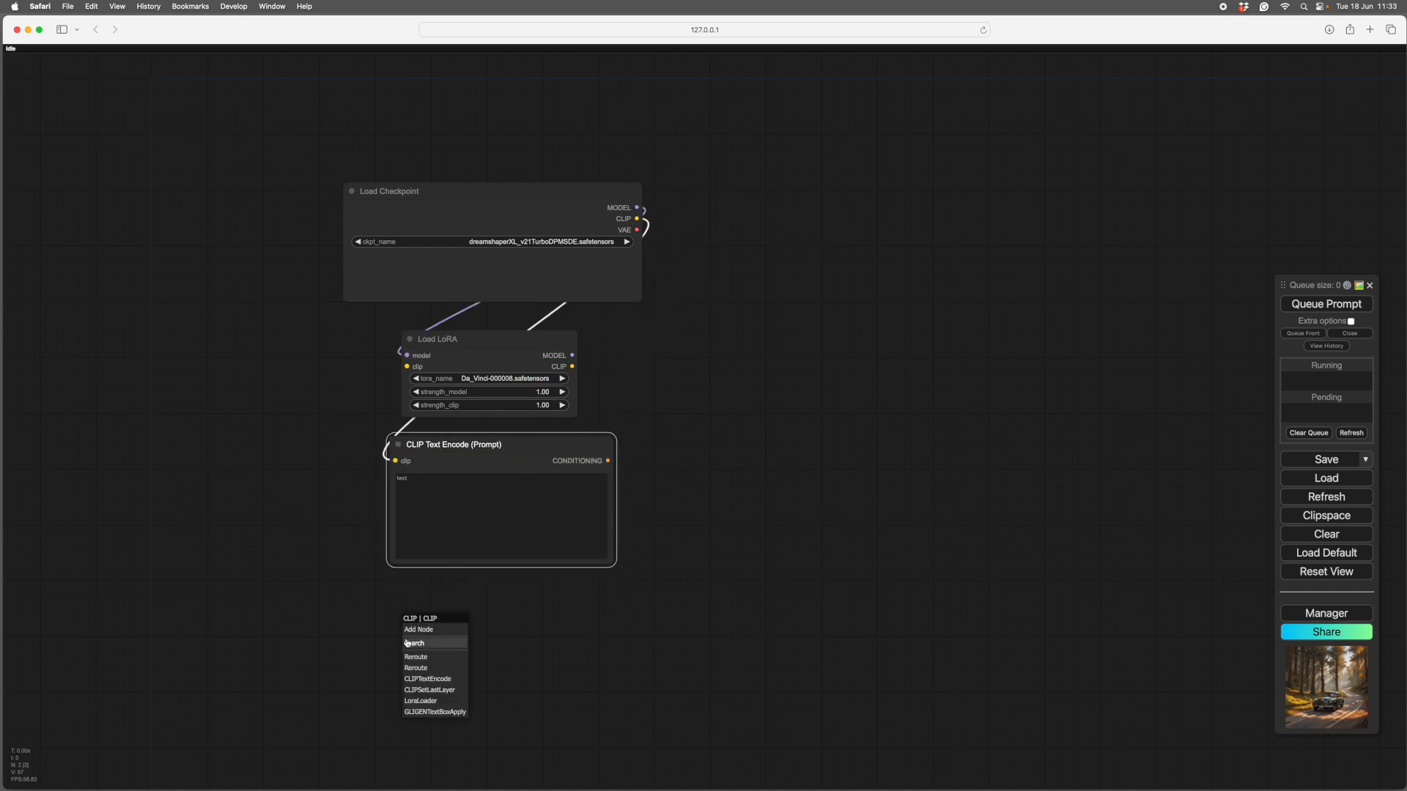
pyautogui.click(427, 679)
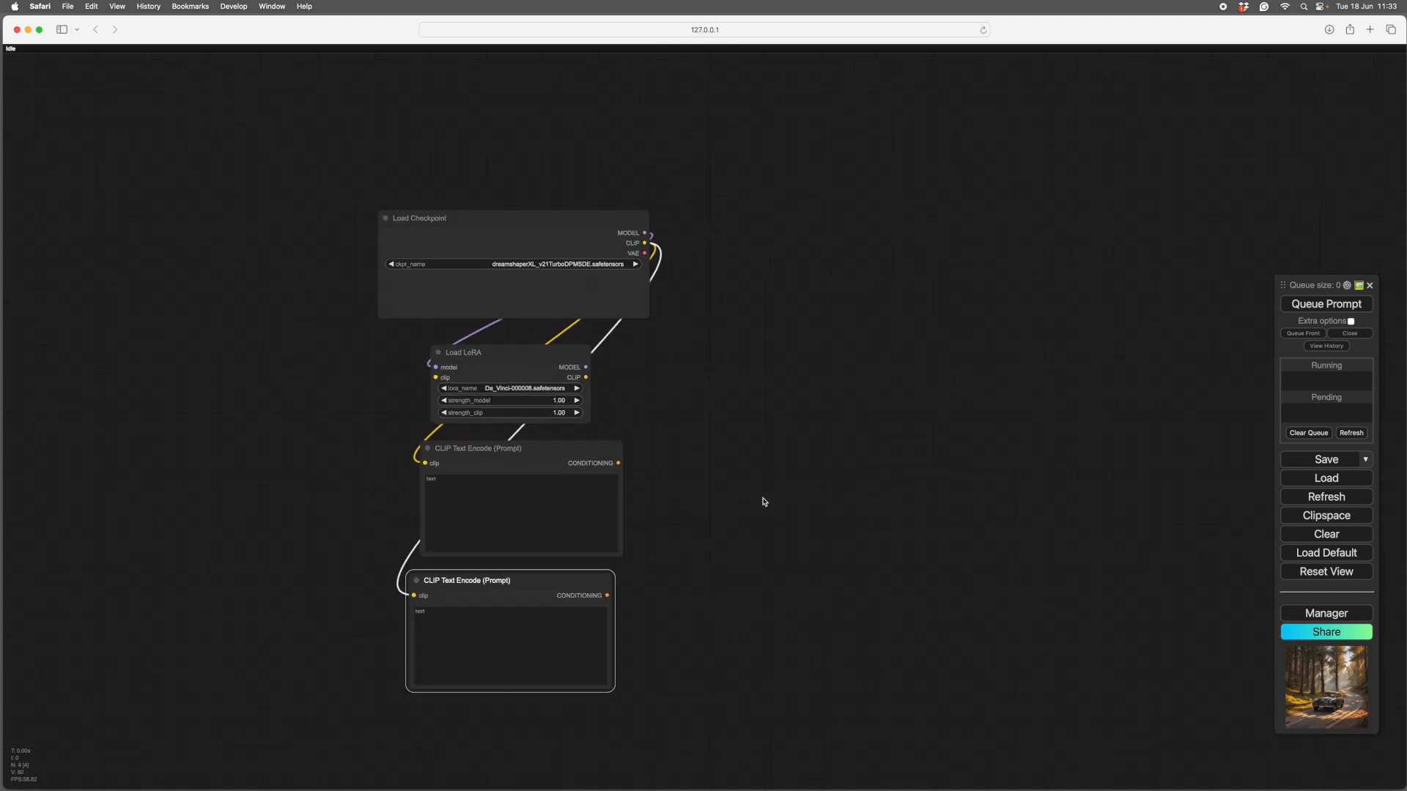
pyautogui.moveTo(763, 501); pyautogui.dragTo(892, 403)
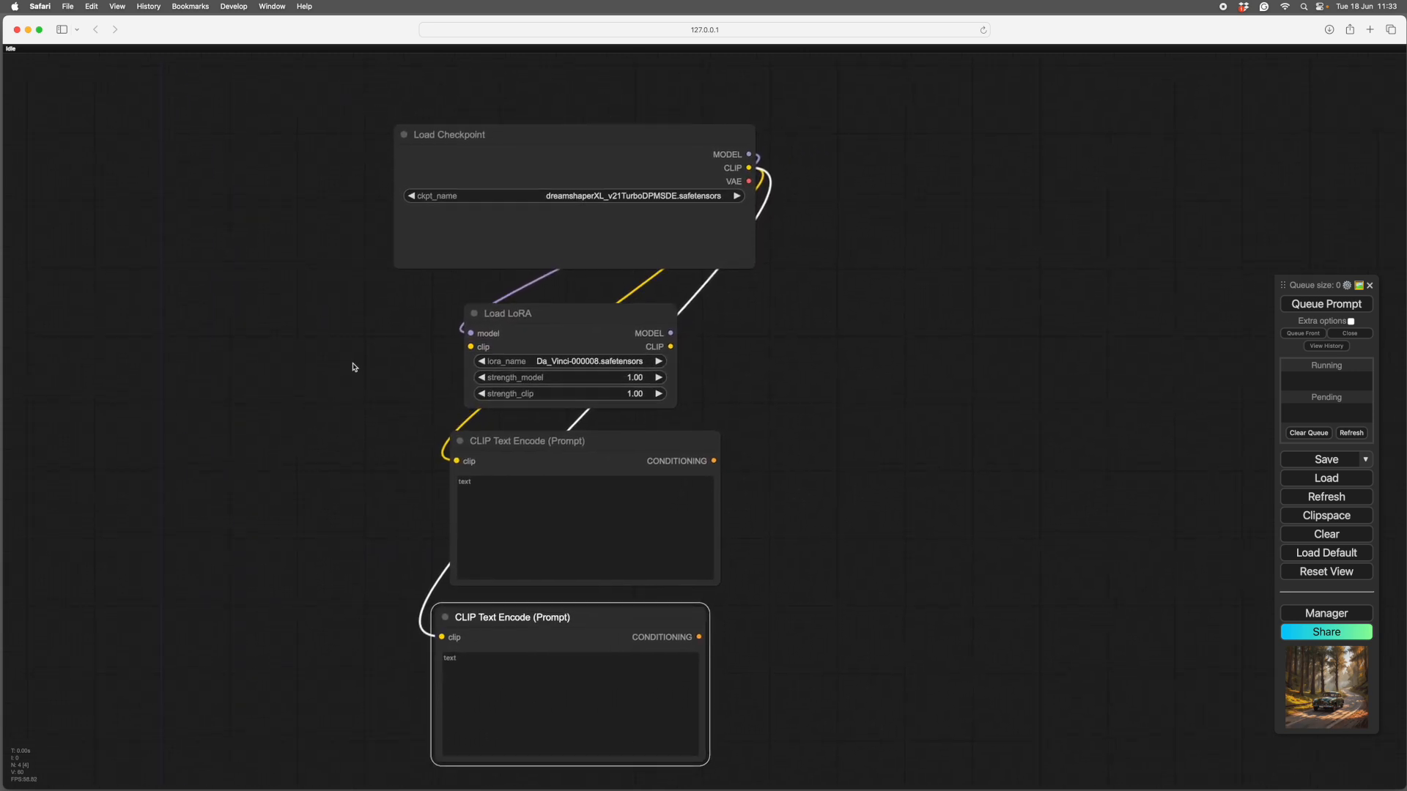
pyautogui.moveTo(352, 366); pyautogui.dragTo(879, 453)
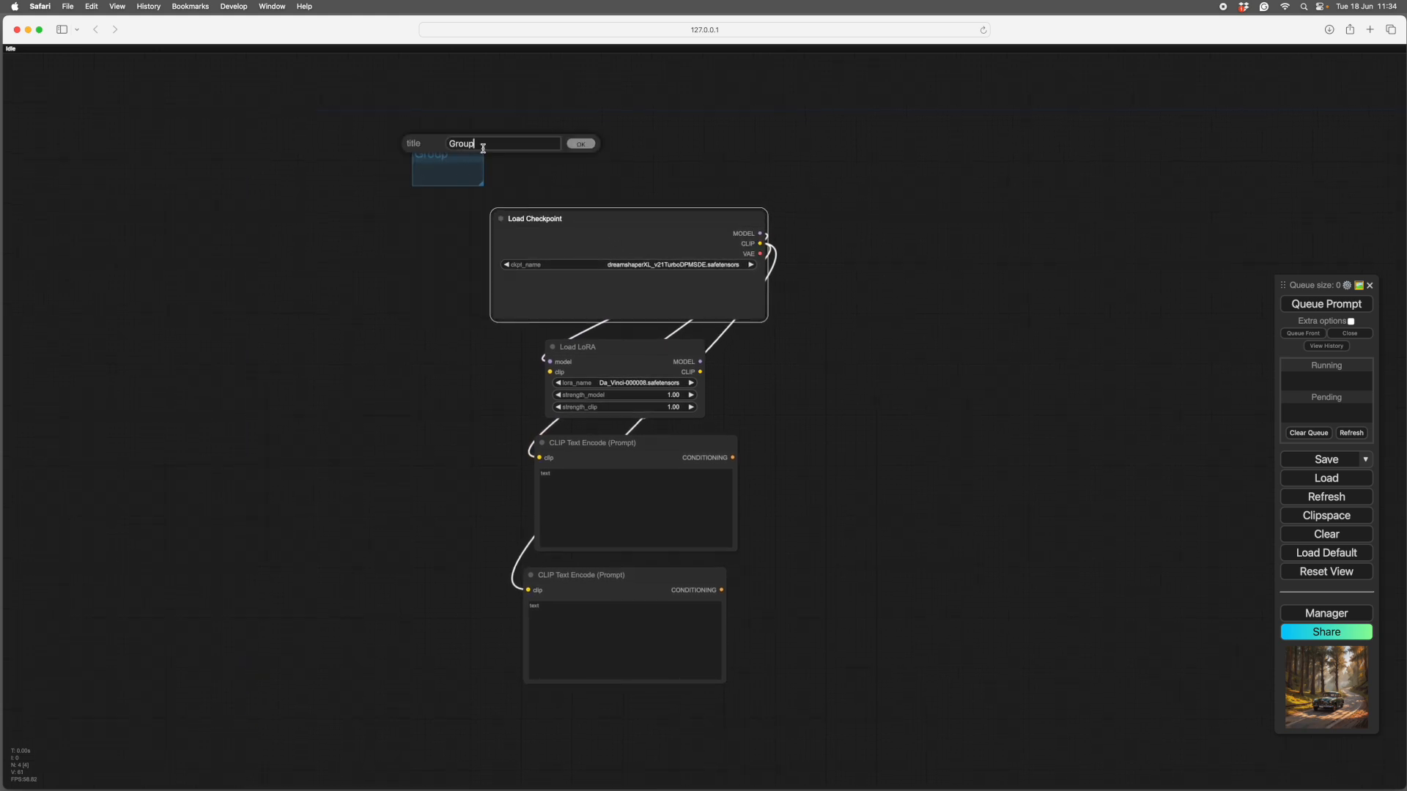
# - Retitle the new group to Loader around the four nodes
pyautogui.doubleClick(460, 143)
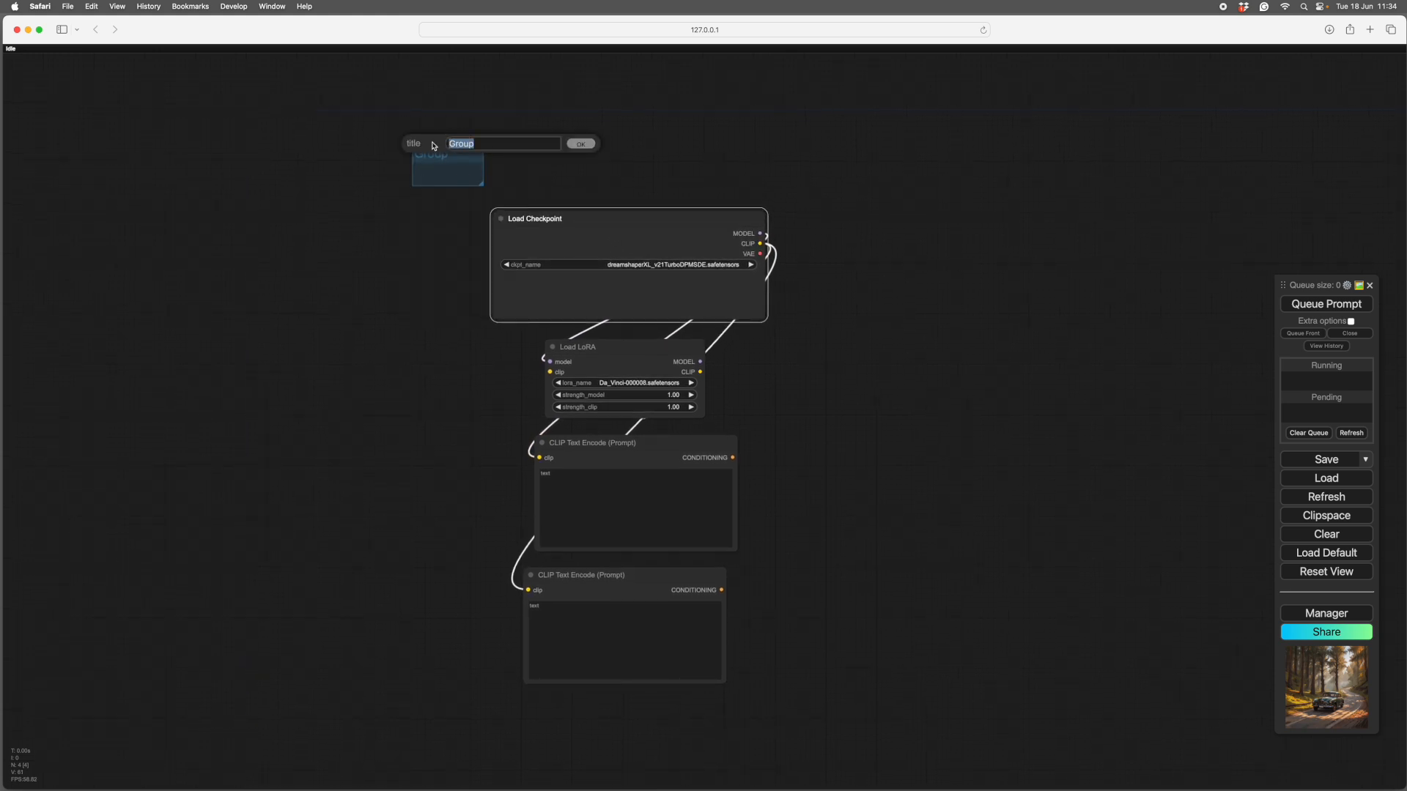
pyautogui.click(580, 144)
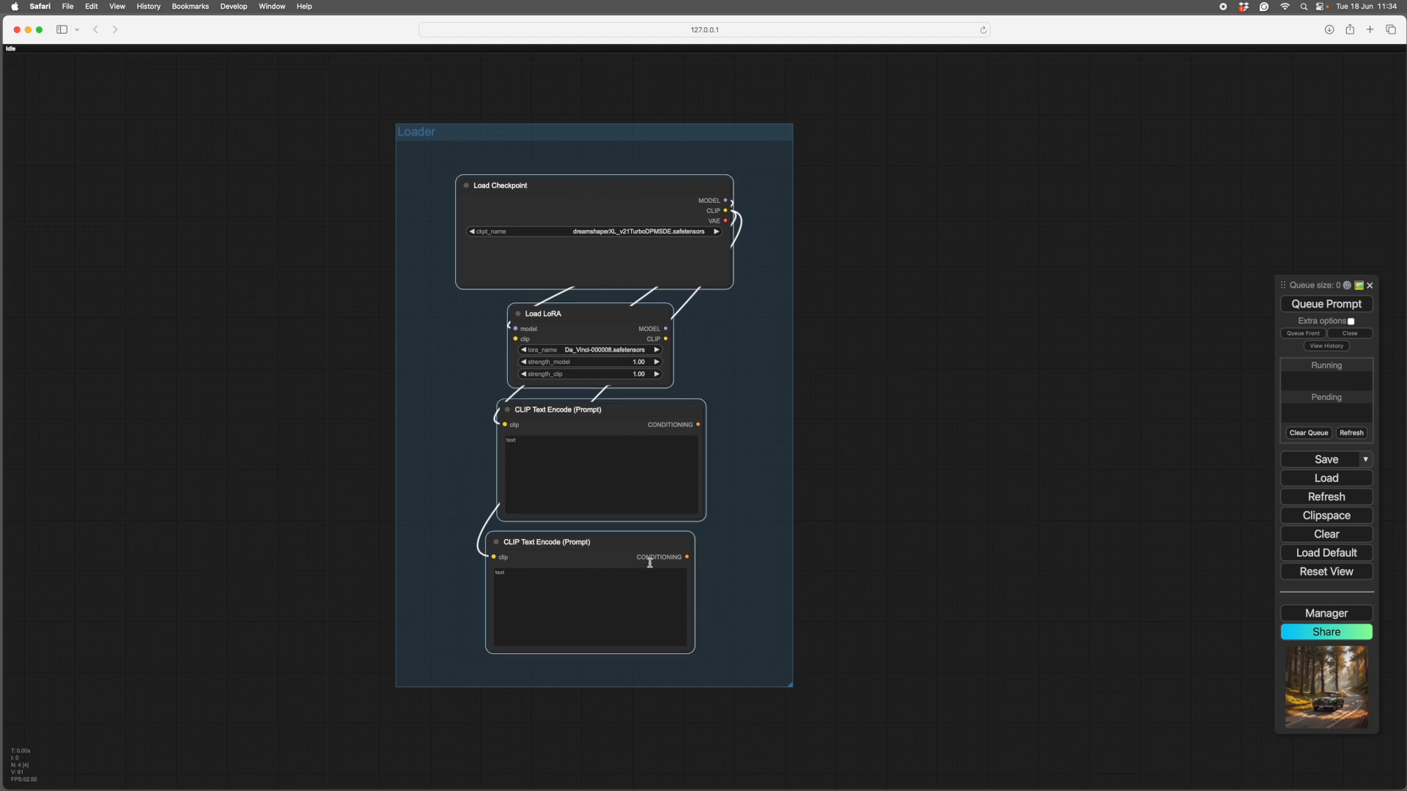
pyautogui.moveTo(867, 346)
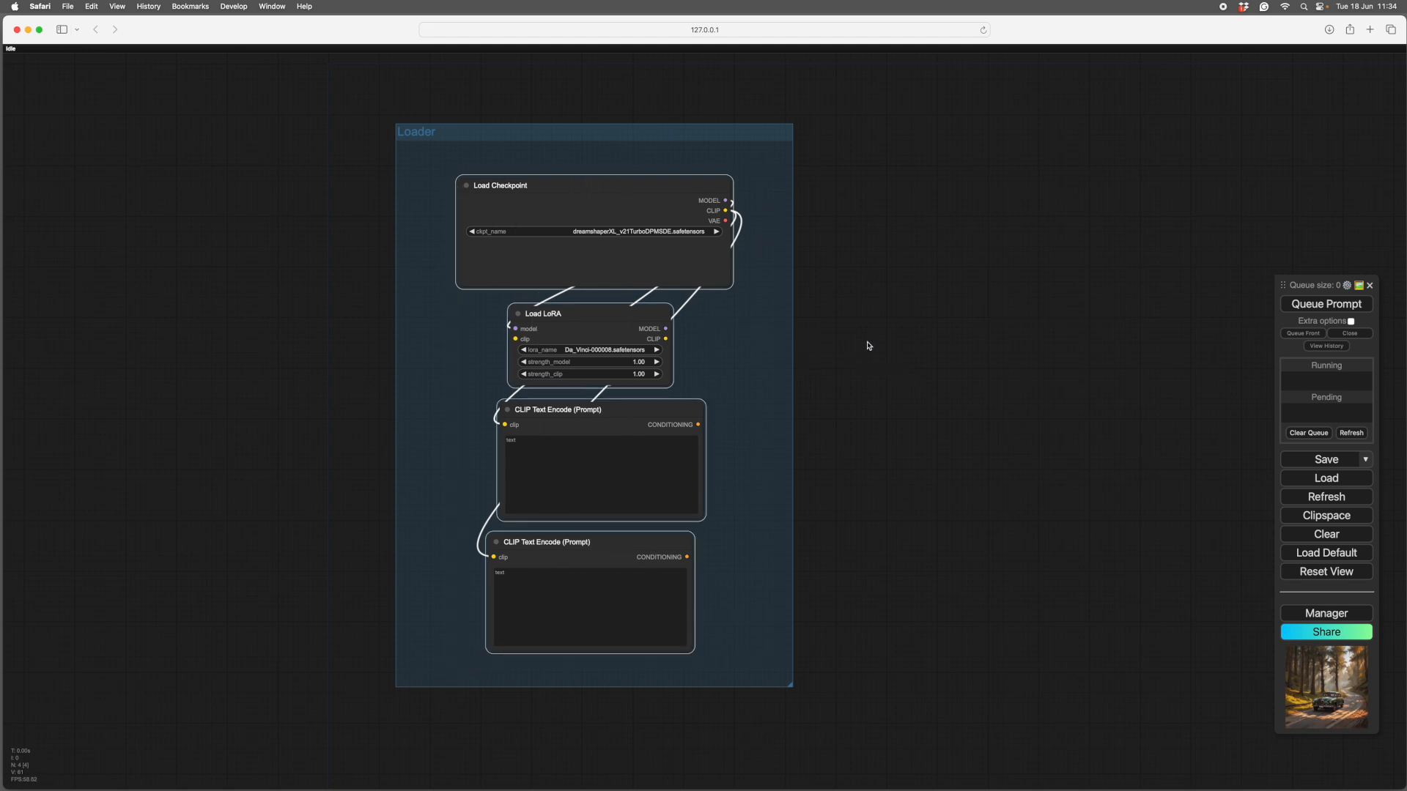
# - Save the selected Loader nodes as a template named NewLoader
pyautogui.rightClick(868, 346)
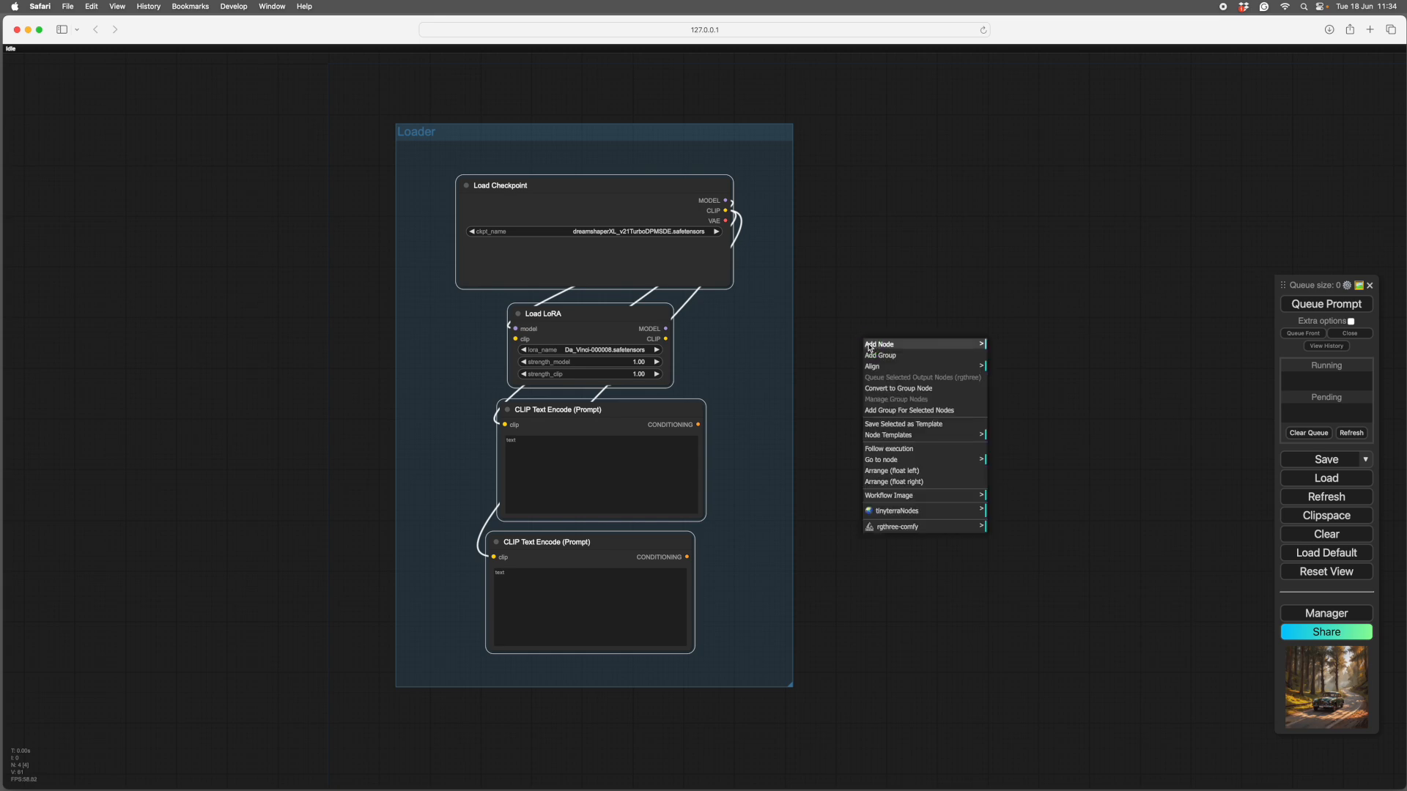
pyautogui.moveTo(902, 423)
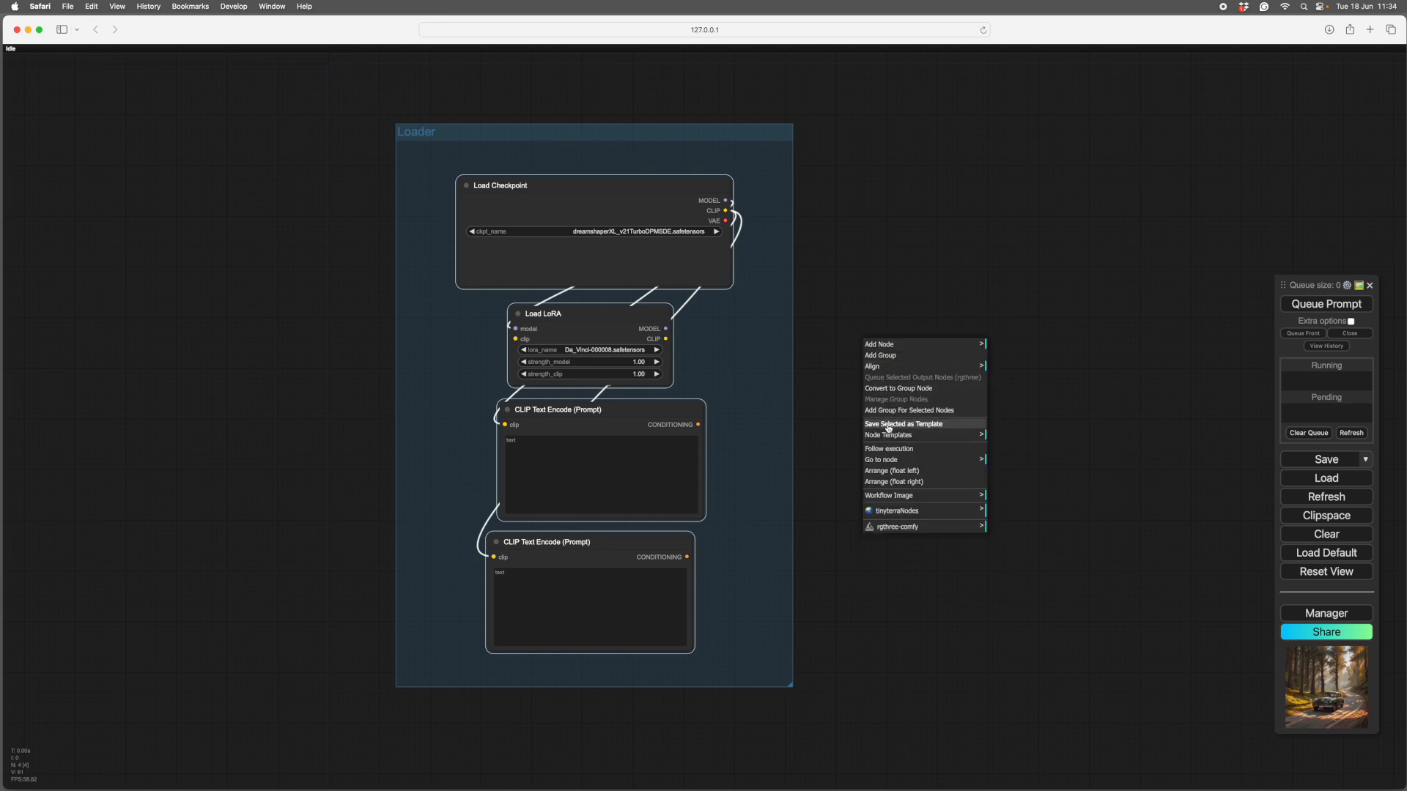
pyautogui.click(903, 424)
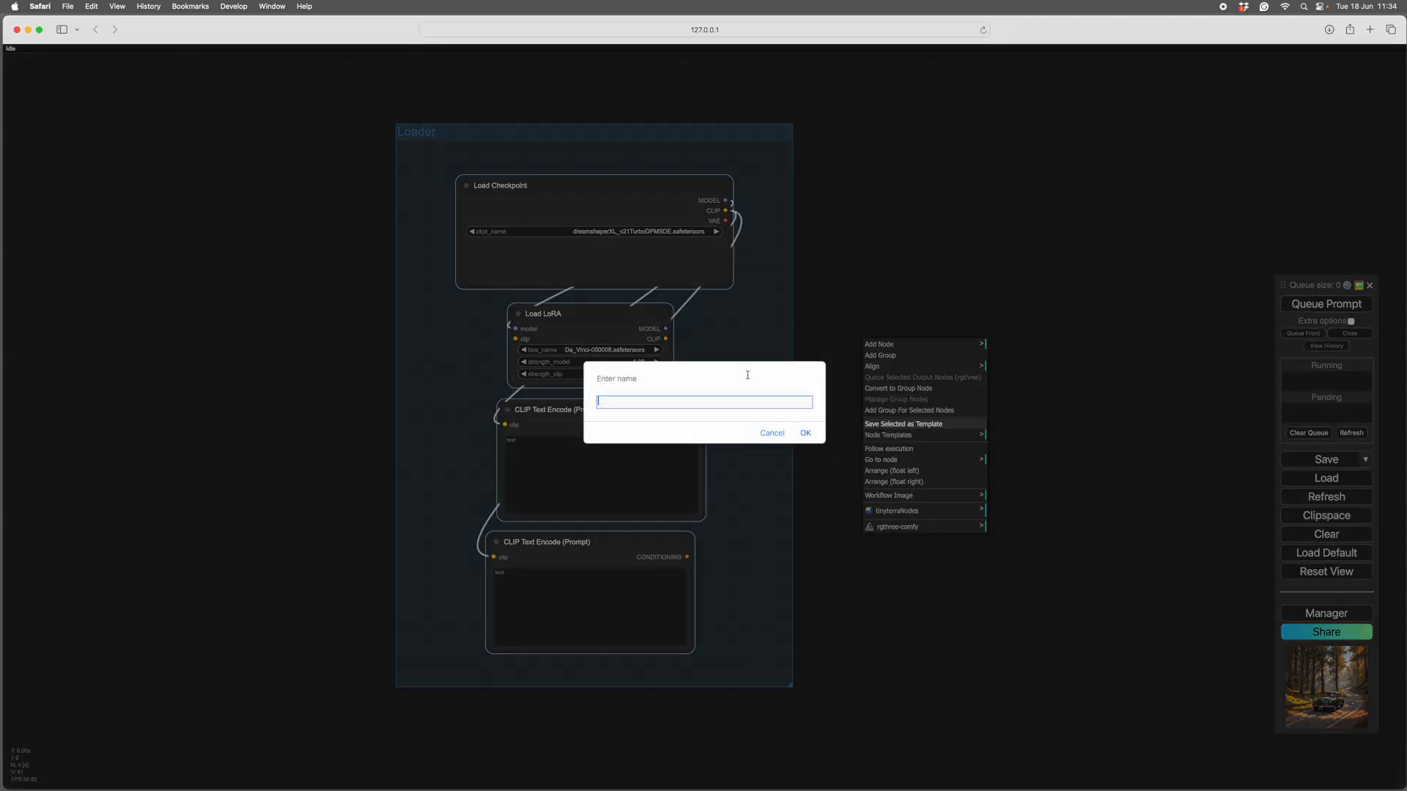
pyautogui.write('Na')
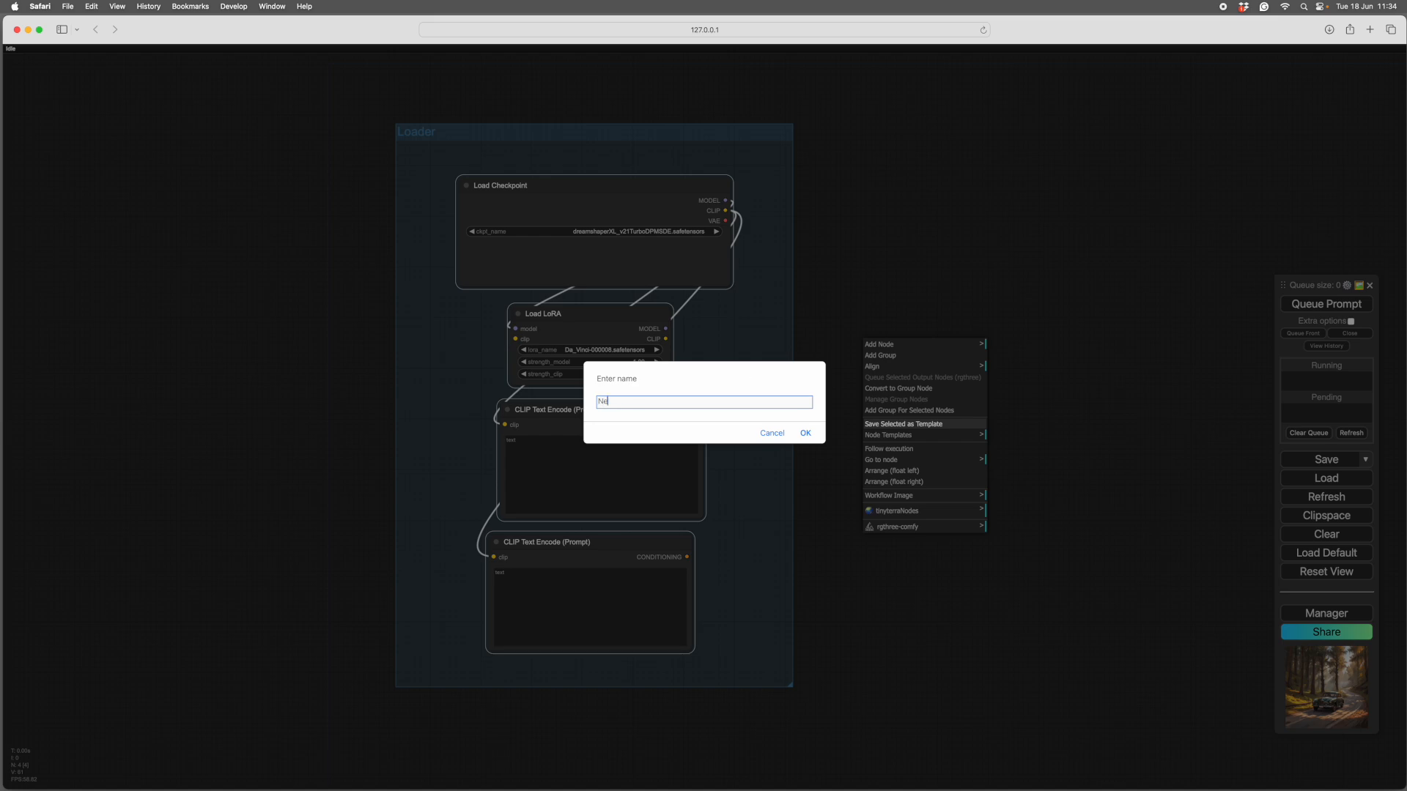
pyautogui.write('ewLoader')
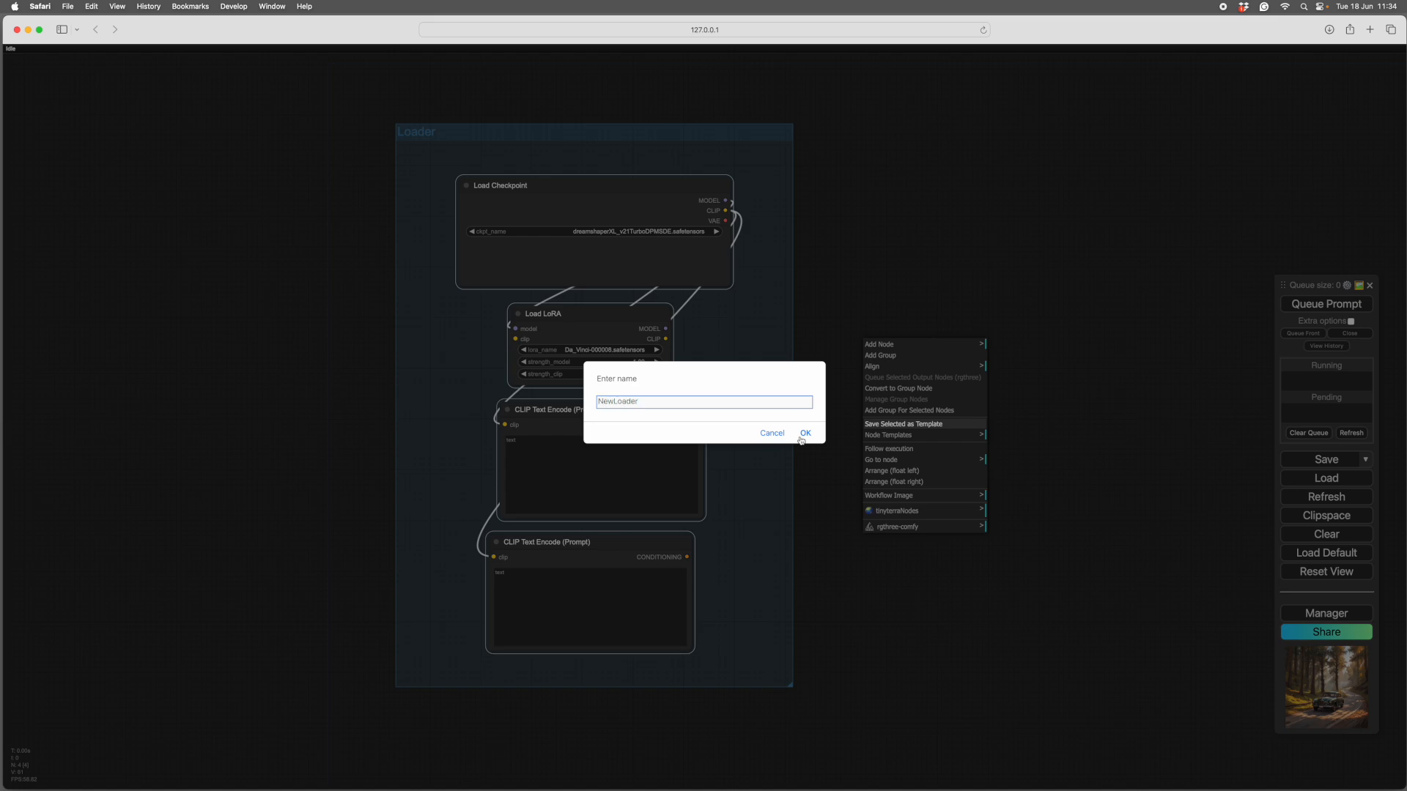
pyautogui.click(806, 432)
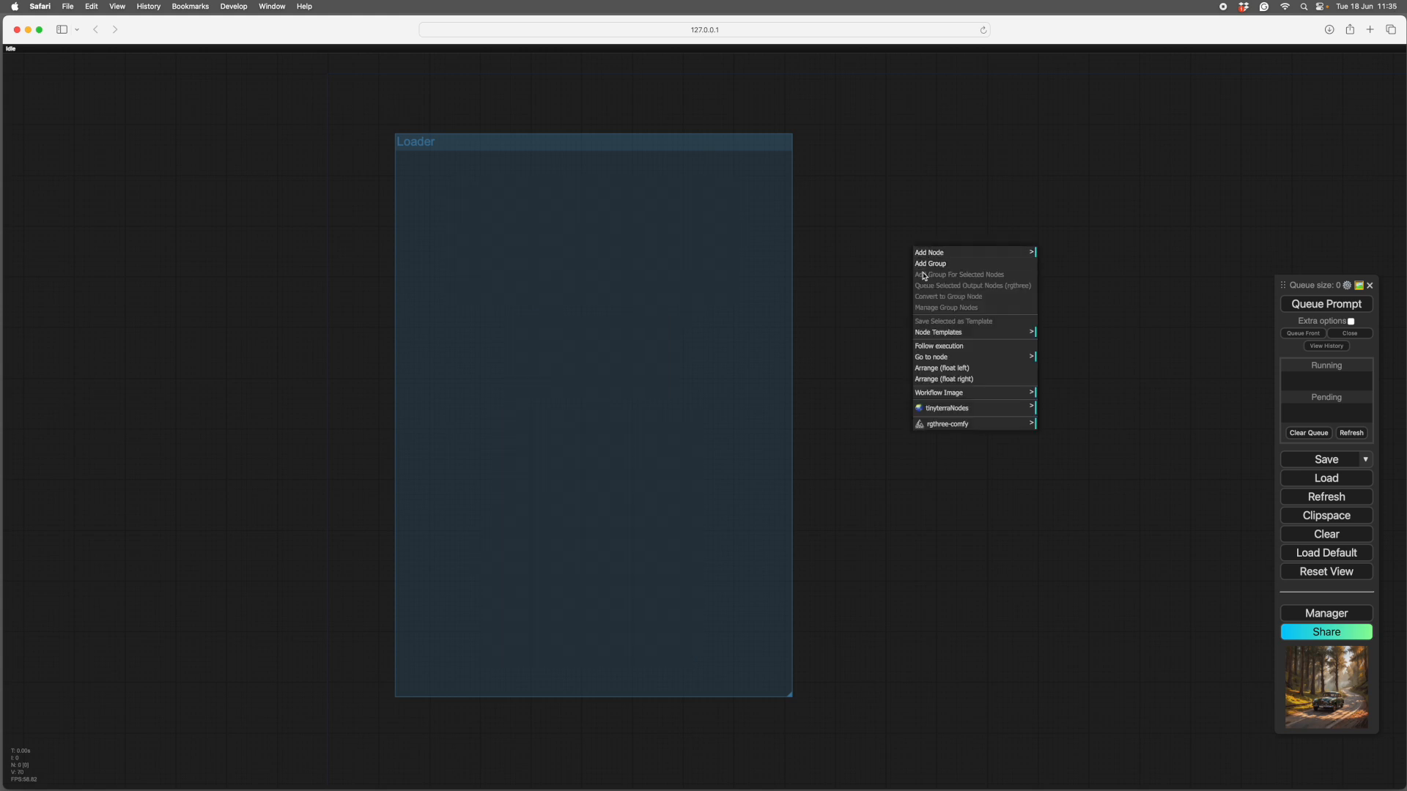
pyautogui.moveTo(938, 331)
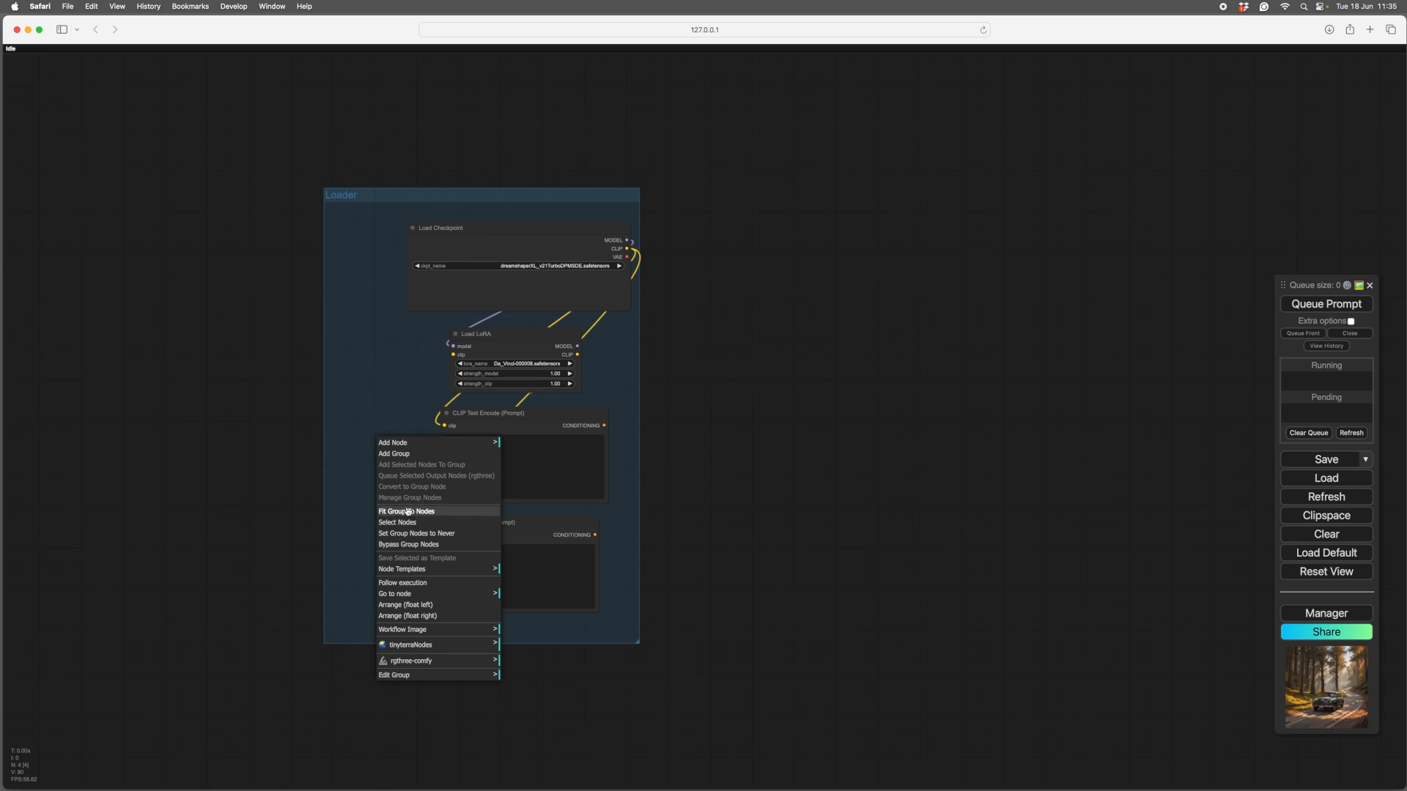
# - Fit the Loader group to its nodes and settle its position on the canvas
pyautogui.click(406, 510)
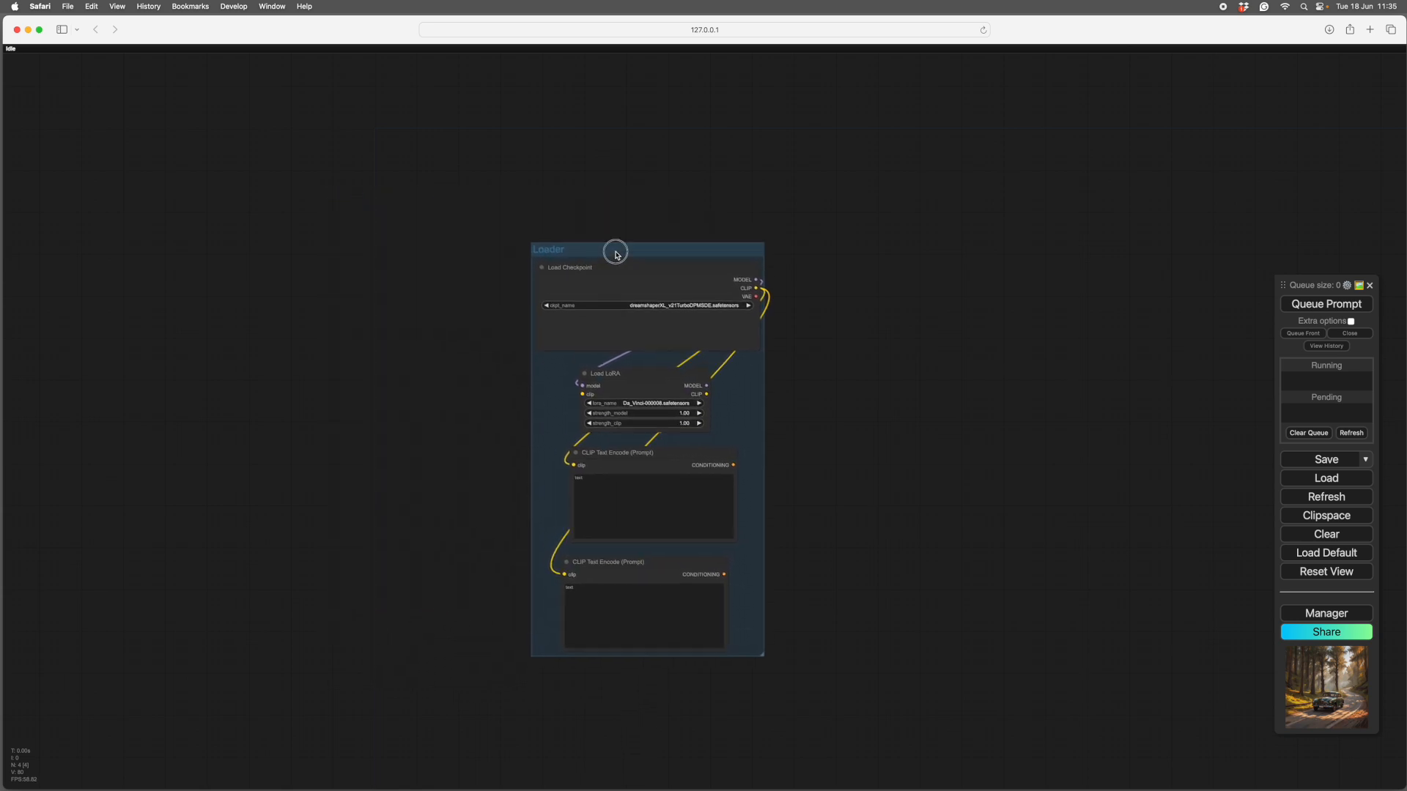
pyautogui.moveTo(615, 251); pyautogui.dragTo(392, 229)
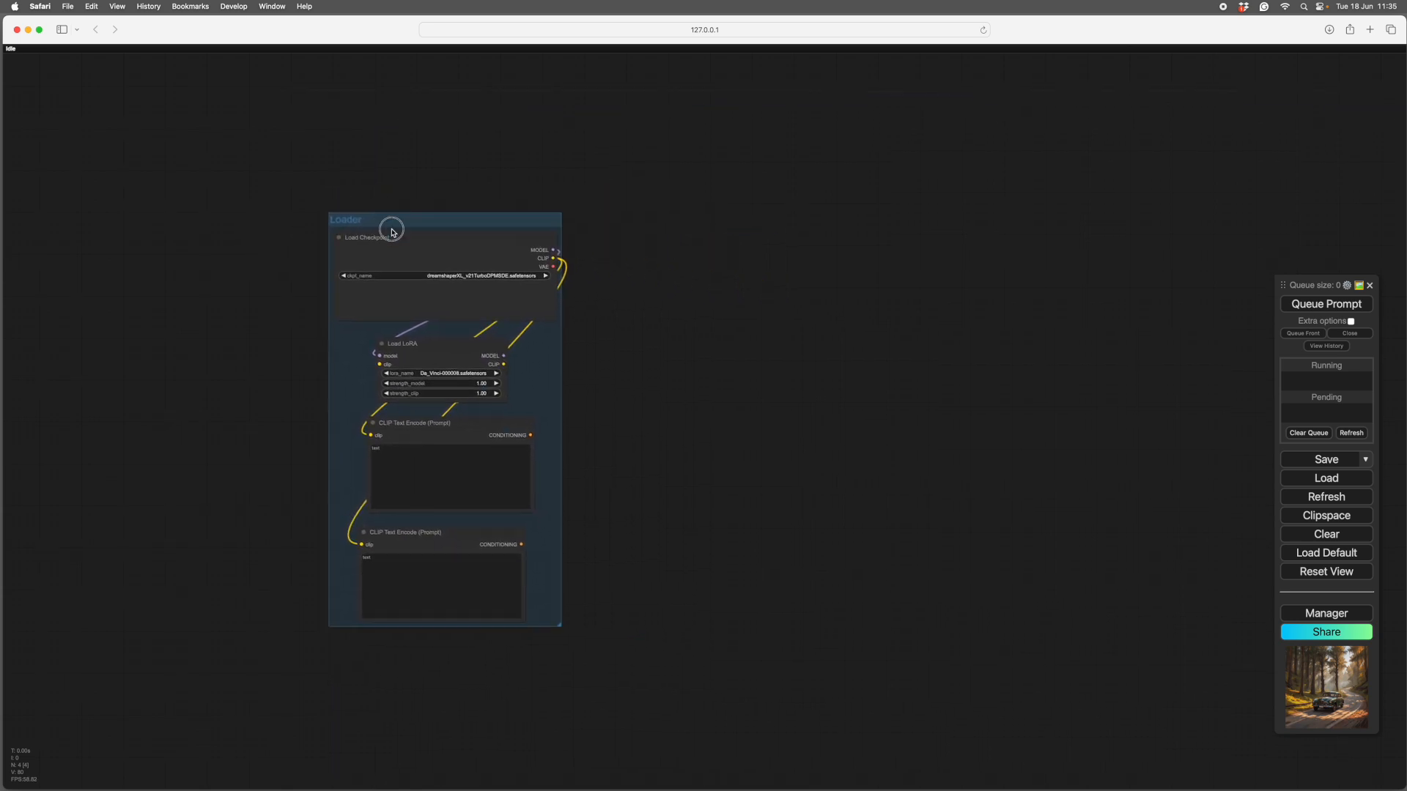
pyautogui.moveTo(393, 229); pyautogui.dragTo(551, 216)
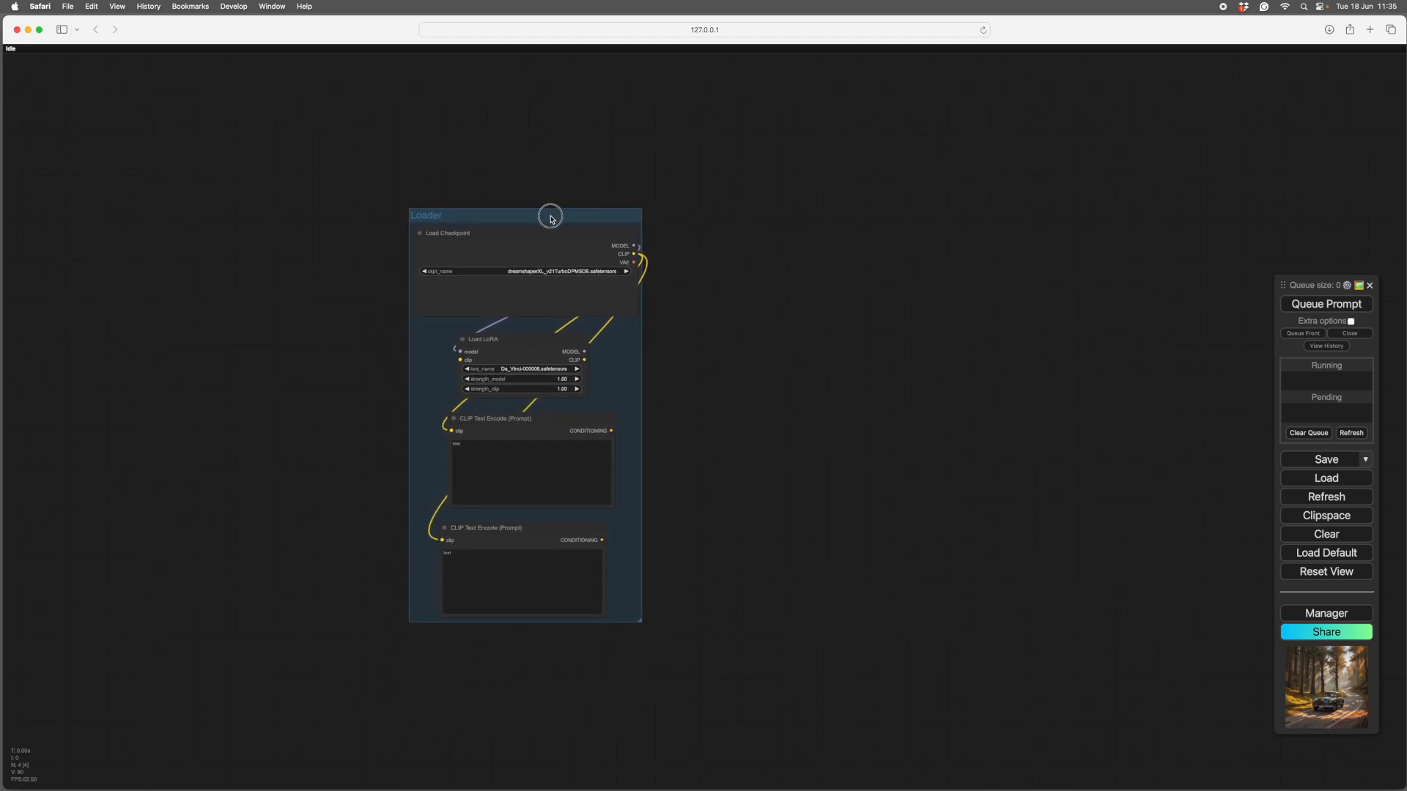
pyautogui.moveTo(550, 218); pyautogui.dragTo(569, 226)
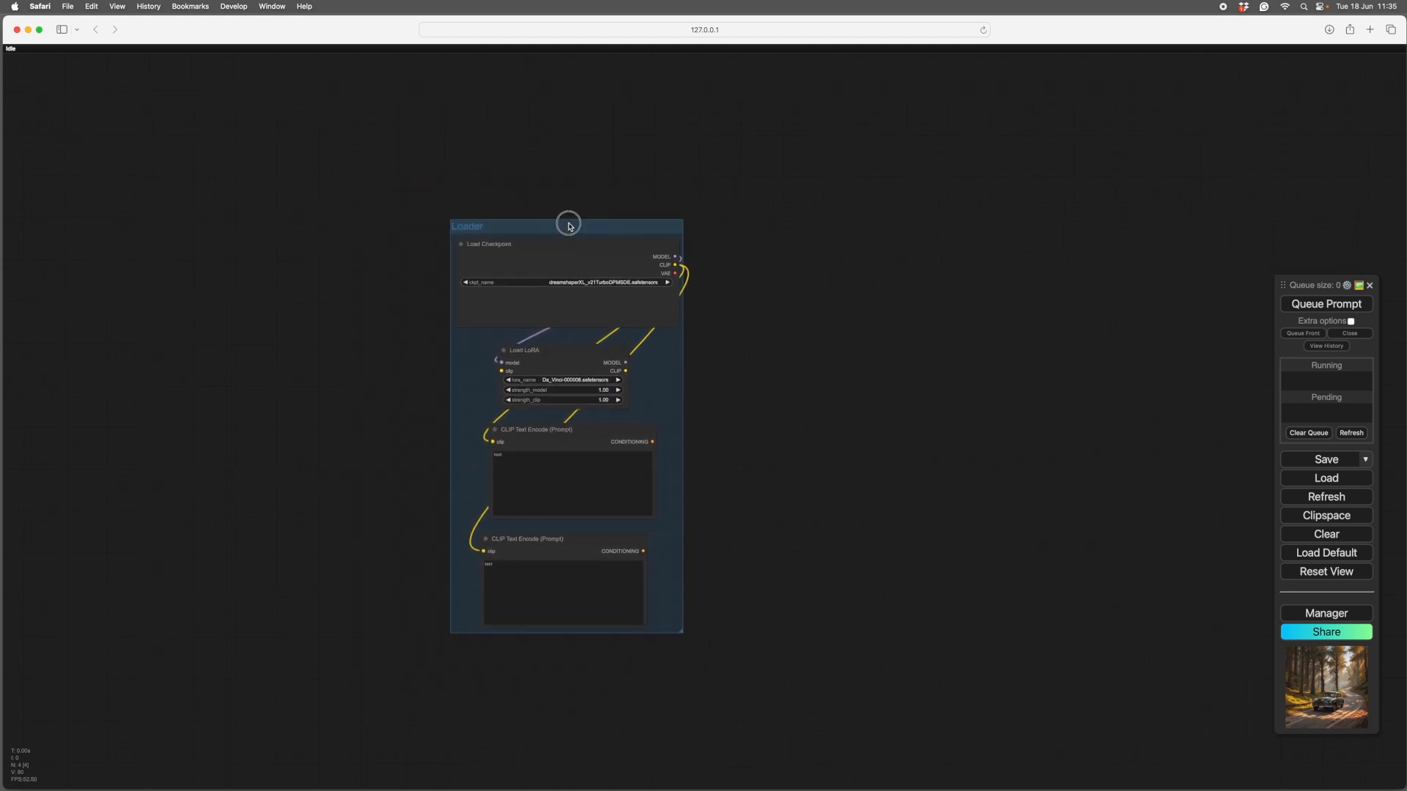
pyautogui.moveTo(569, 223); pyautogui.dragTo(469, 265)
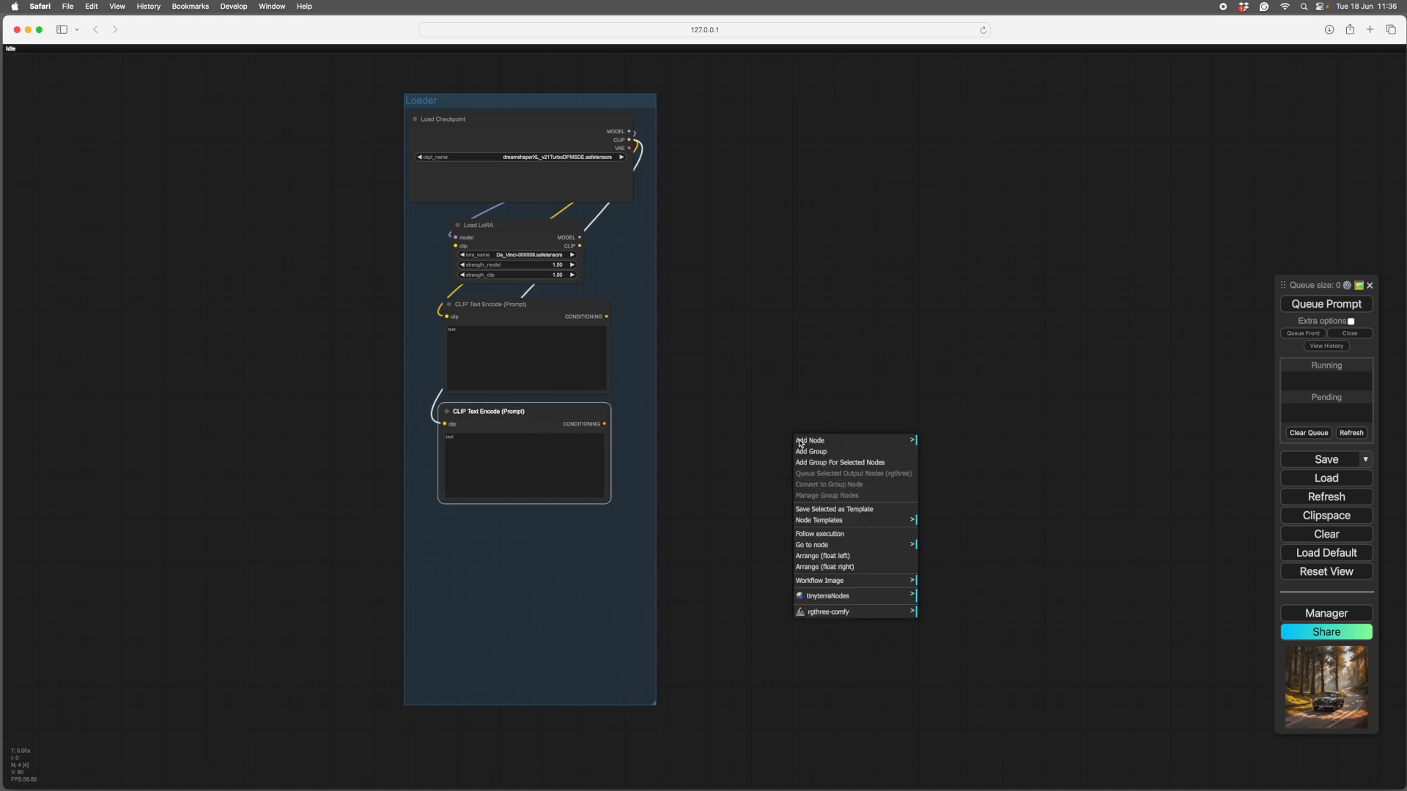
# - Add a Load Image node with the vintage car photo below the prompt nodes
pyautogui.click(809, 439)
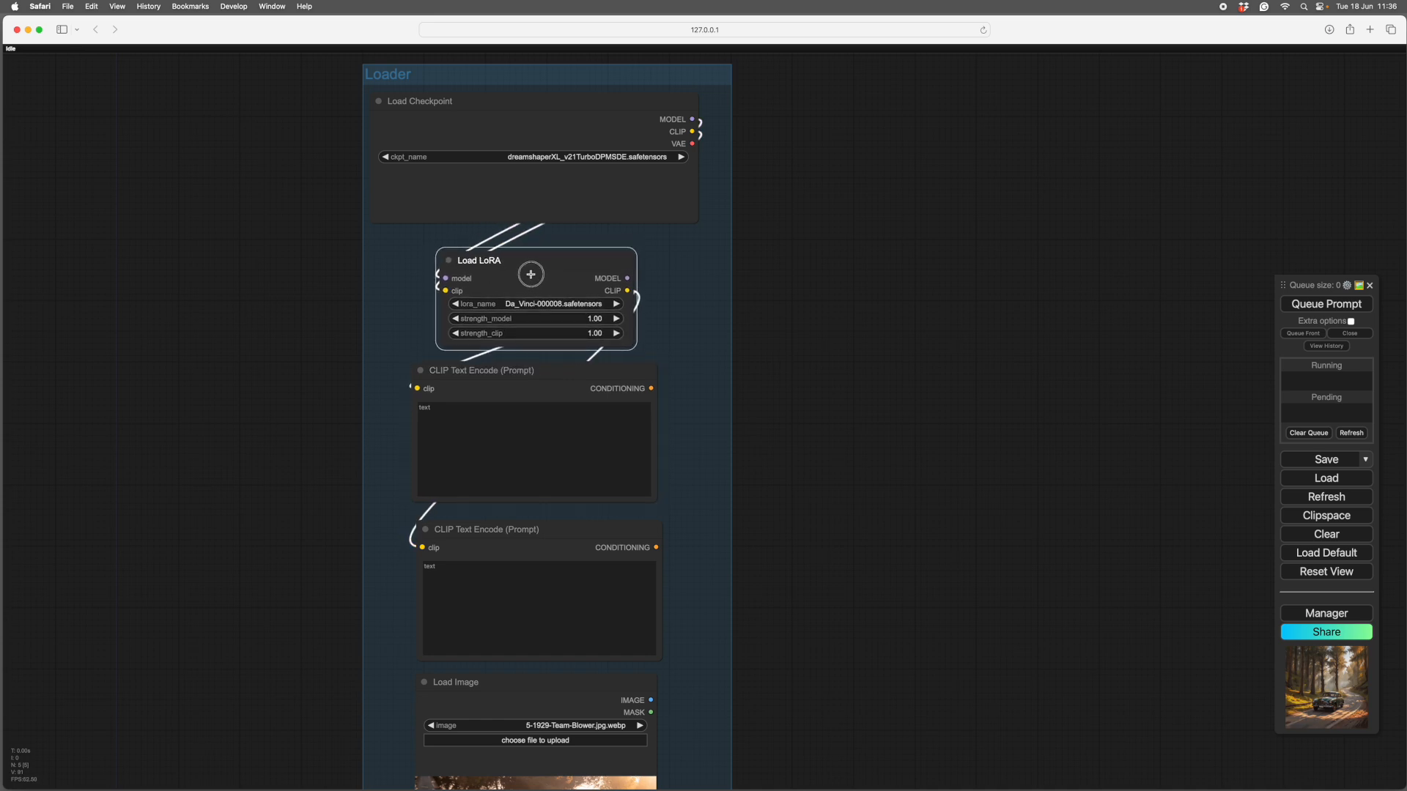
pyautogui.scroll(-3)
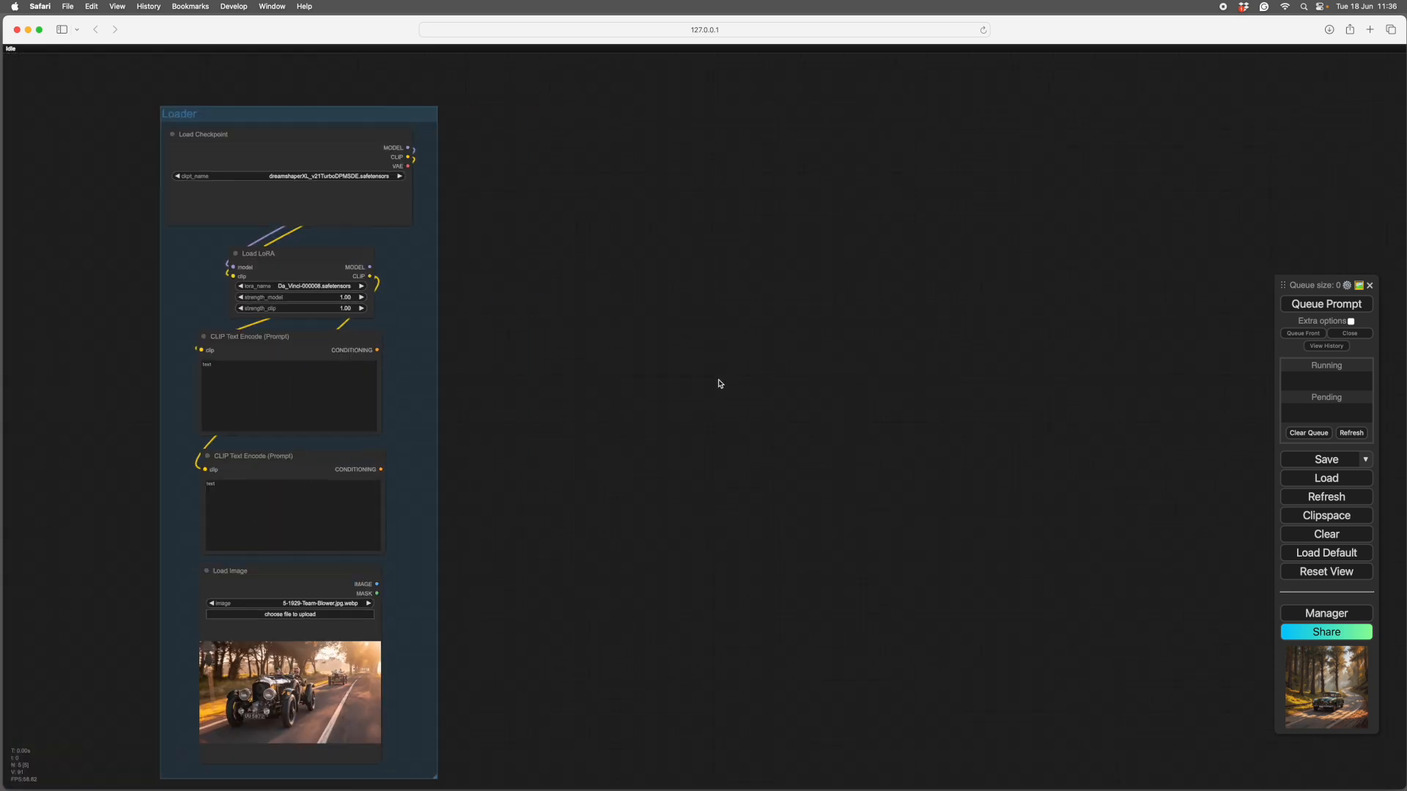
# - Delete NewLoader from the saved templates manager and close it
pyautogui.rightClick(721, 384)
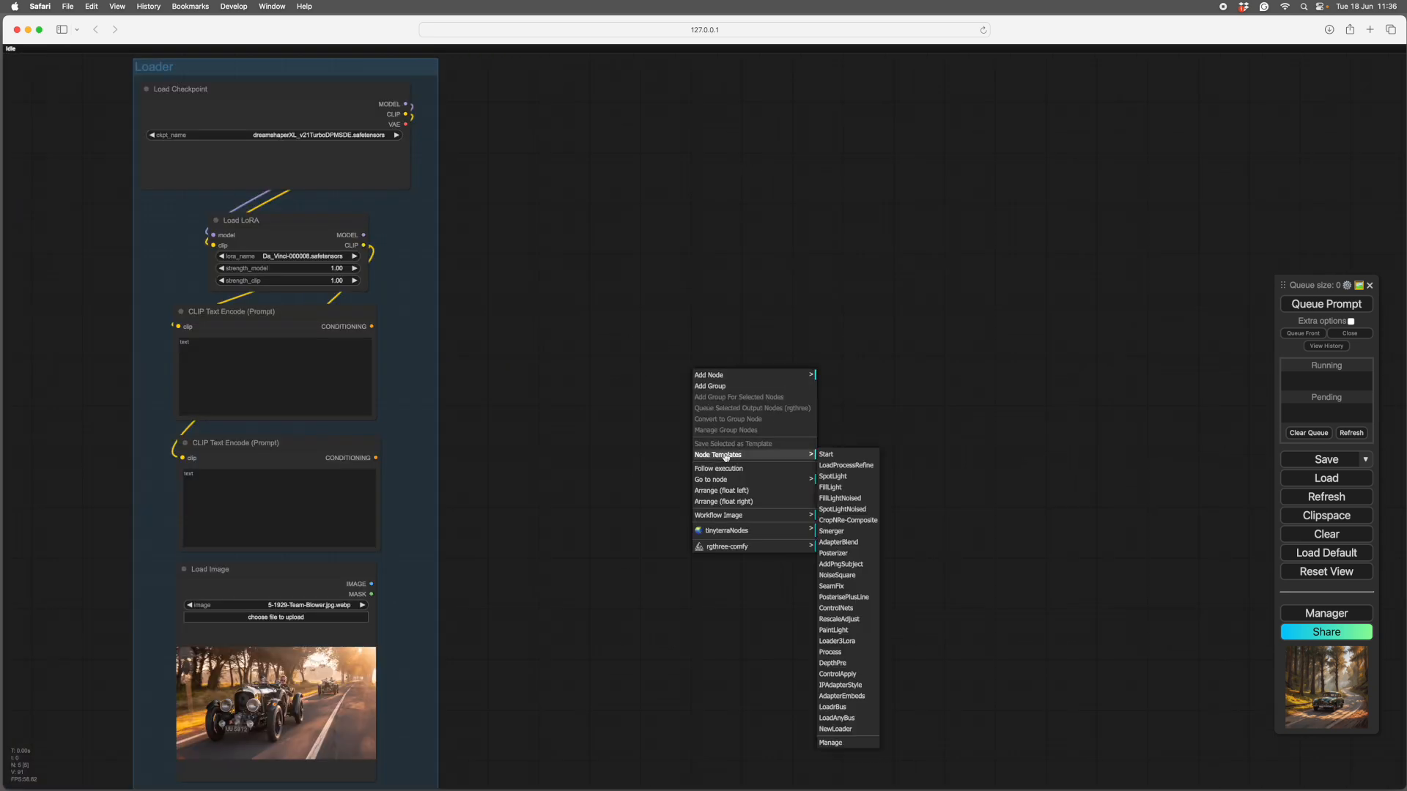
pyautogui.moveTo(837, 744)
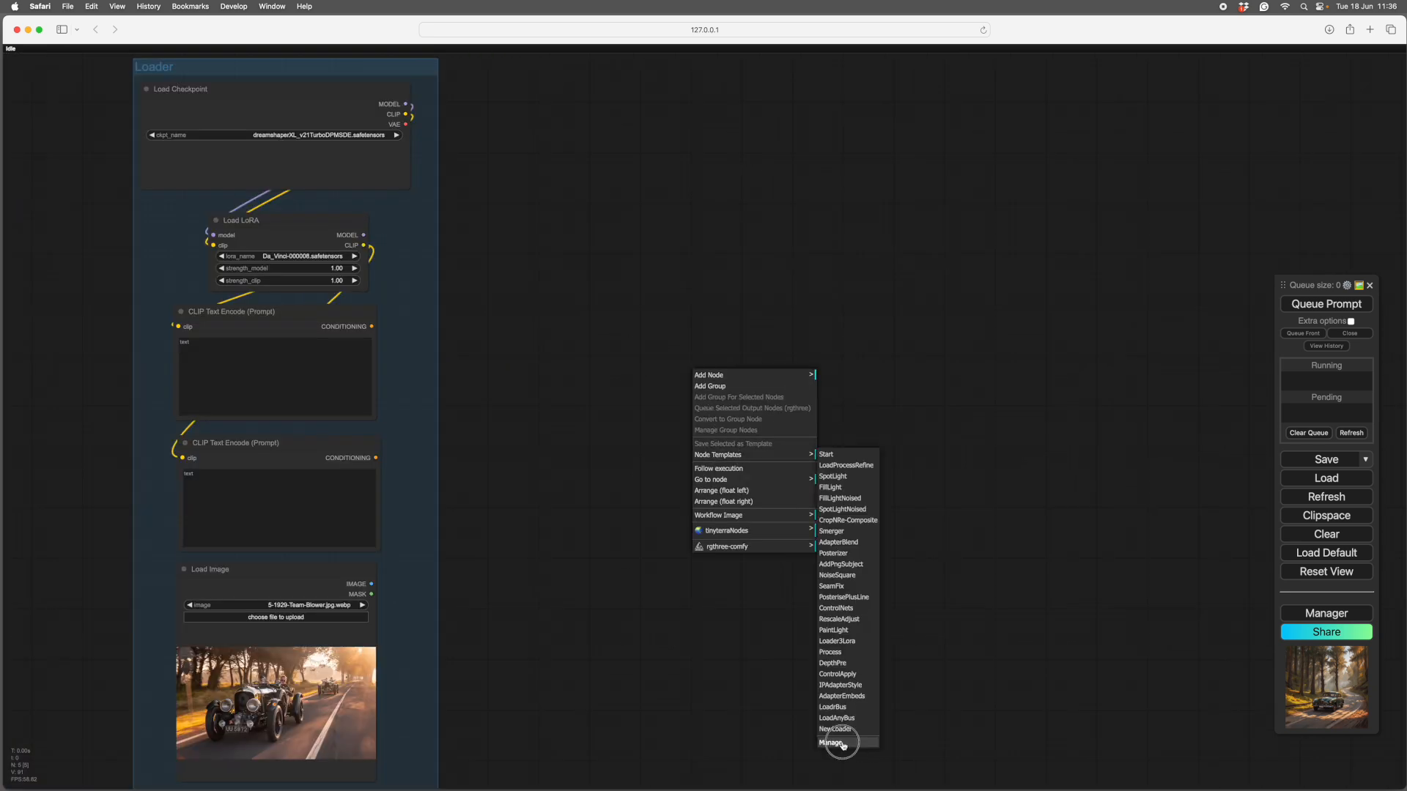
pyautogui.click(828, 743)
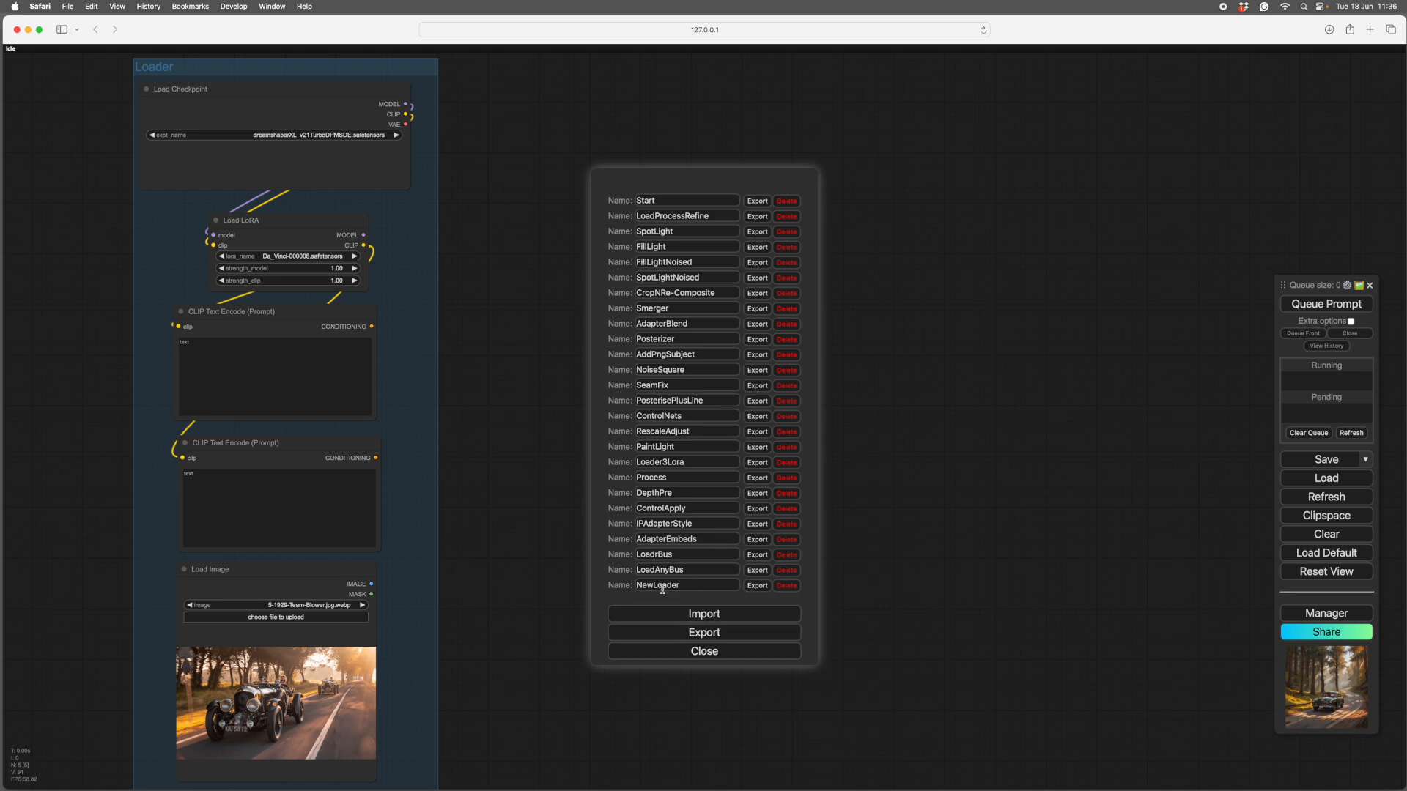
pyautogui.click(786, 587)
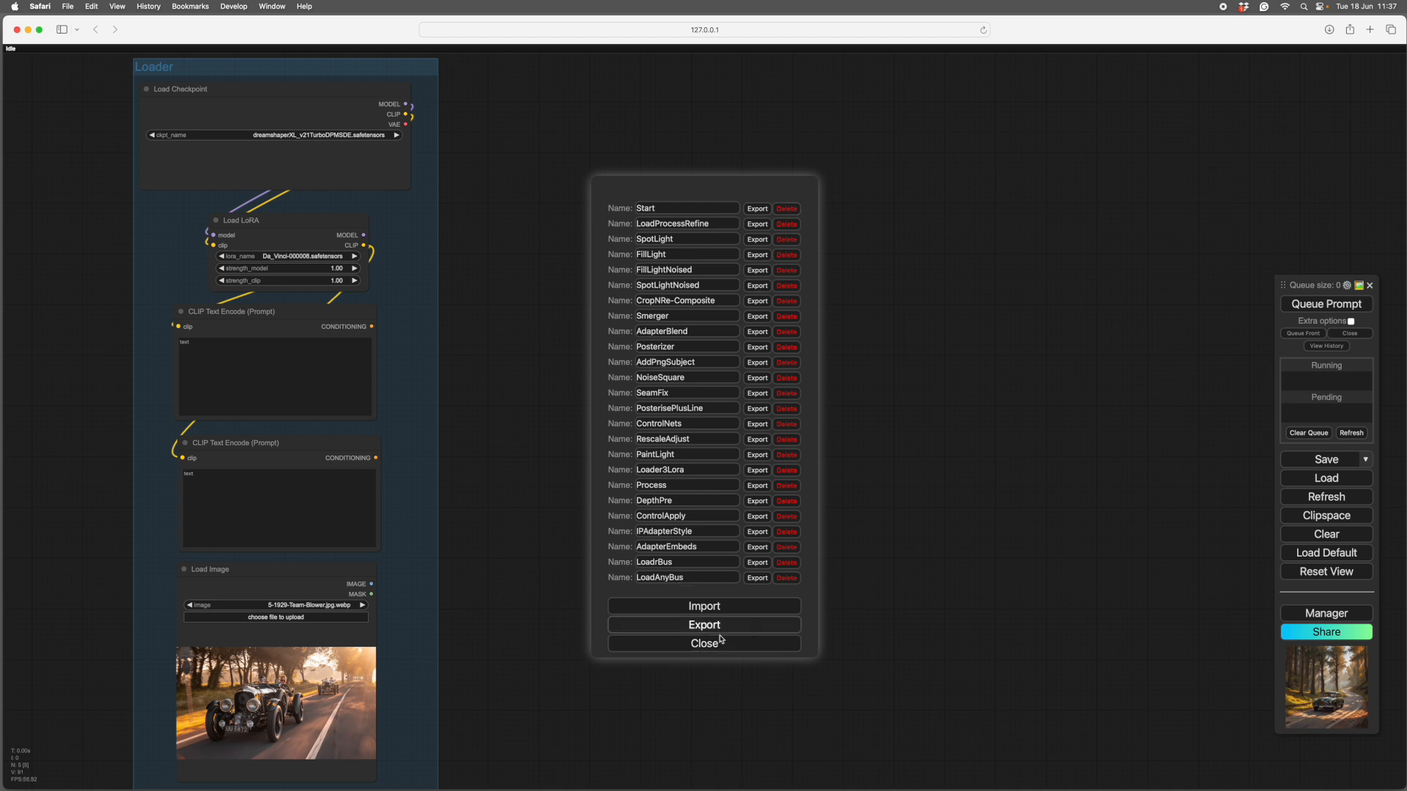
pyautogui.click(703, 644)
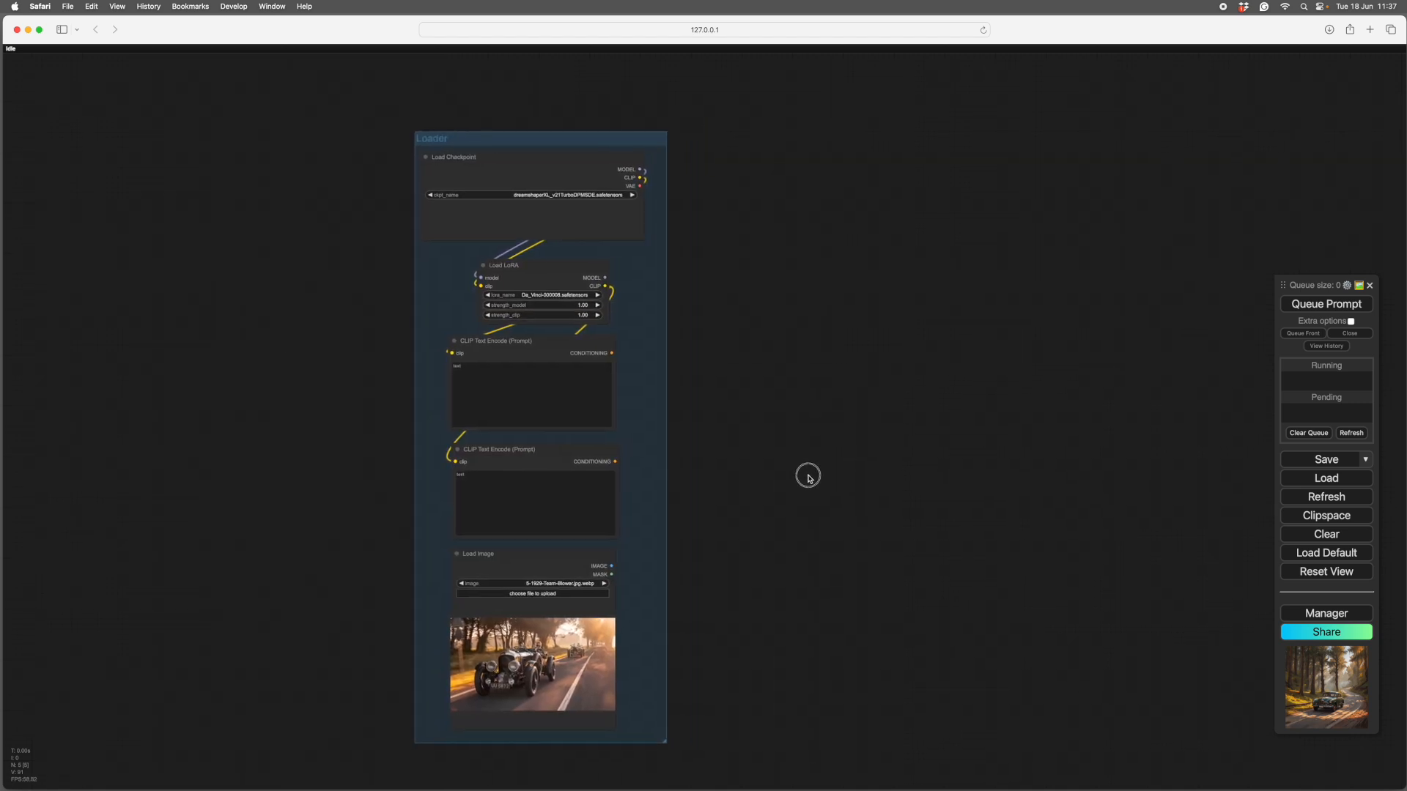
# - Pan to free space and bring up the canvas options for inserting the saved template
pyautogui.moveTo(807, 478); pyautogui.dragTo(609, 482)
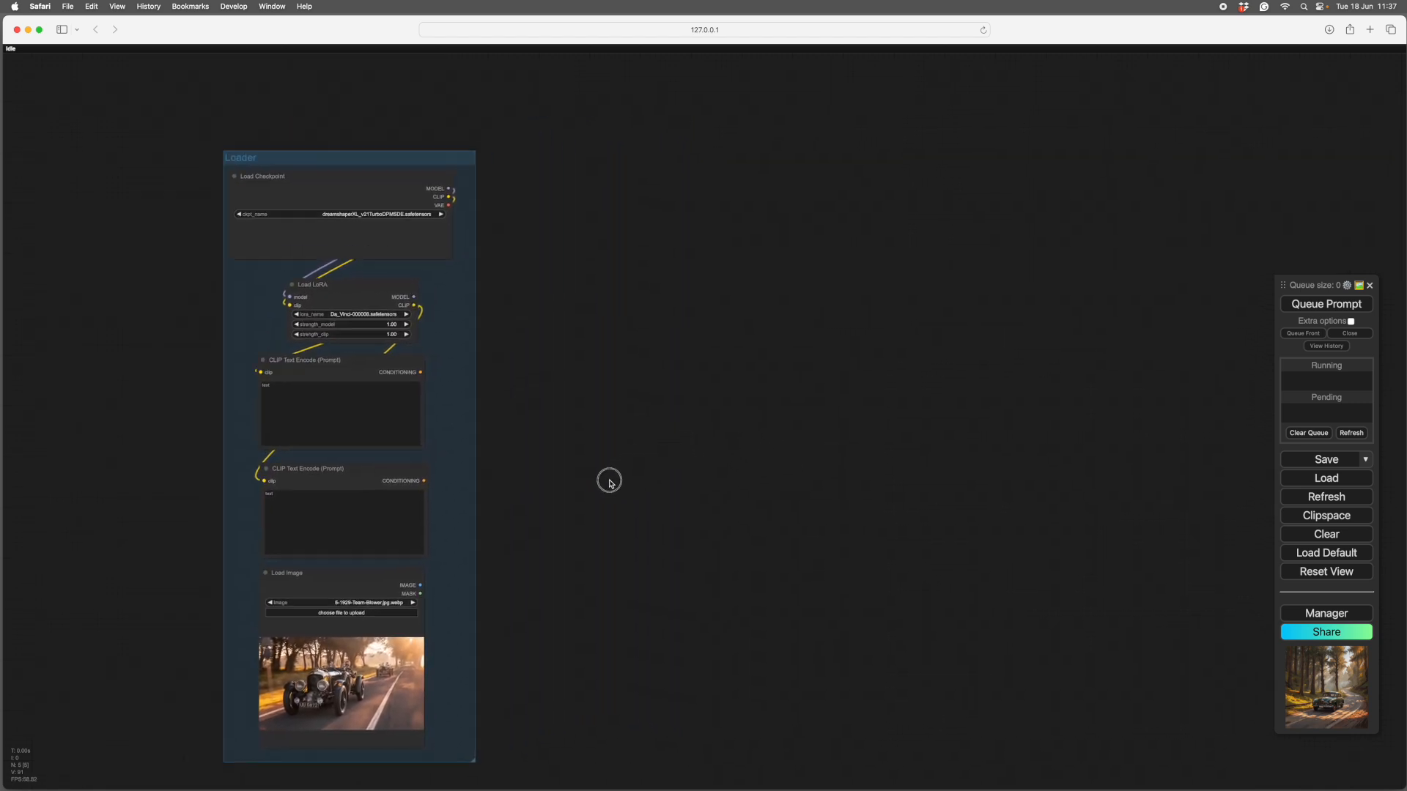
pyautogui.rightClick(609, 482)
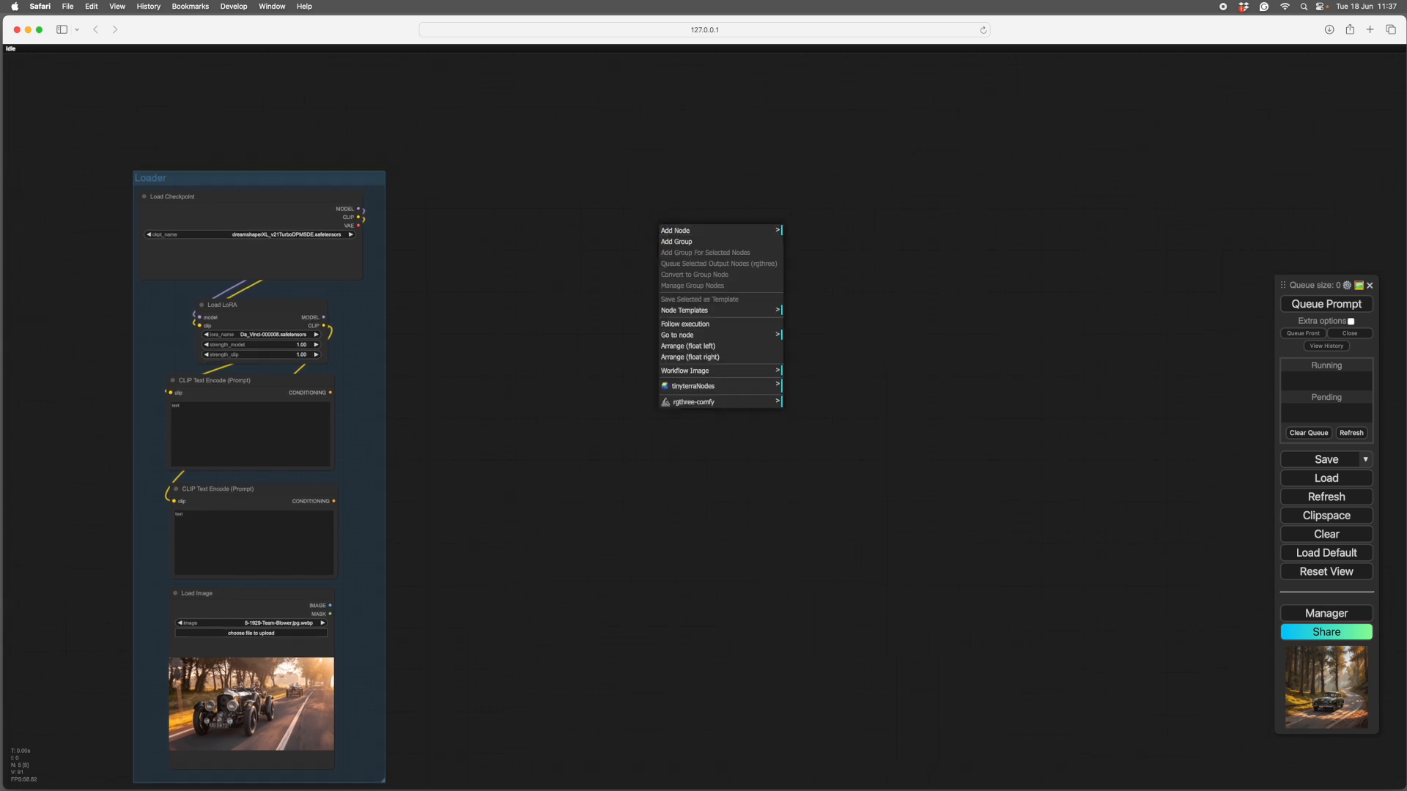
pyautogui.moveTo(701, 311)
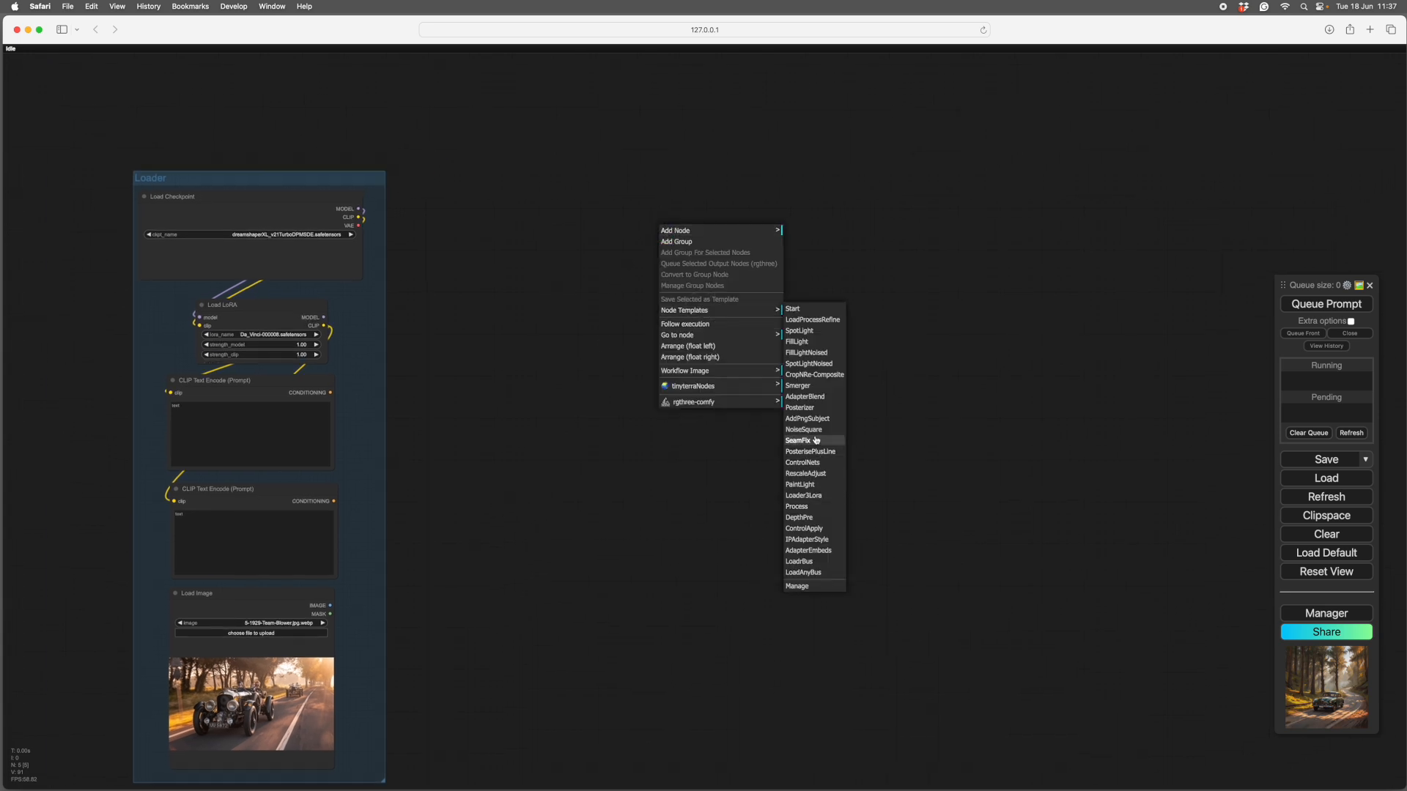
pyautogui.moveTo(817, 320)
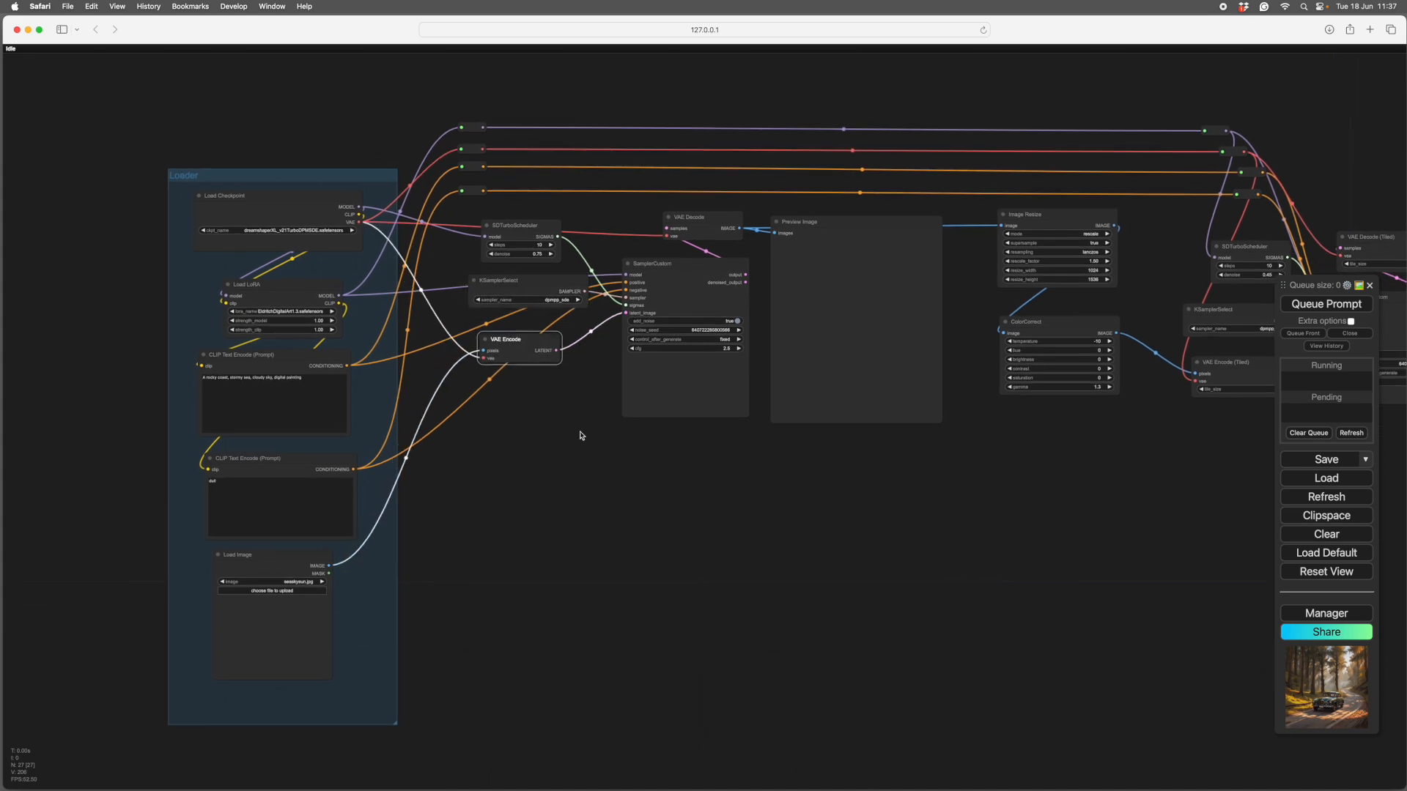
# - Group the first-pass sampling, decode, resize and colour-correction nodes as Process
pyautogui.moveTo(580, 435); pyautogui.dragTo(286, 546)
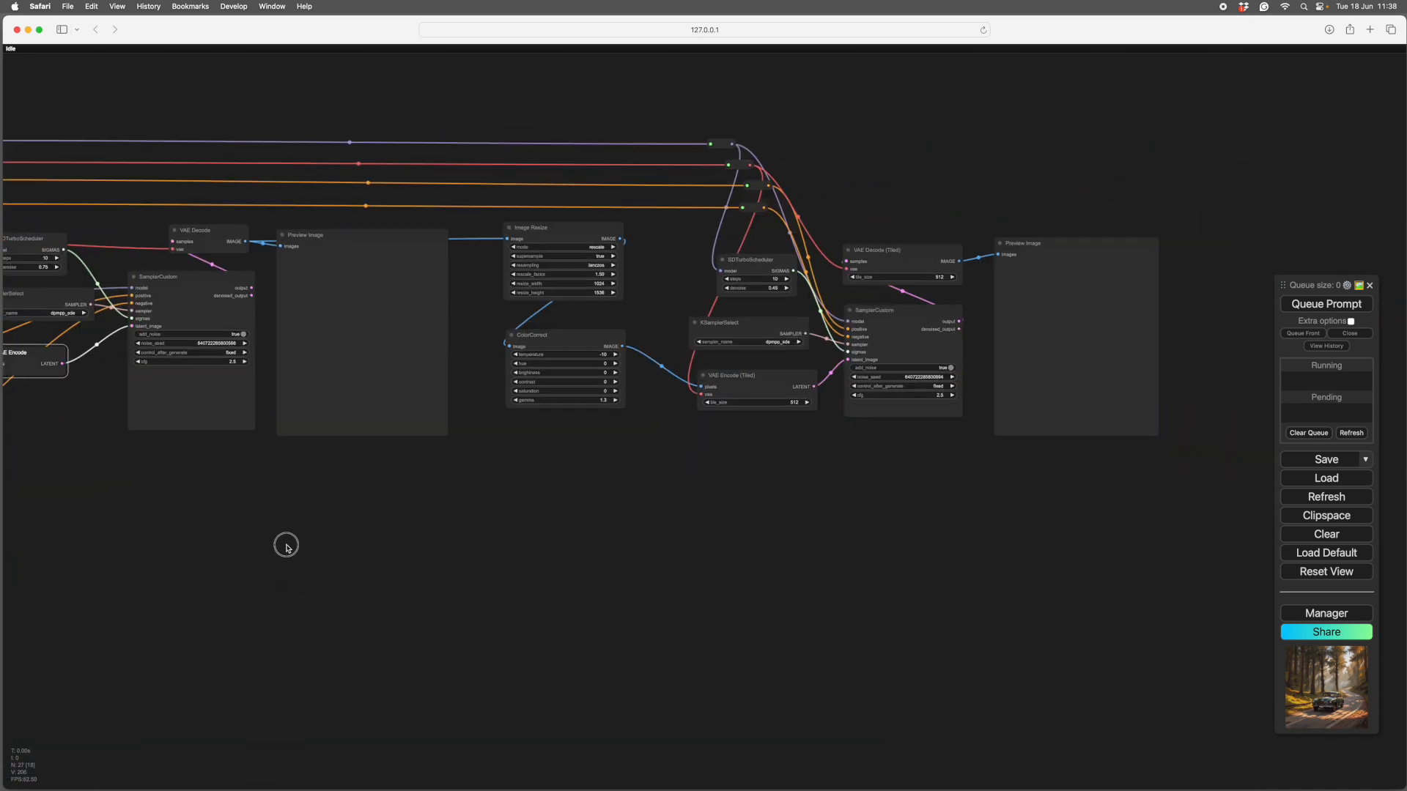
pyautogui.moveTo(287, 547); pyautogui.dragTo(807, 474)
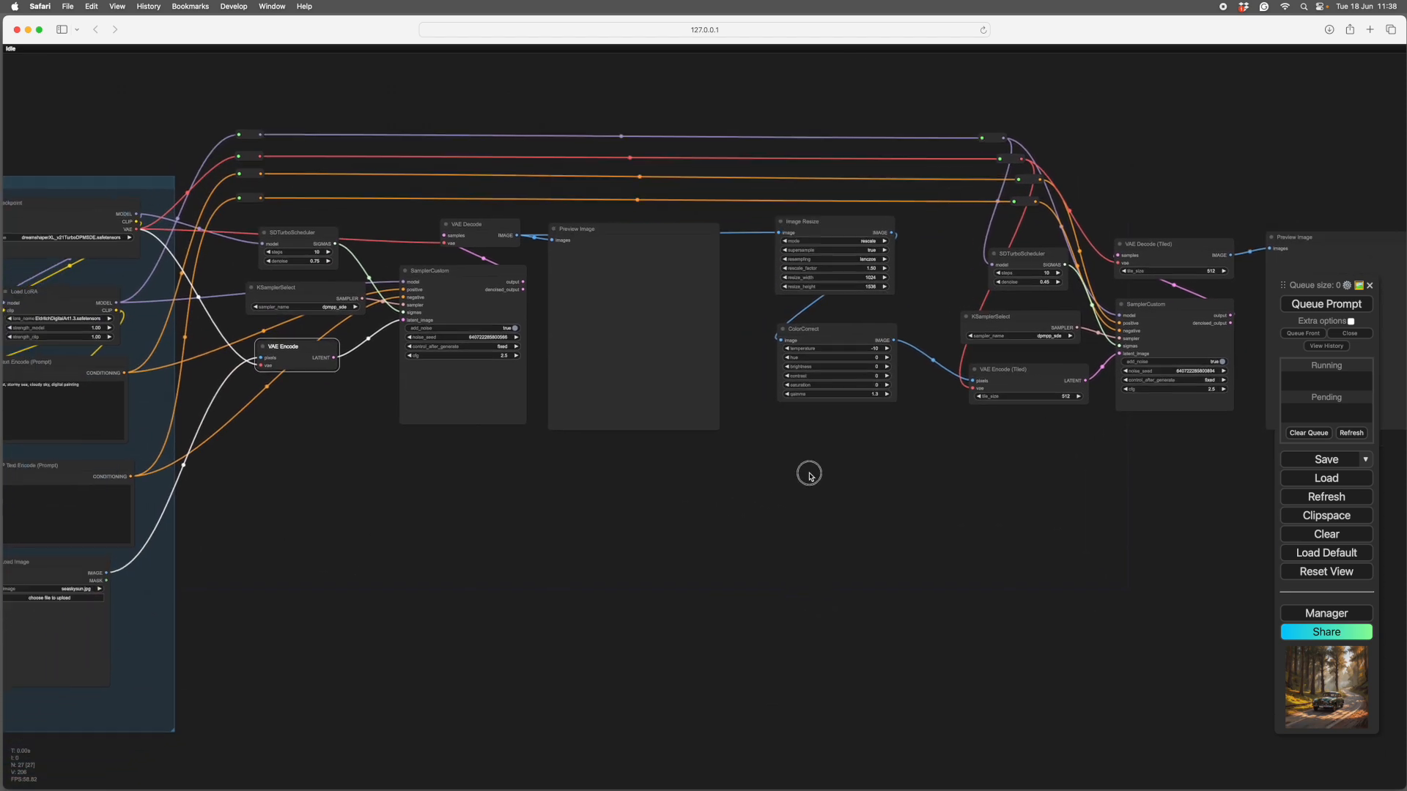
pyautogui.moveTo(809, 474); pyautogui.dragTo(875, 512)
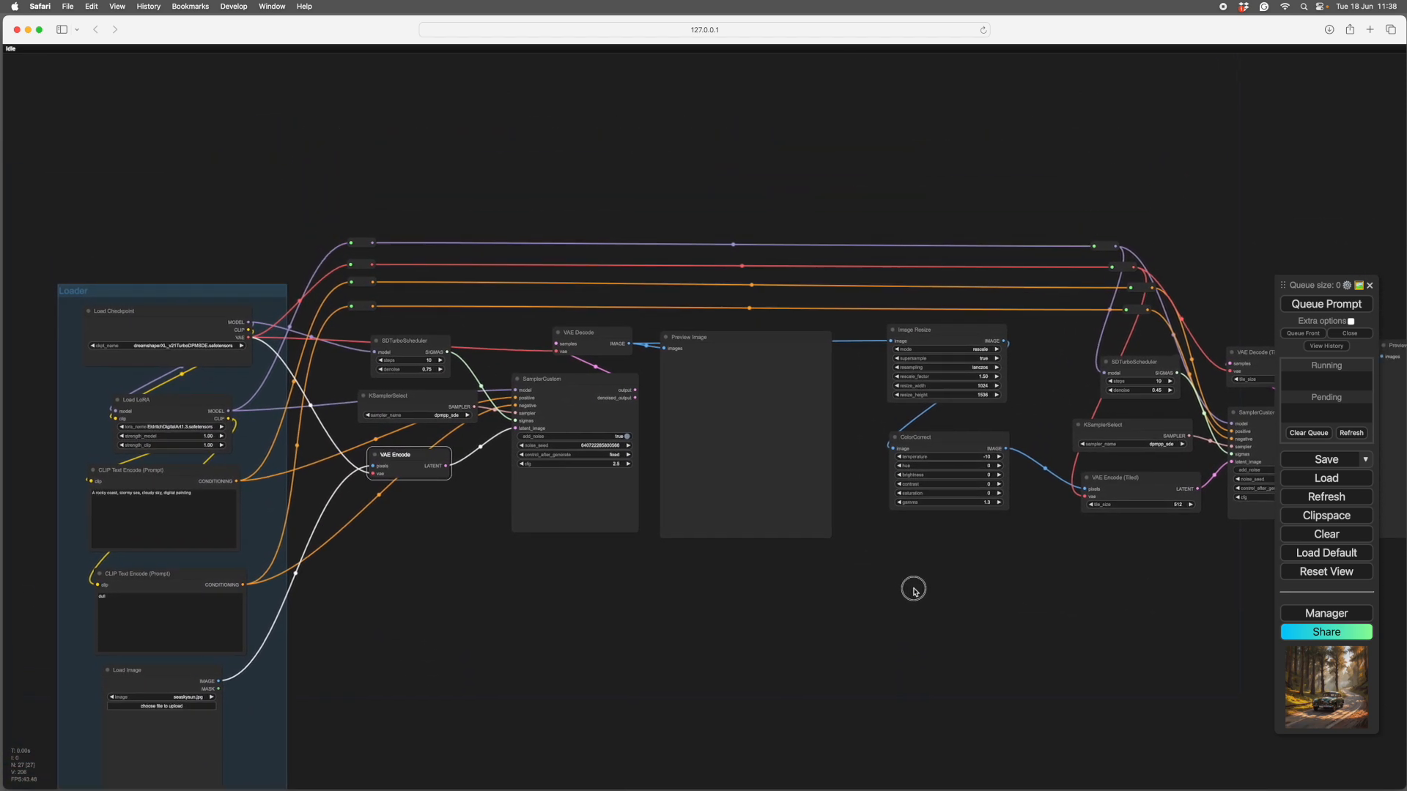
pyautogui.moveTo(913, 591); pyautogui.dragTo(884, 572)
pyautogui.write('P')
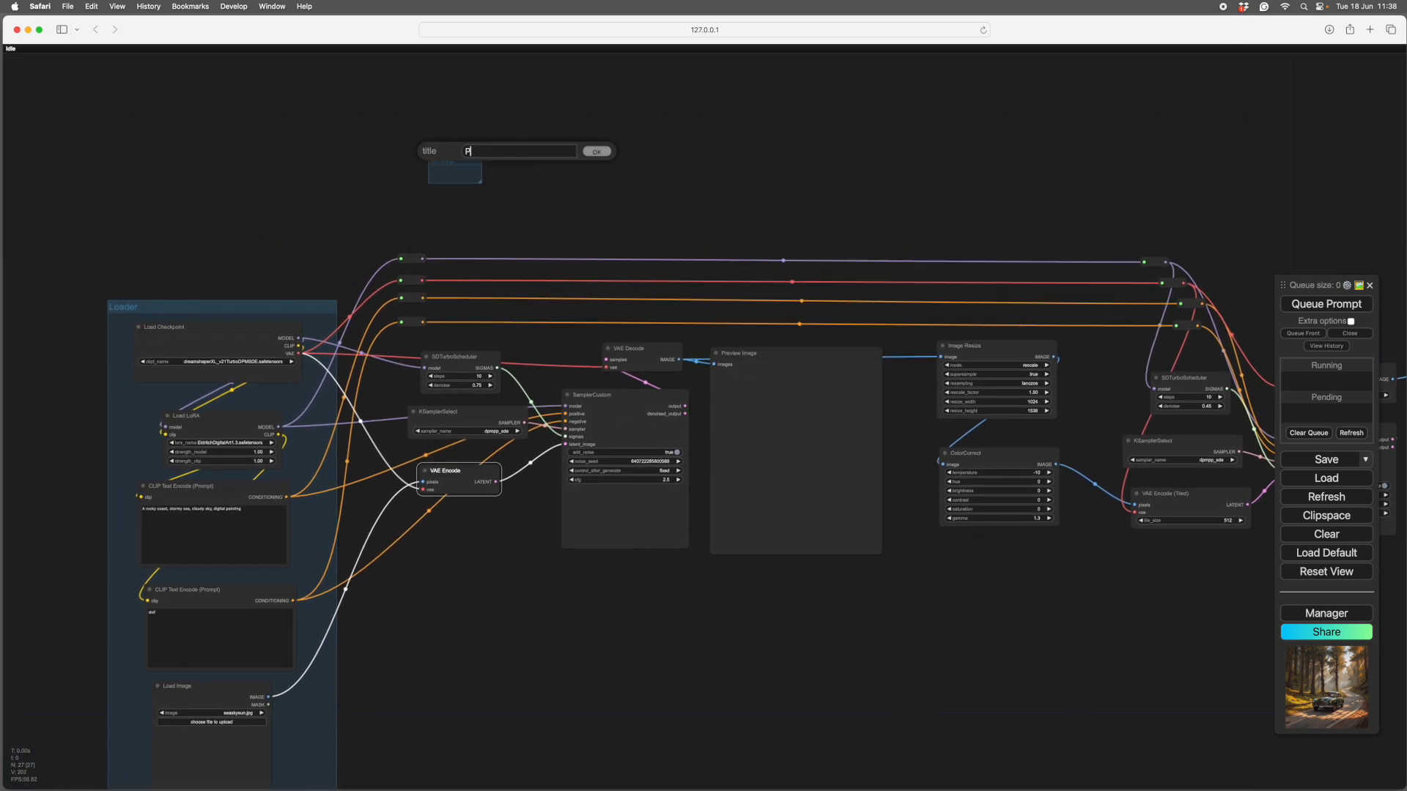
pyautogui.write('rocess')
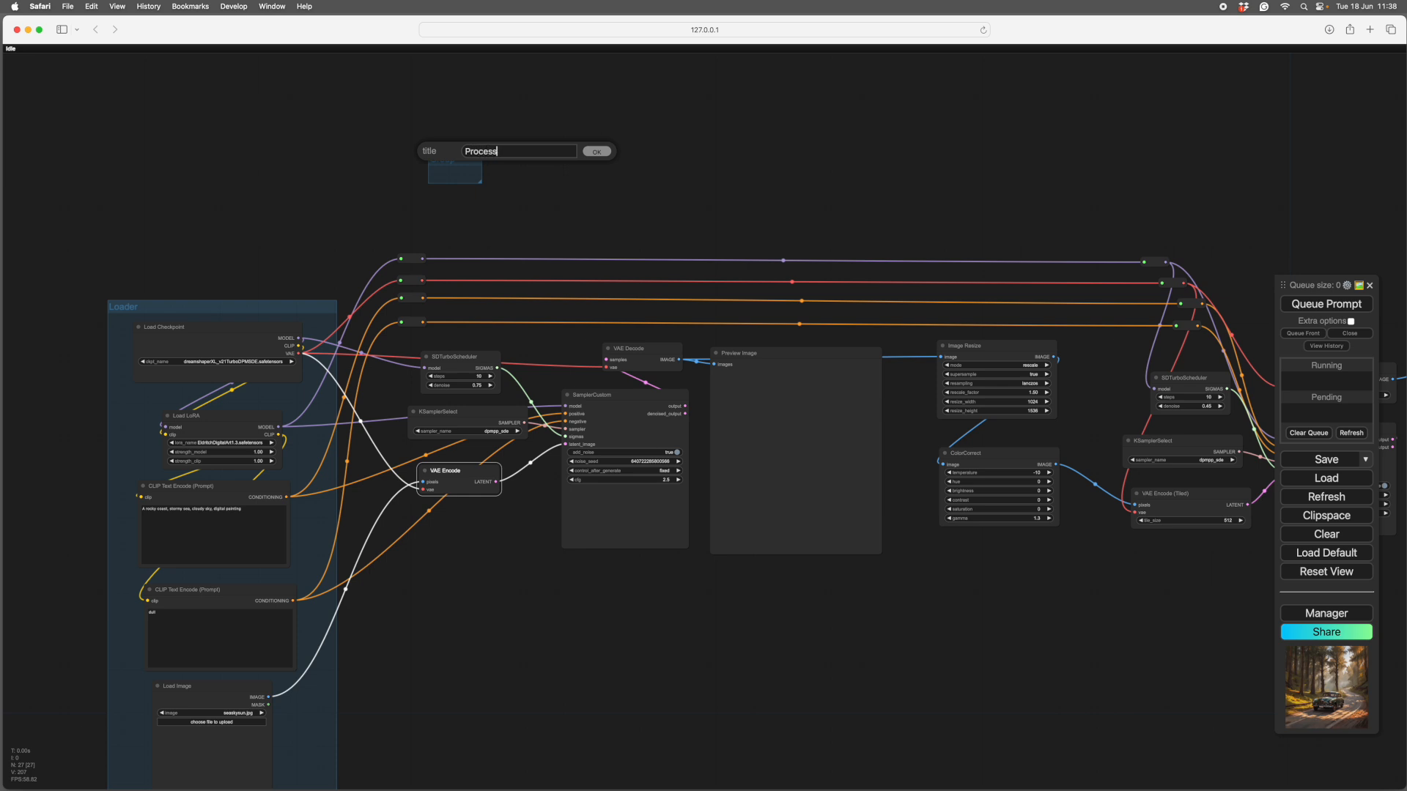
pyautogui.click(597, 151)
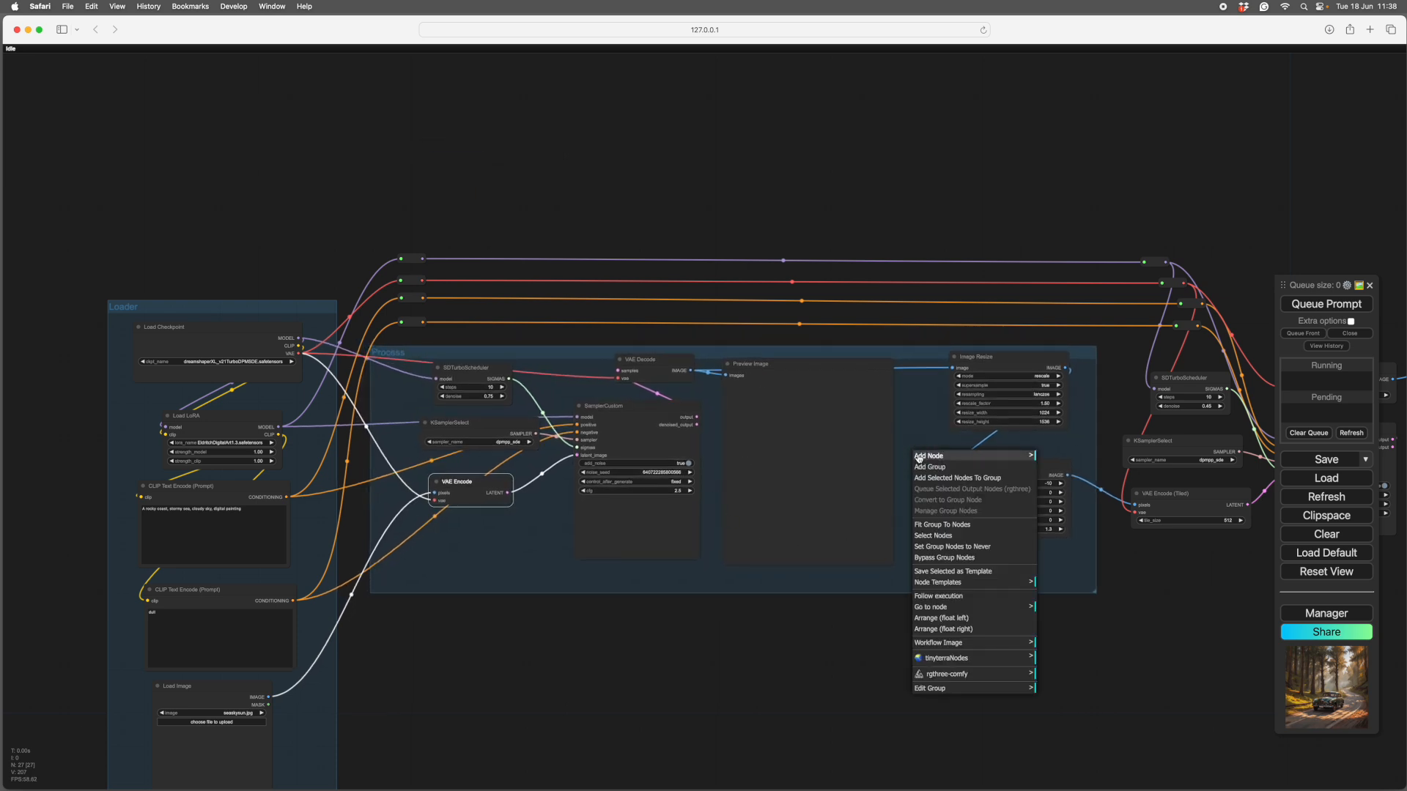
pyautogui.moveTo(938, 526)
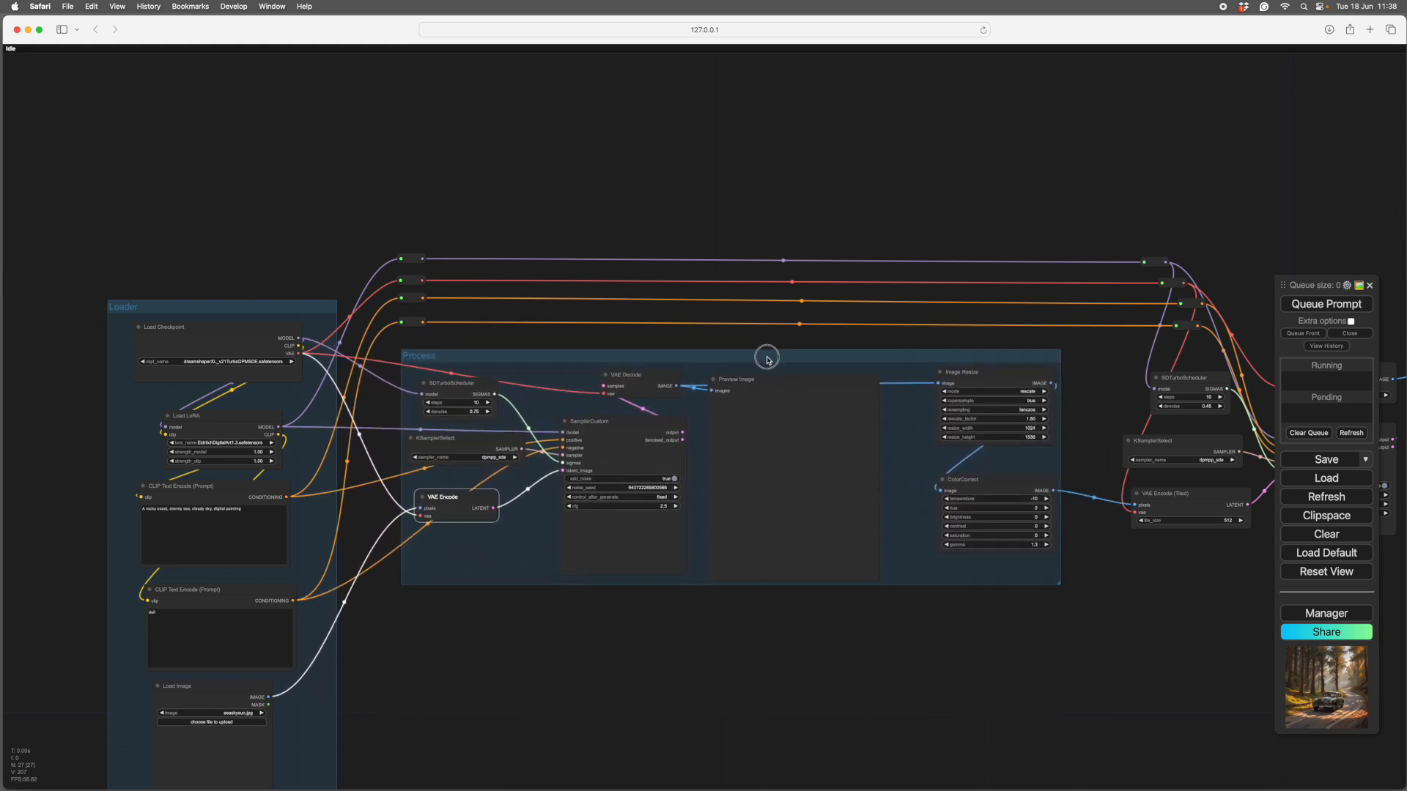
# - Group the refine nodes as Refine and move Image Resize and ColorCorrect into an Adjust group
pyautogui.rightClick(768, 358)
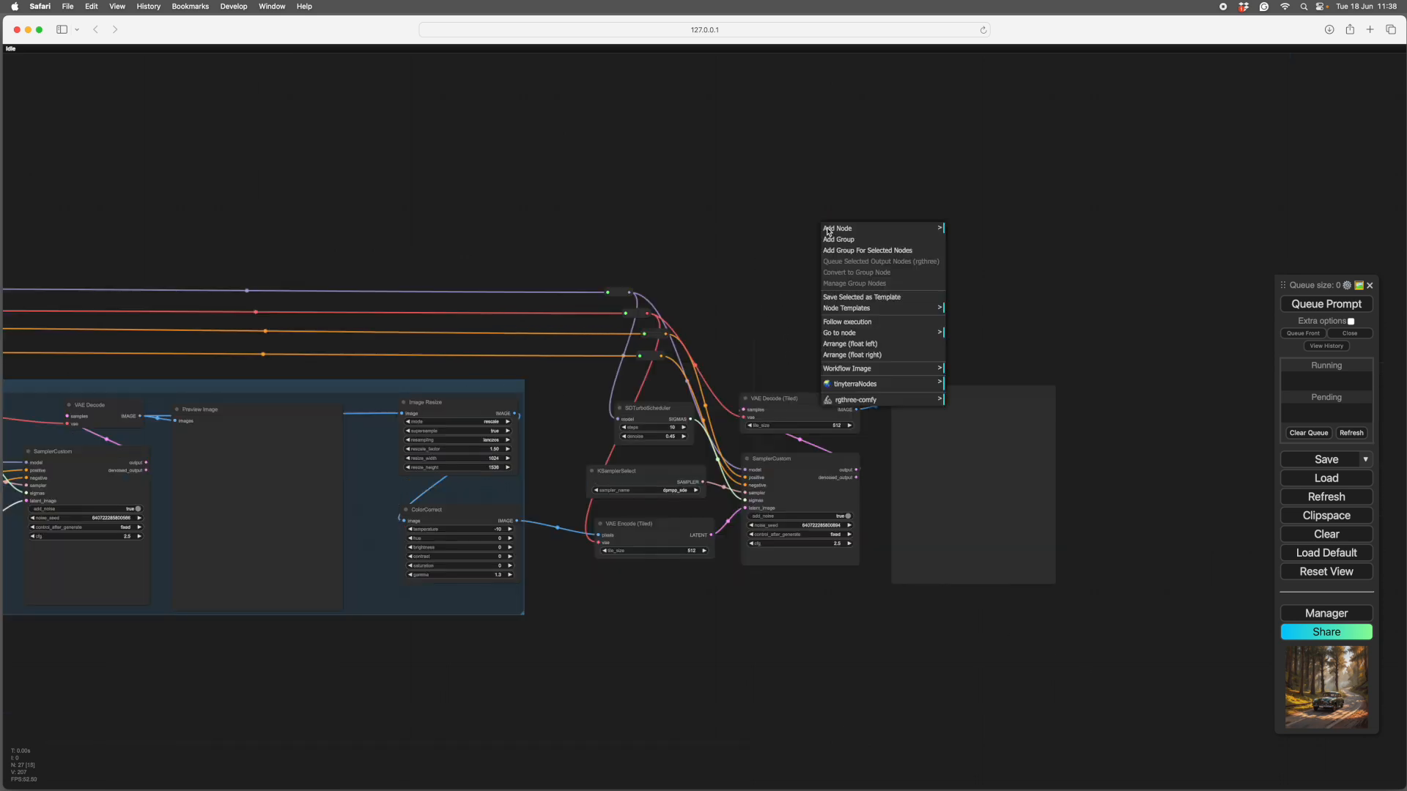
pyautogui.click(839, 239)
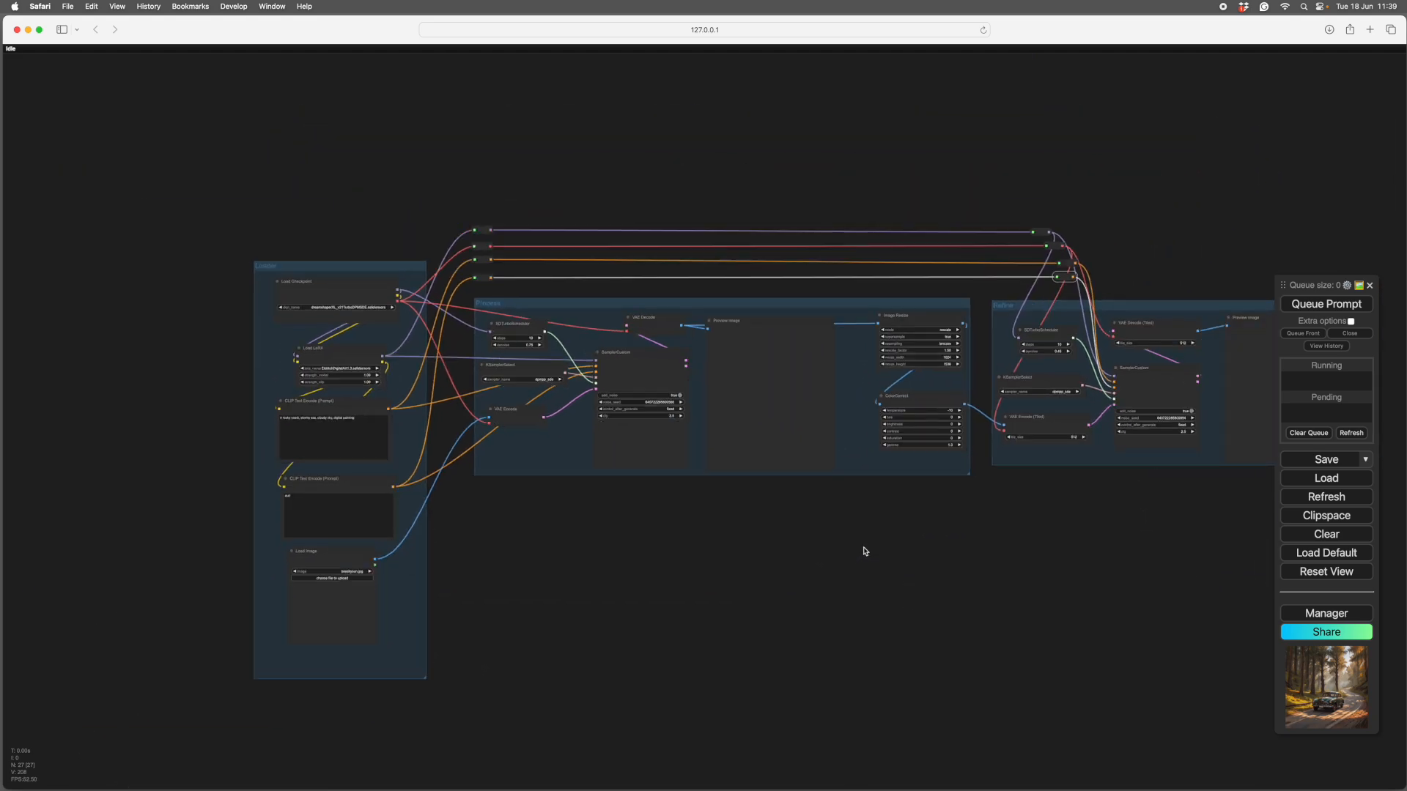
pyautogui.moveTo(864, 551); pyautogui.dragTo(790, 557)
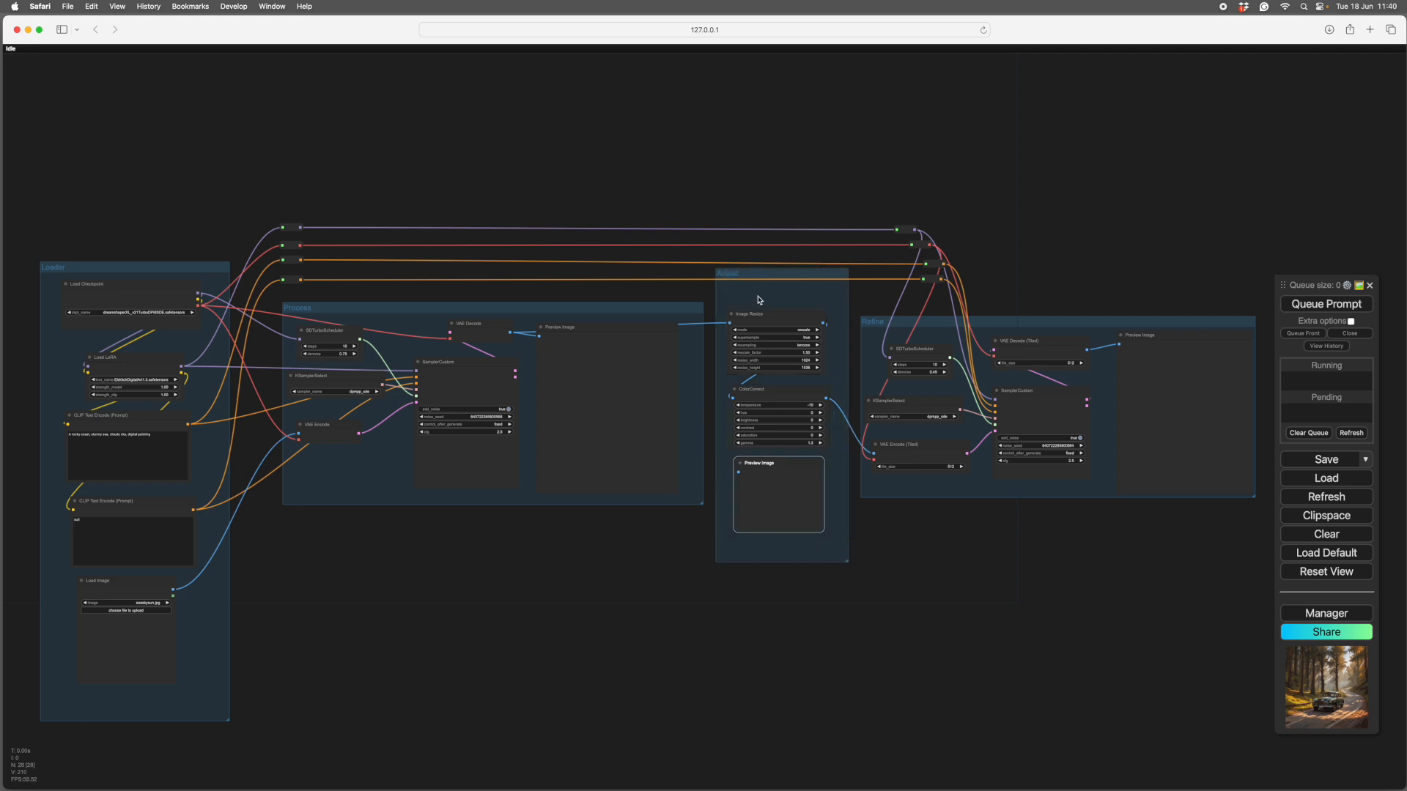
pyautogui.rightClick(759, 299)
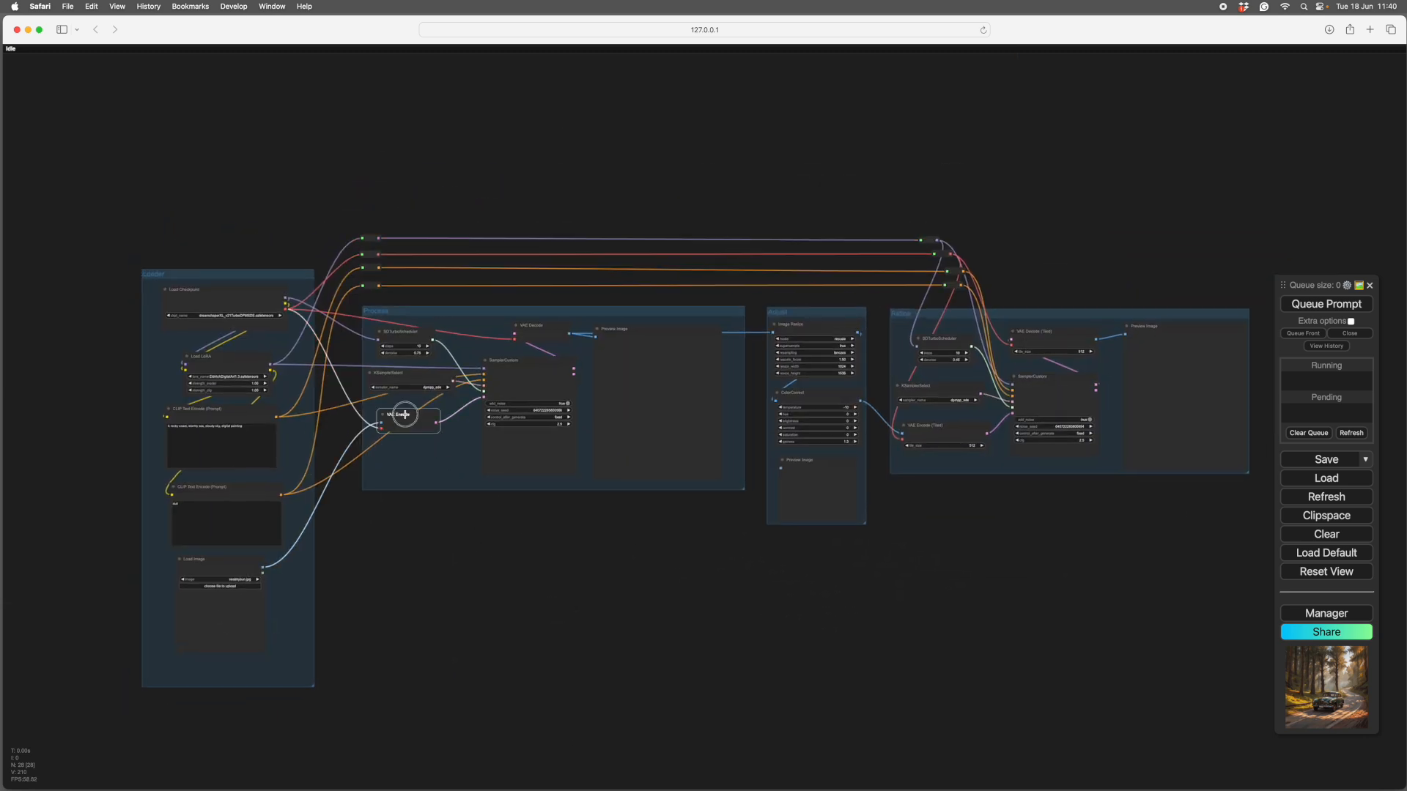
pyautogui.moveTo(405, 415); pyautogui.dragTo(603, 547)
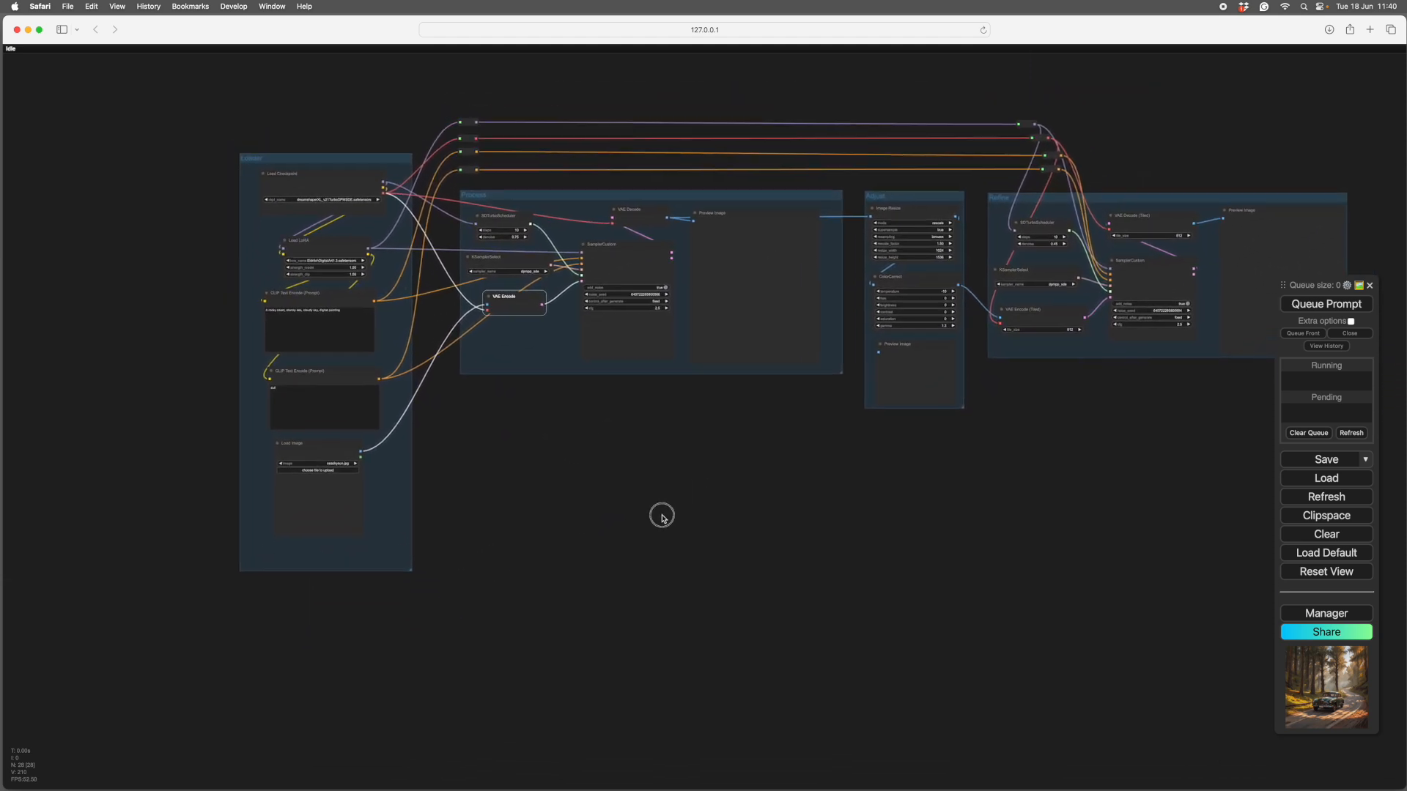
pyautogui.moveTo(663, 517); pyautogui.dragTo(533, 606)
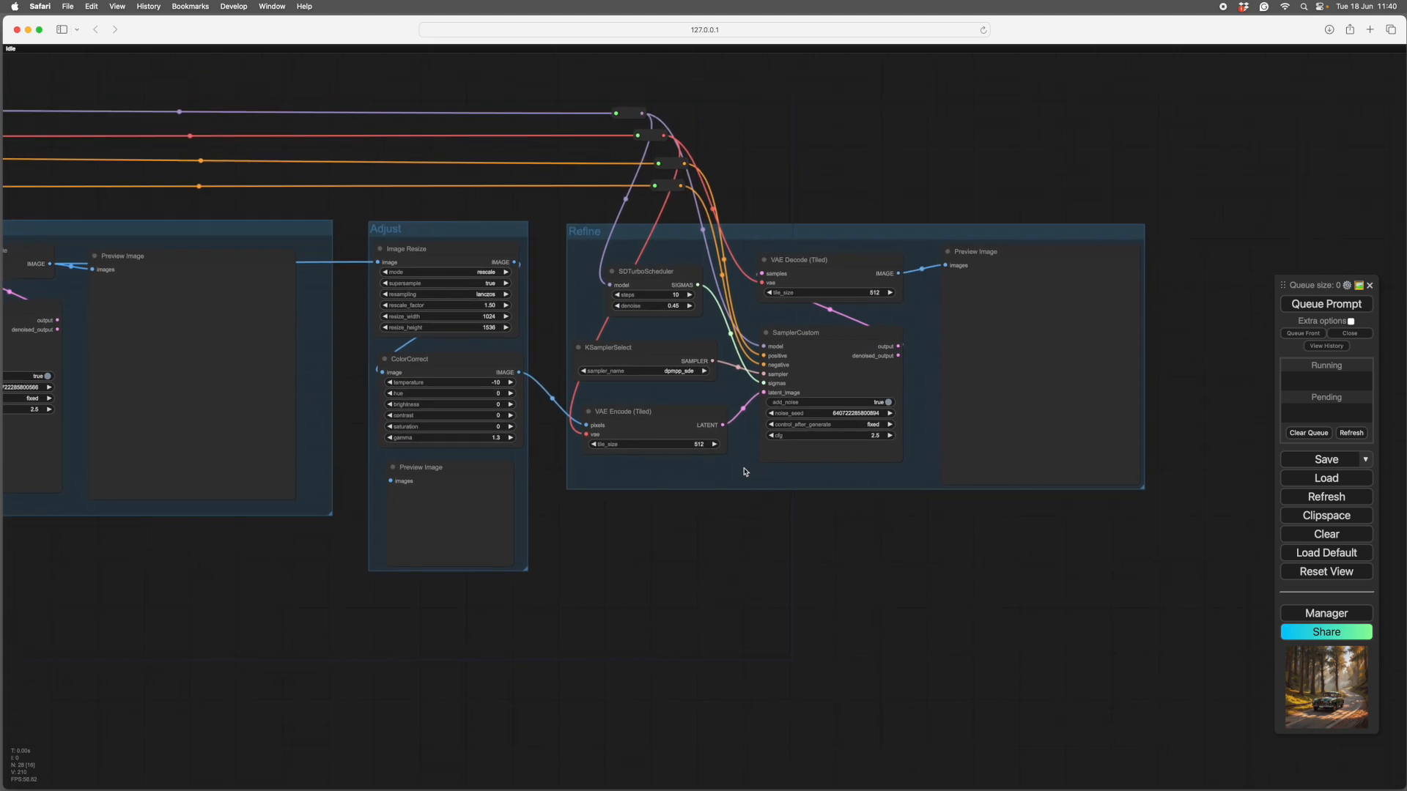
pyautogui.rightClick(745, 471)
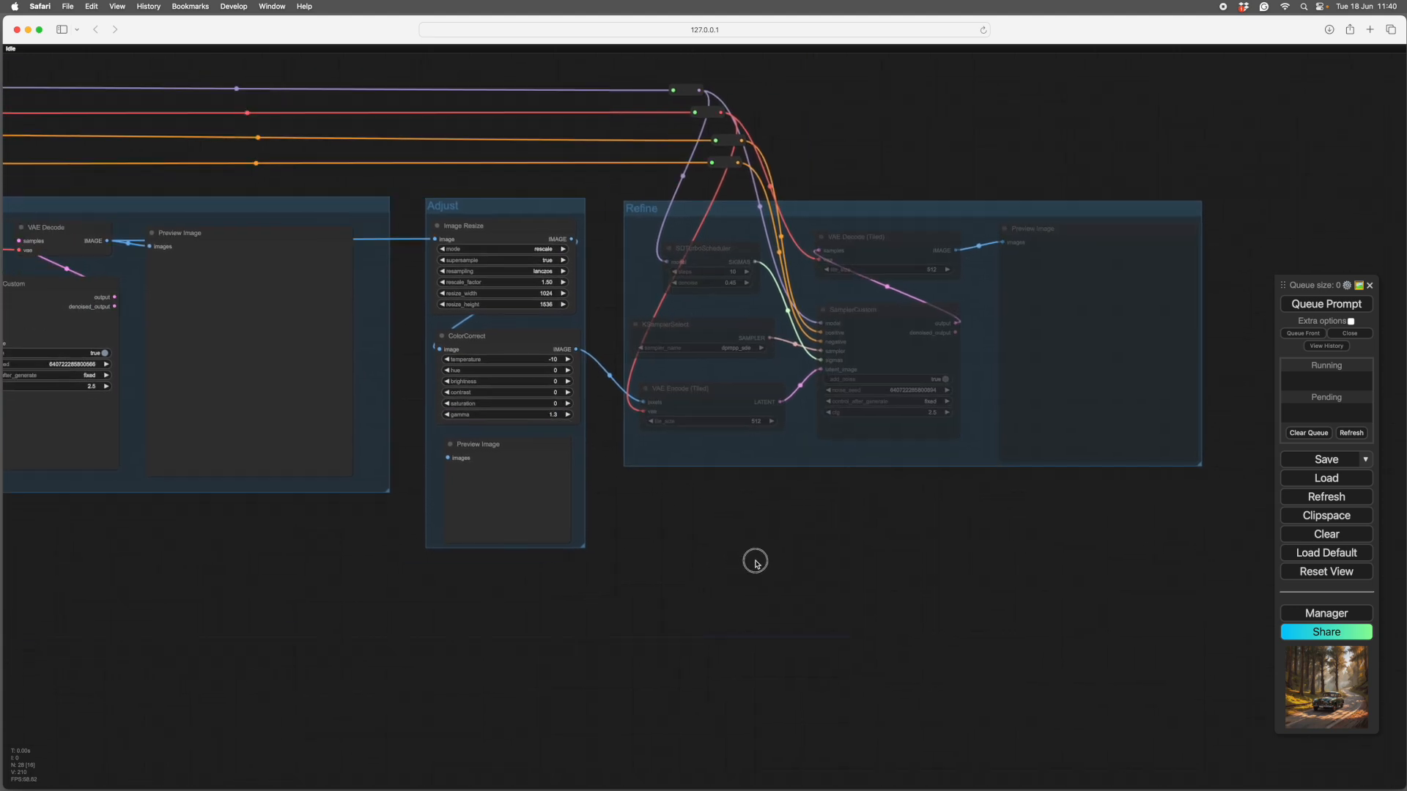
pyautogui.rightClick(755, 563)
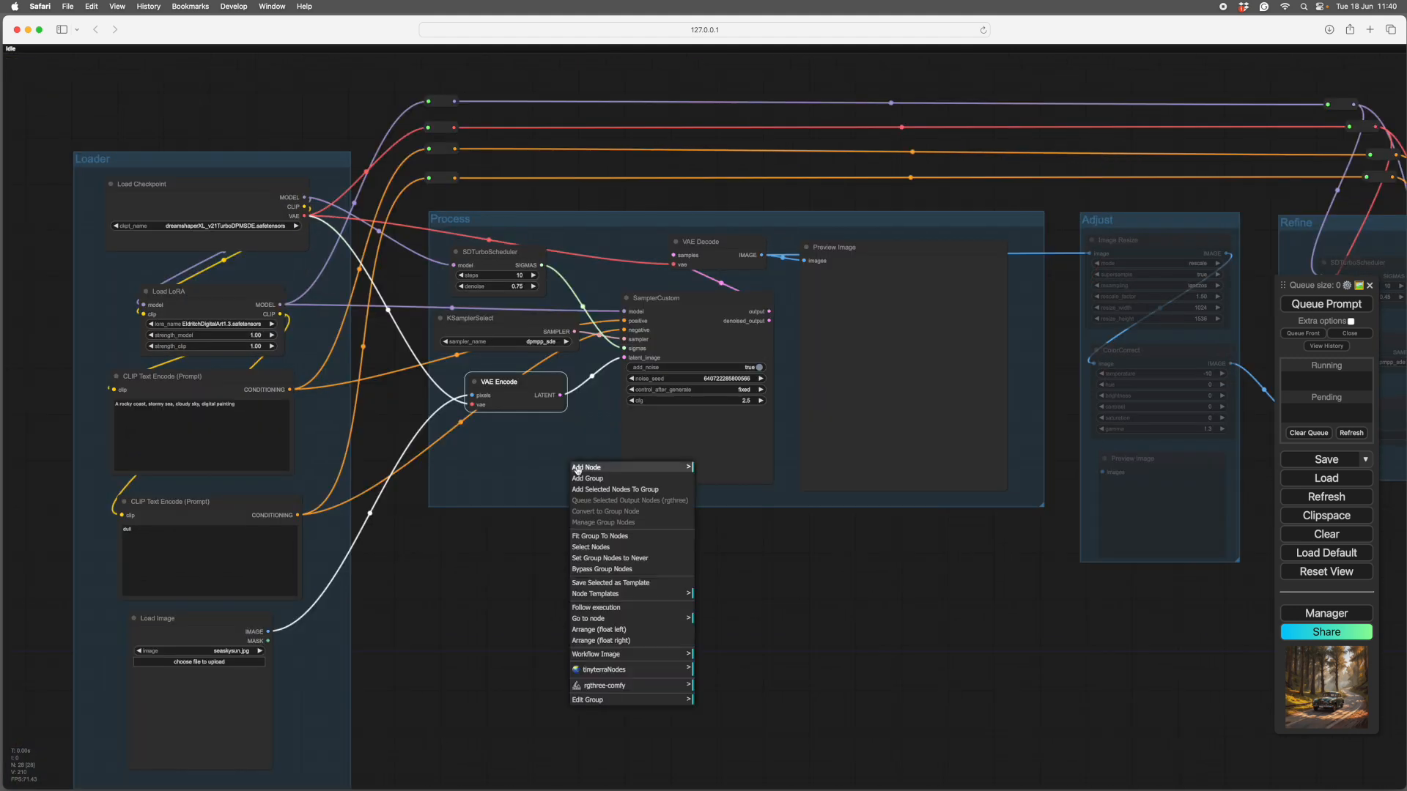
pyautogui.moveTo(589, 549)
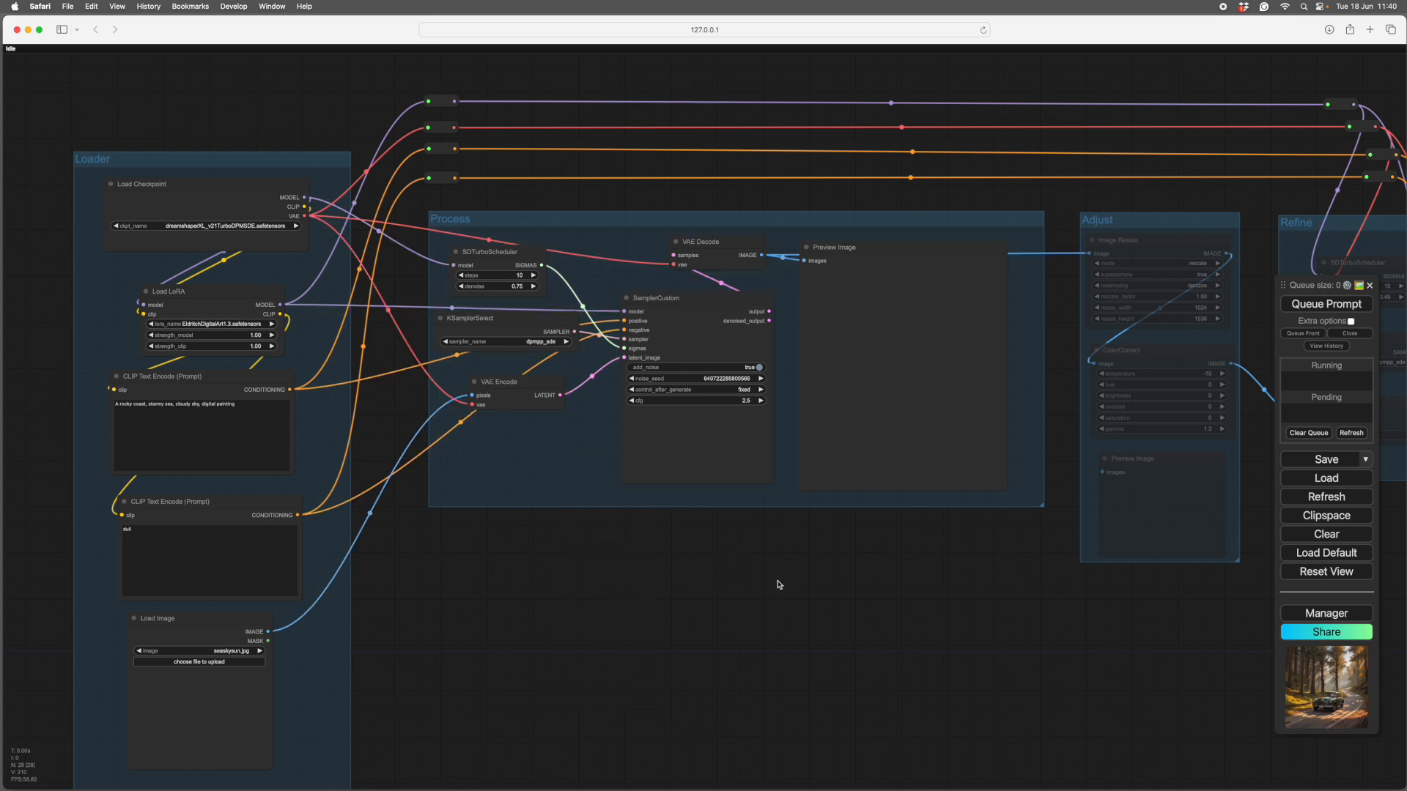
pyautogui.scroll(-3)
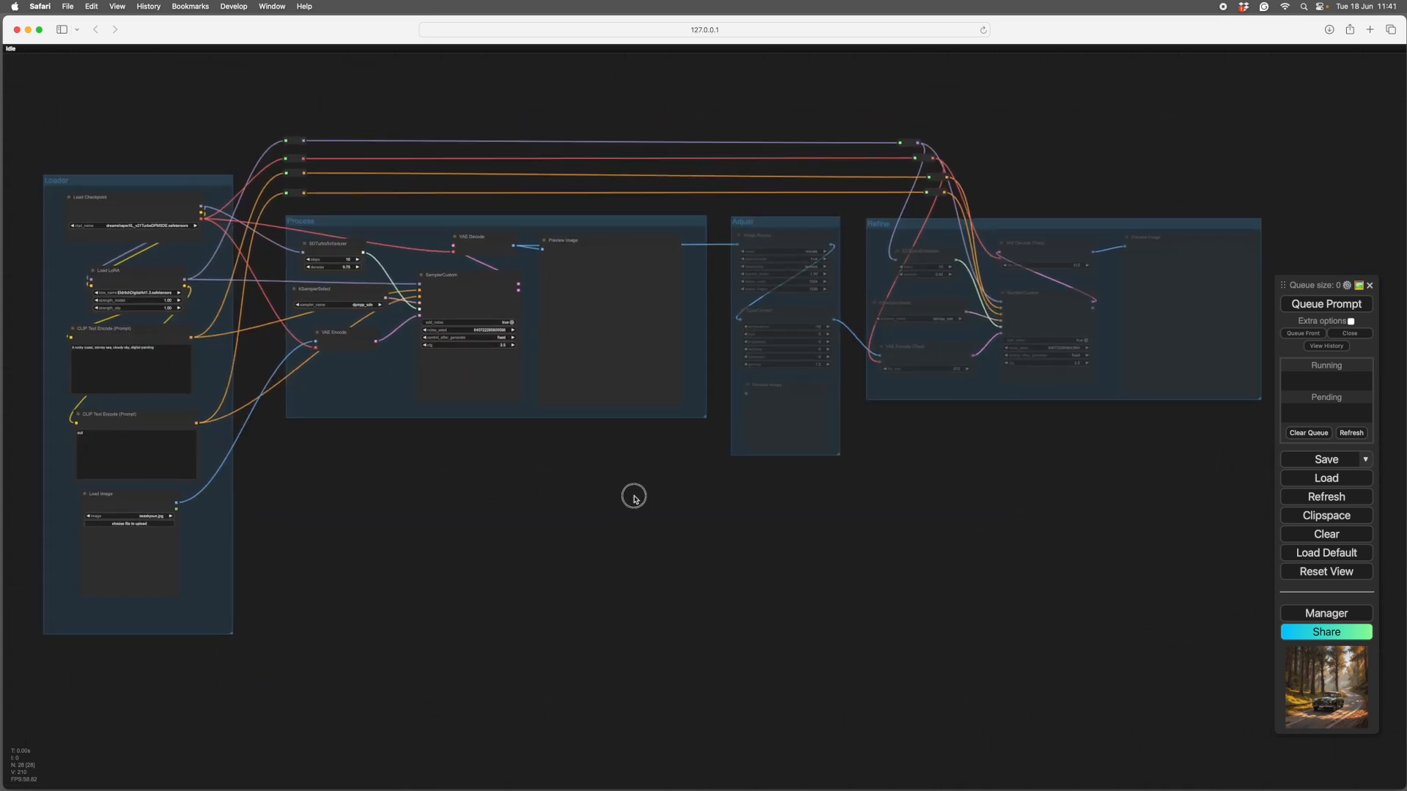
pyautogui.moveTo(635, 498); pyautogui.dragTo(626, 489)
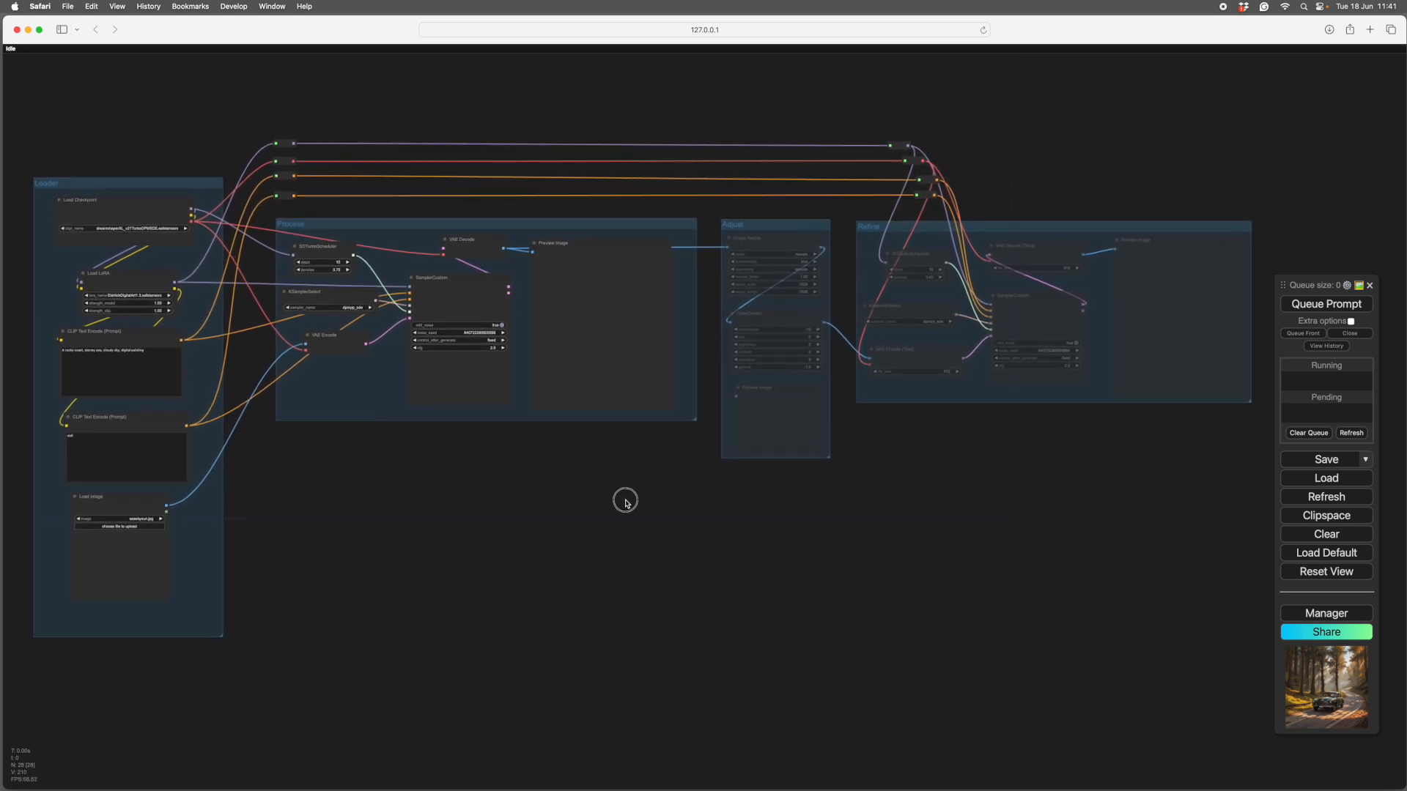
pyautogui.moveTo(1182, 516)
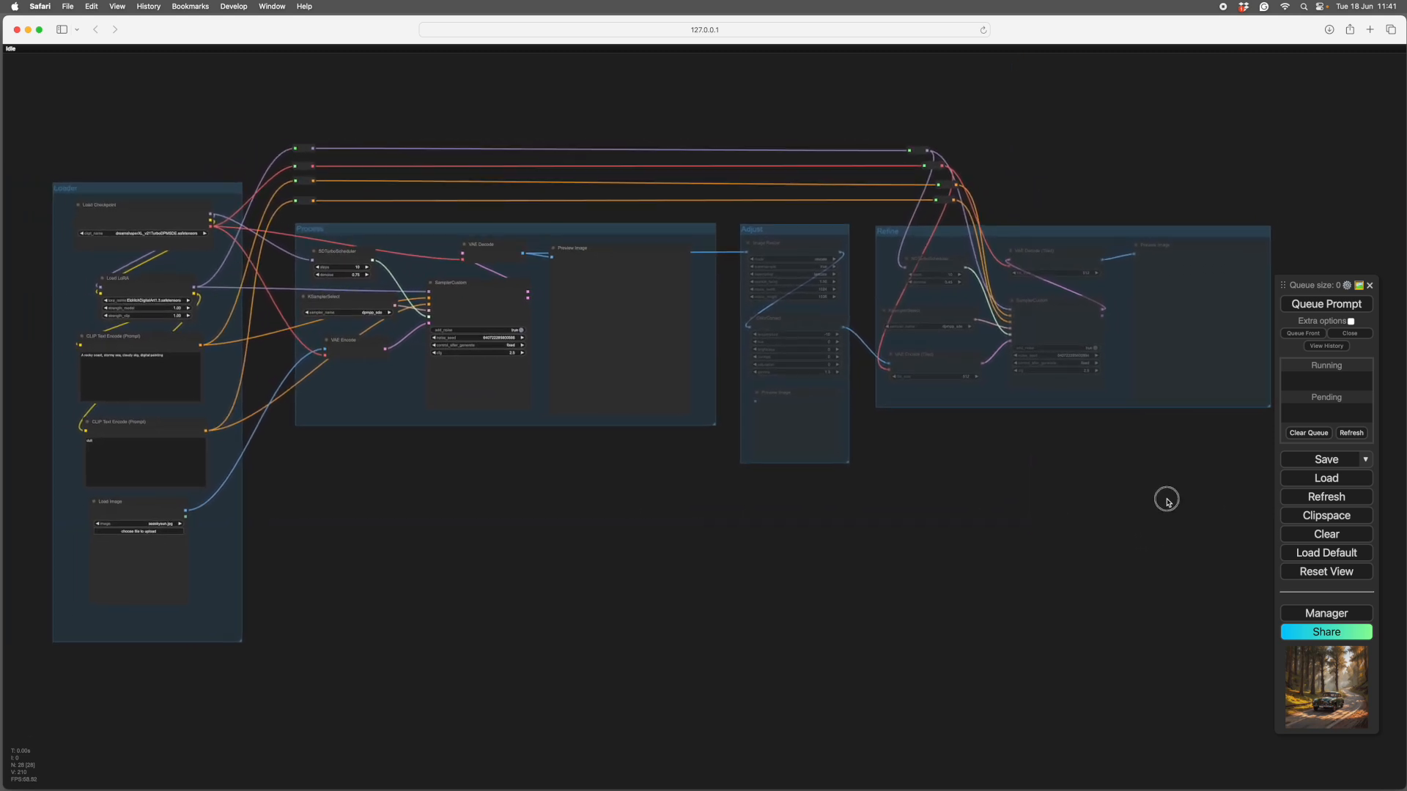
# - Save the four-group workflow to a file and recentre the groups in view
pyautogui.click(1326, 458)
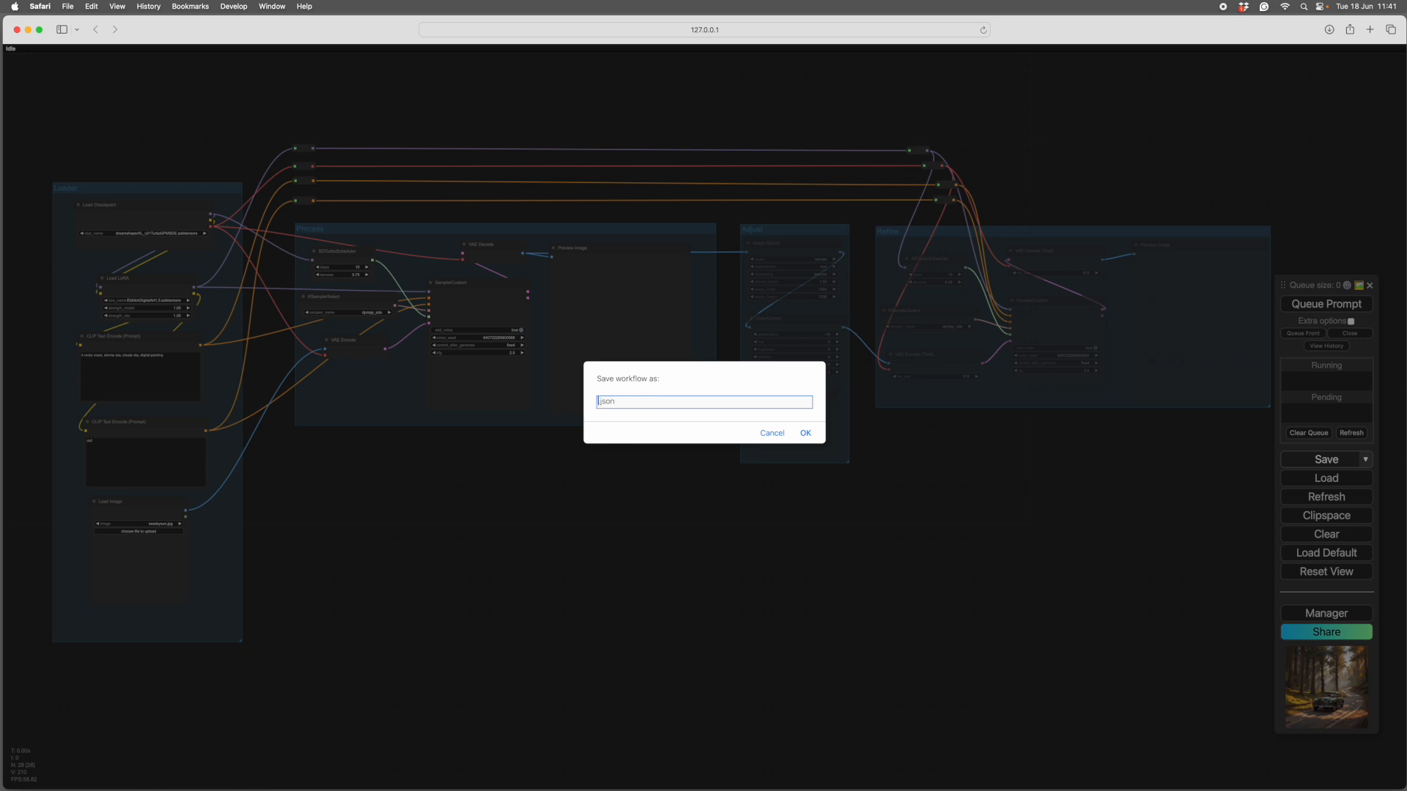
pyautogui.click(771, 433)
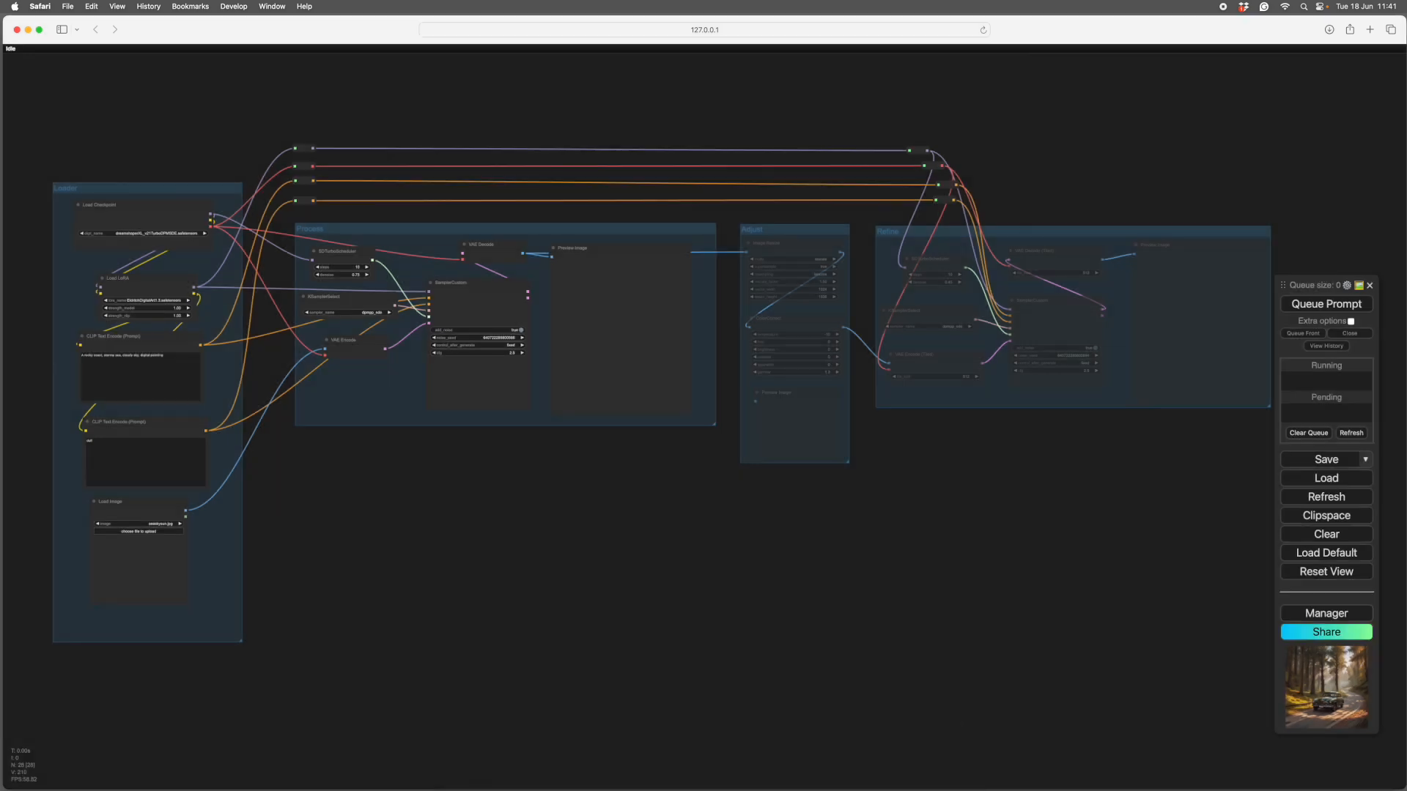
pyautogui.moveTo(911, 534)
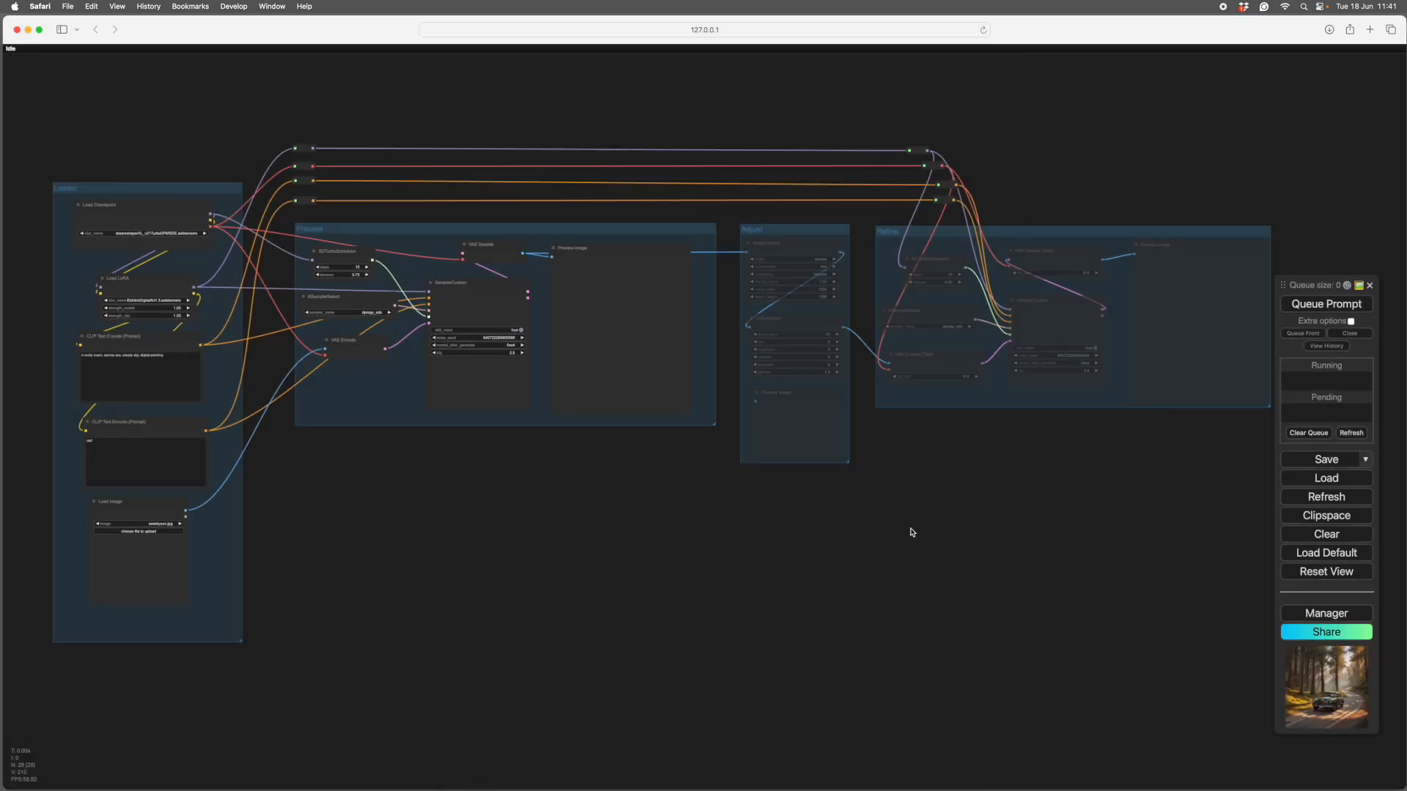
pyautogui.moveTo(911, 532); pyautogui.dragTo(901, 546)
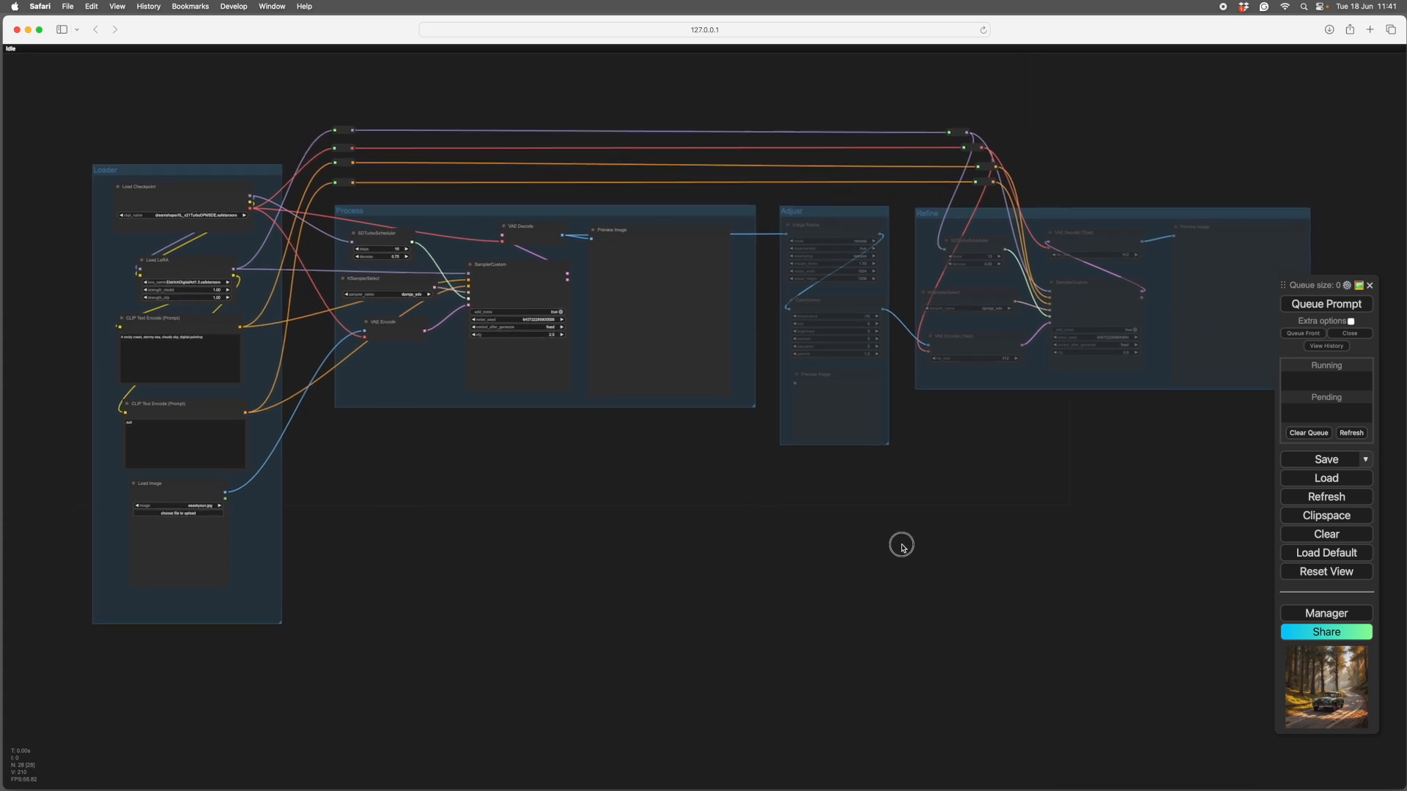
pyautogui.moveTo(901, 546); pyautogui.dragTo(930, 528)
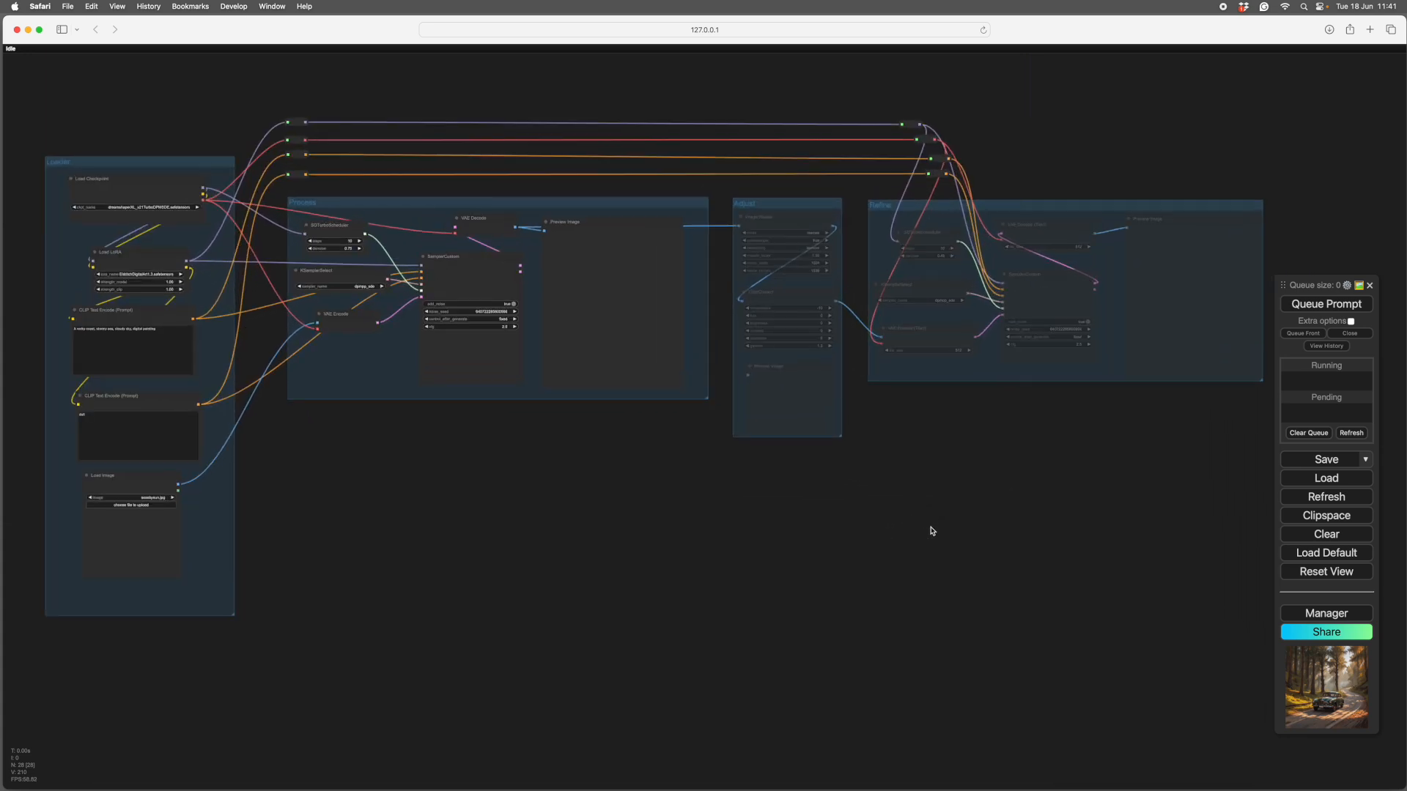
pyautogui.moveTo(932, 530); pyautogui.dragTo(944, 500)
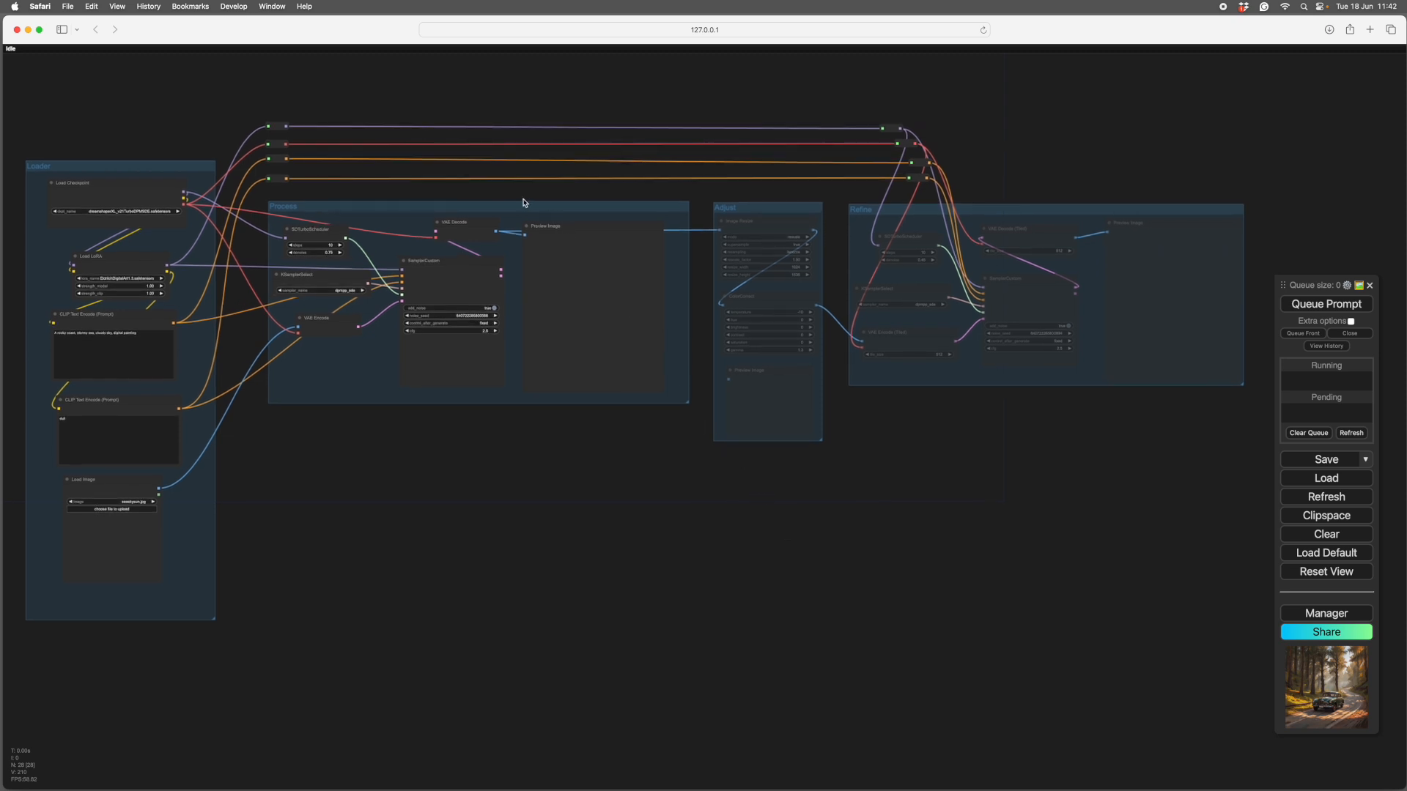
pyautogui.moveTo(737, 560)
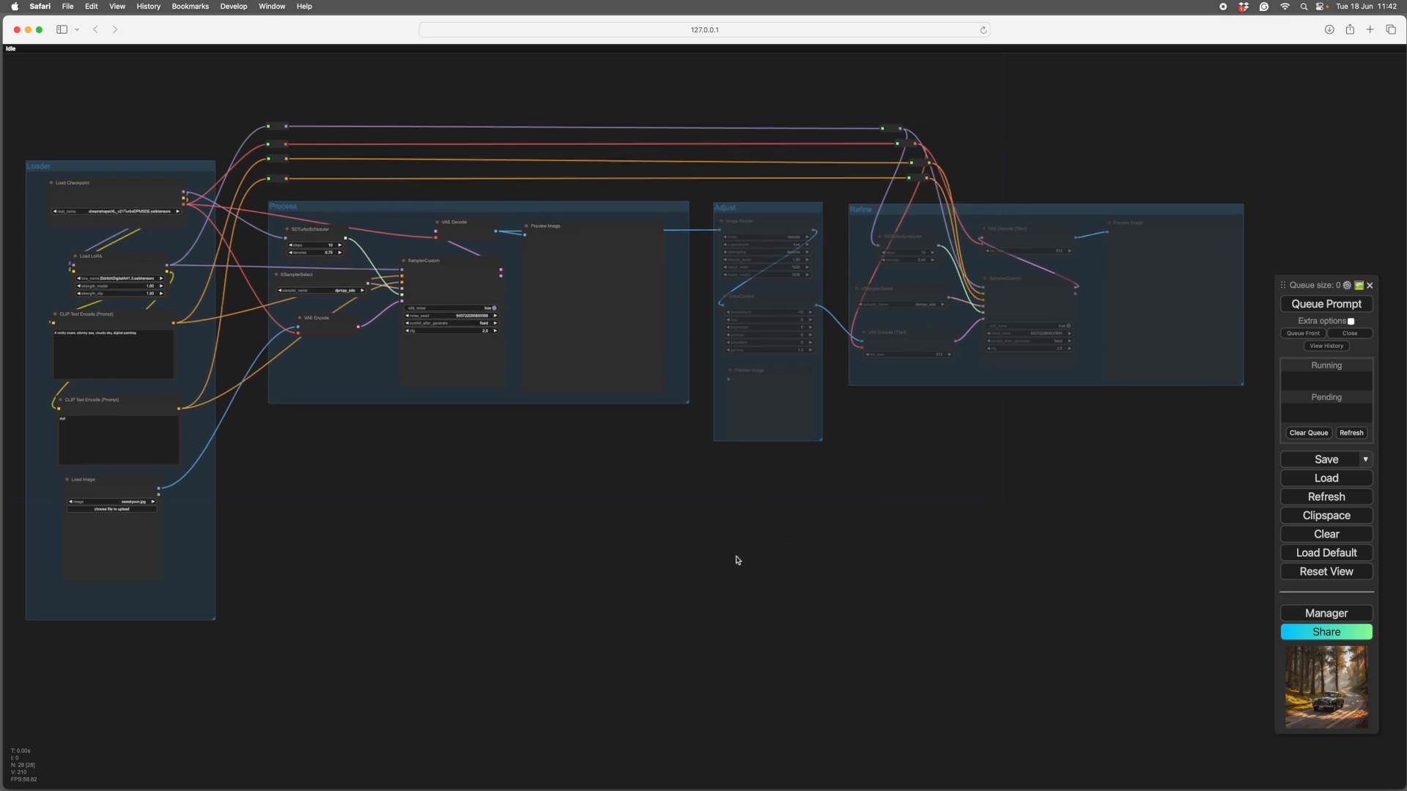
pyautogui.moveTo(765, 570)
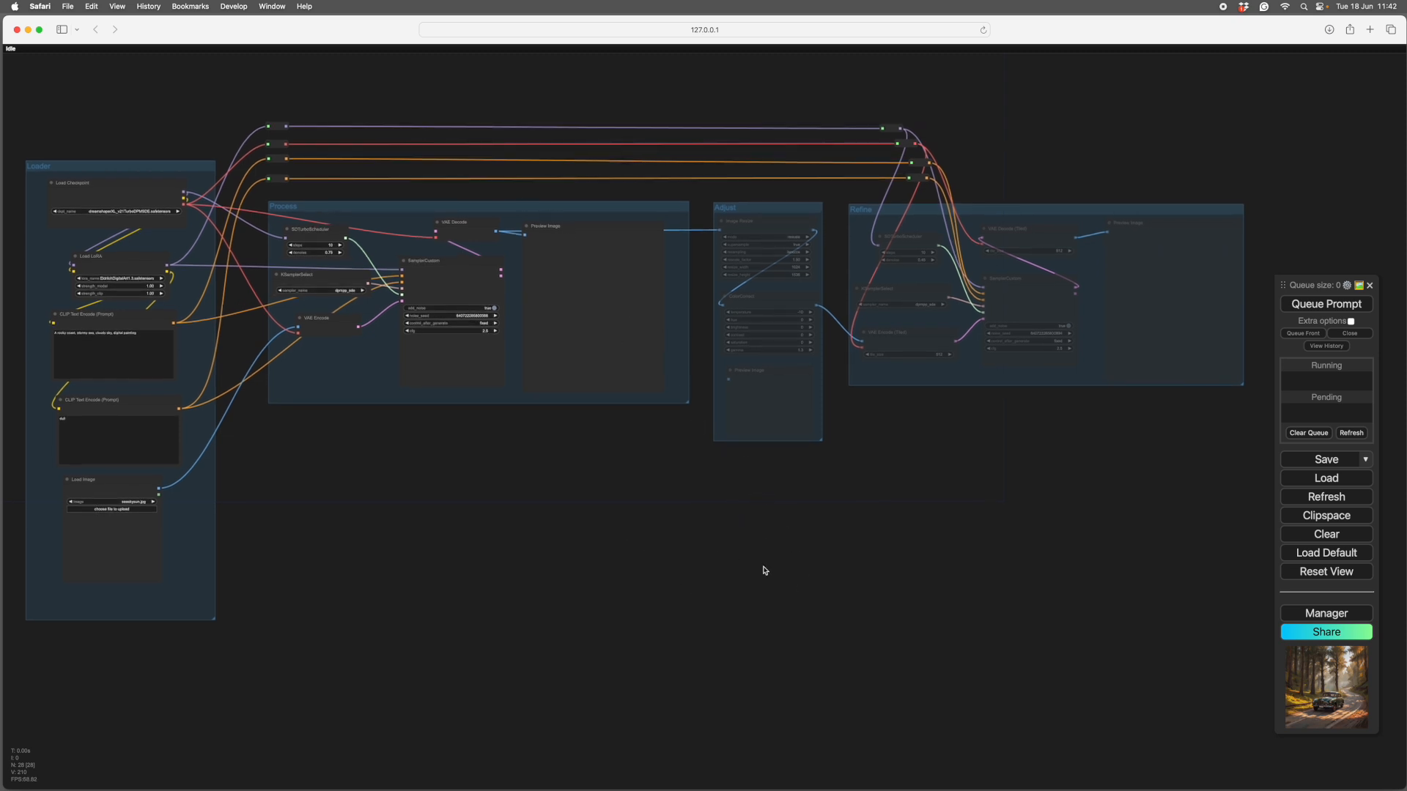
pyautogui.moveTo(803, 551)
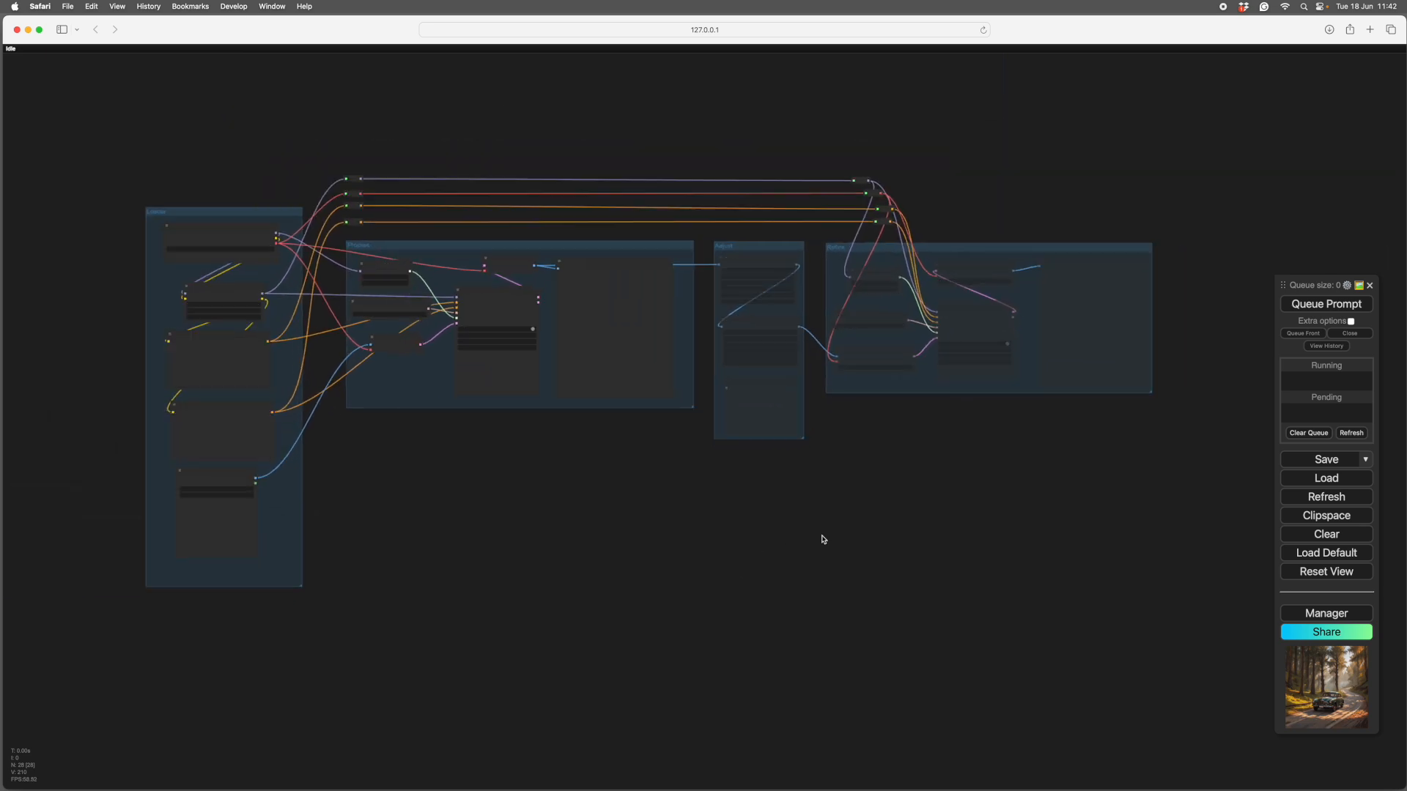
pyautogui.moveTo(821, 539); pyautogui.dragTo(871, 522)
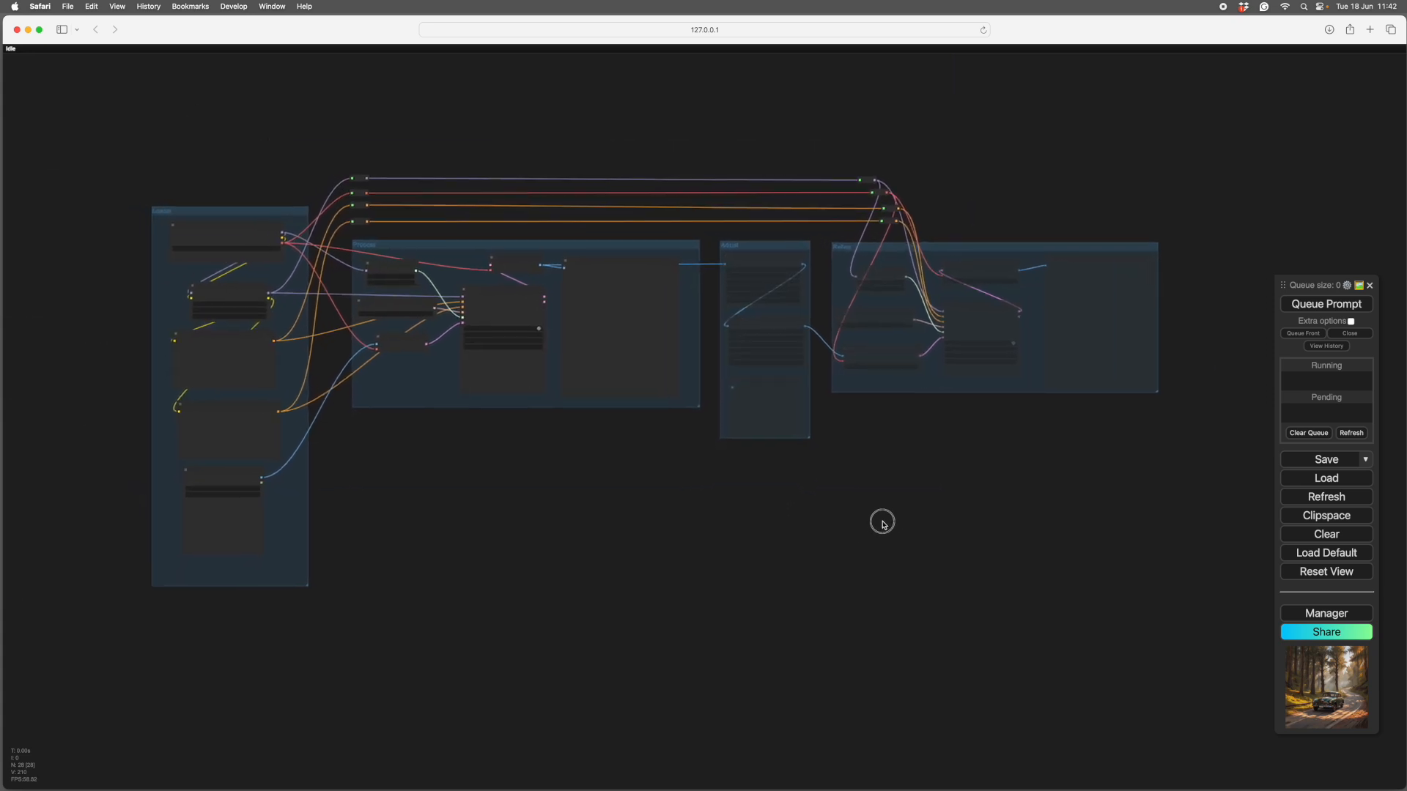
pyautogui.moveTo(883, 525); pyautogui.dragTo(825, 491)
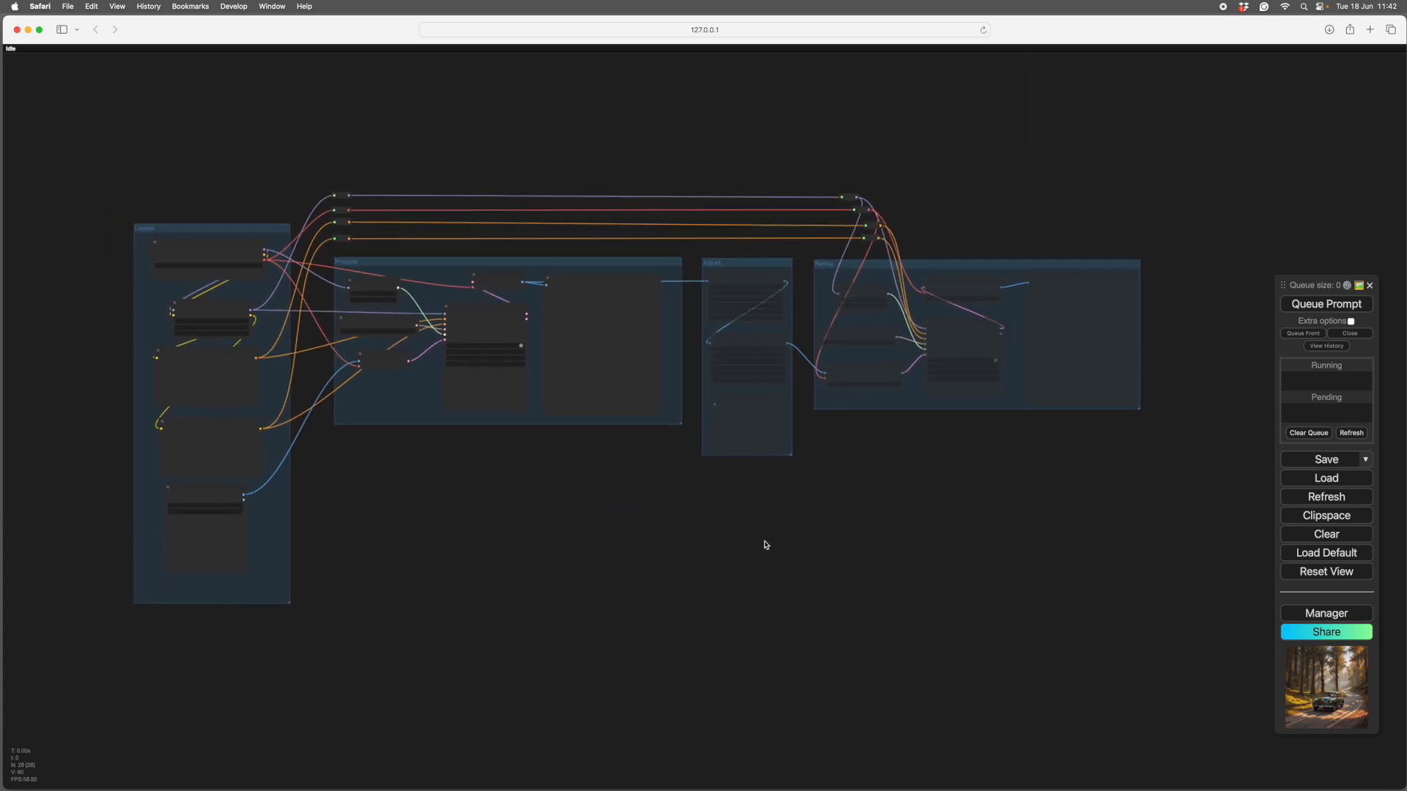
pyautogui.moveTo(765, 545); pyautogui.dragTo(862, 535)
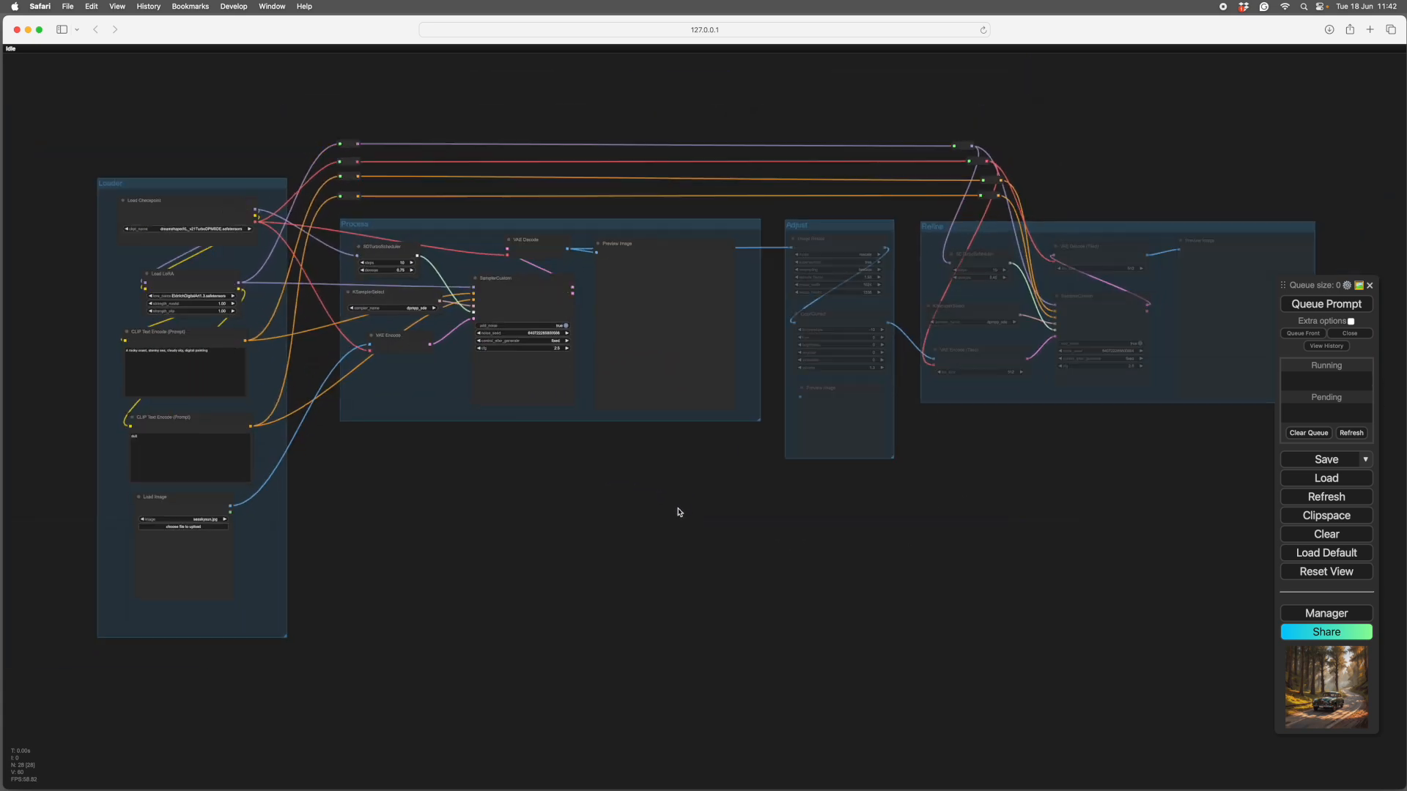
pyautogui.moveTo(677, 513); pyautogui.dragTo(567, 502)
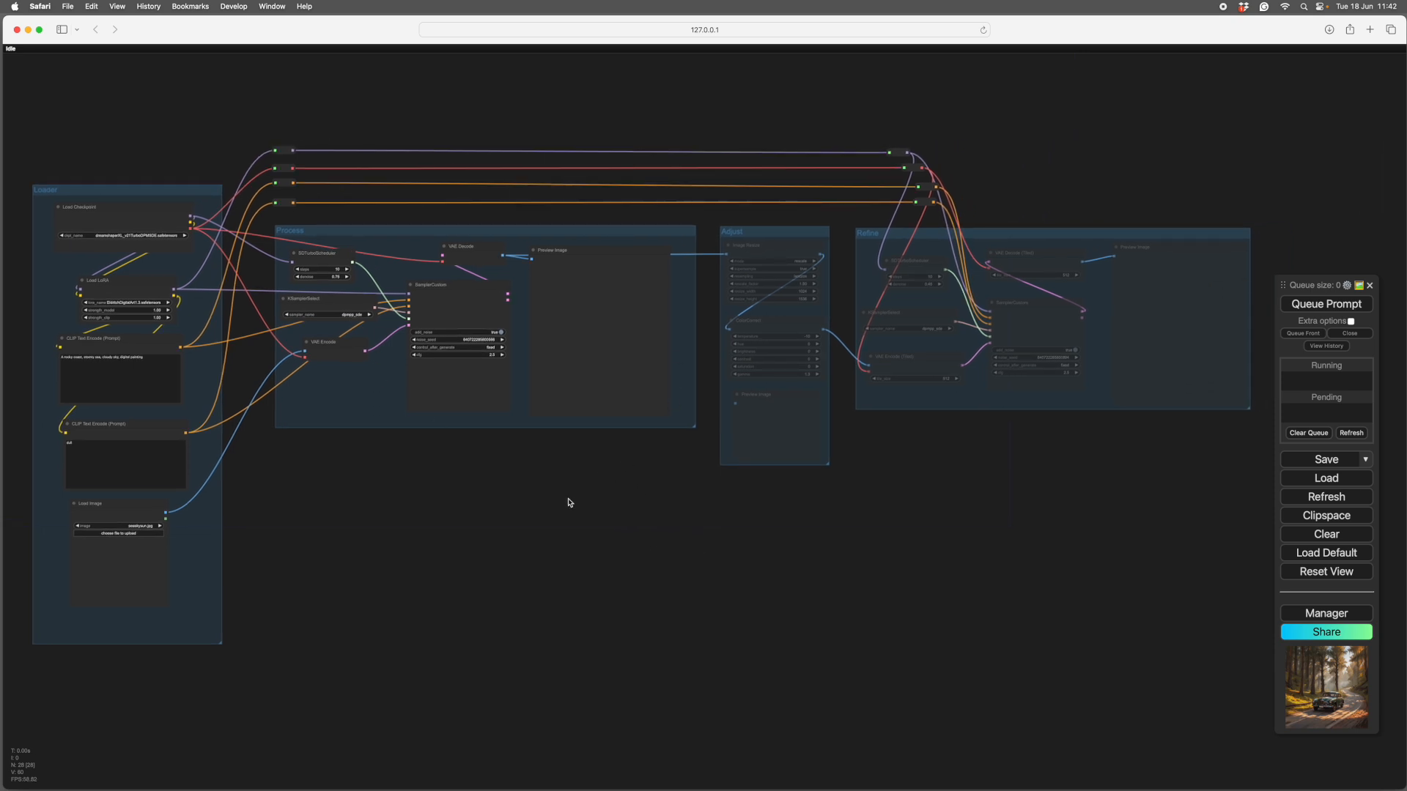
pyautogui.moveTo(600, 488)
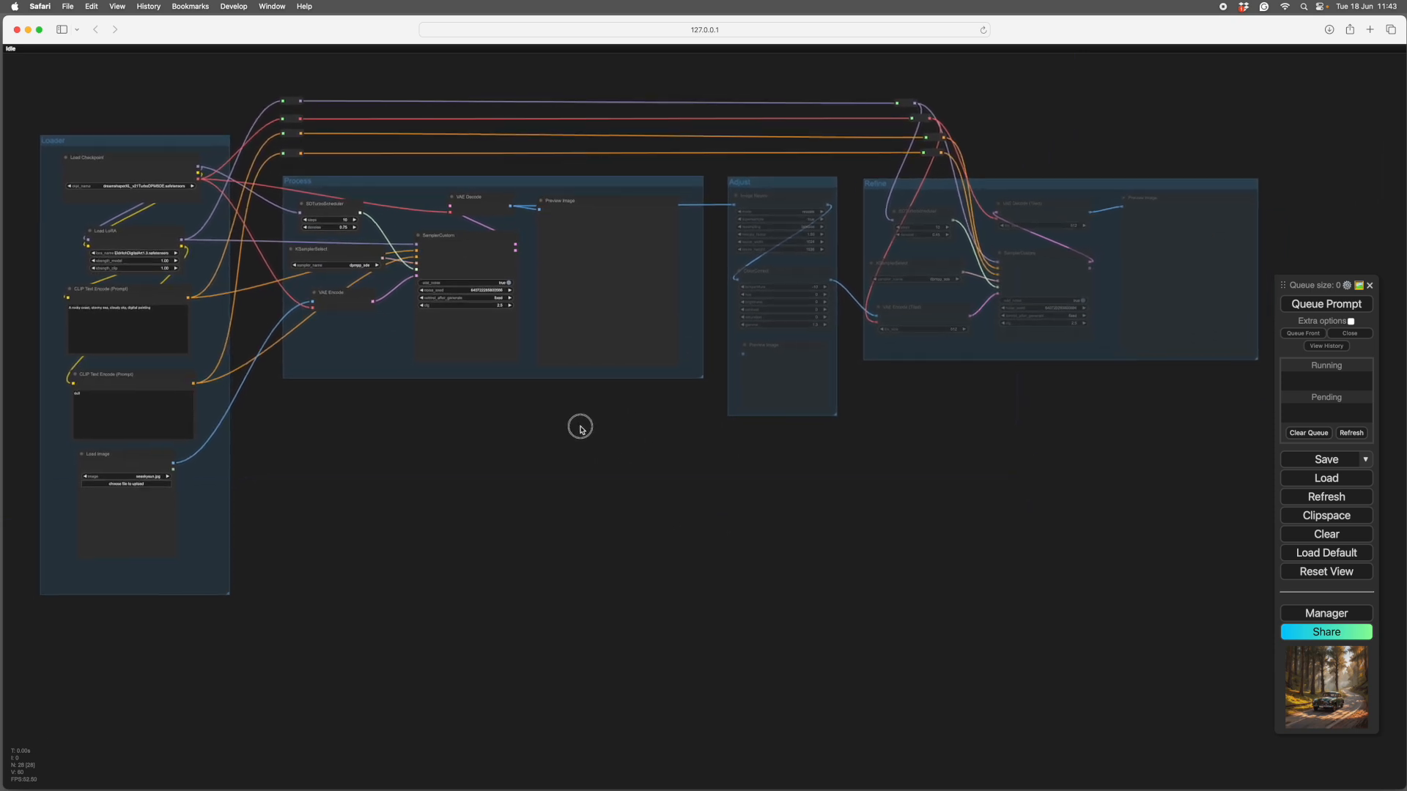
pyautogui.moveTo(580, 429); pyautogui.dragTo(585, 441)
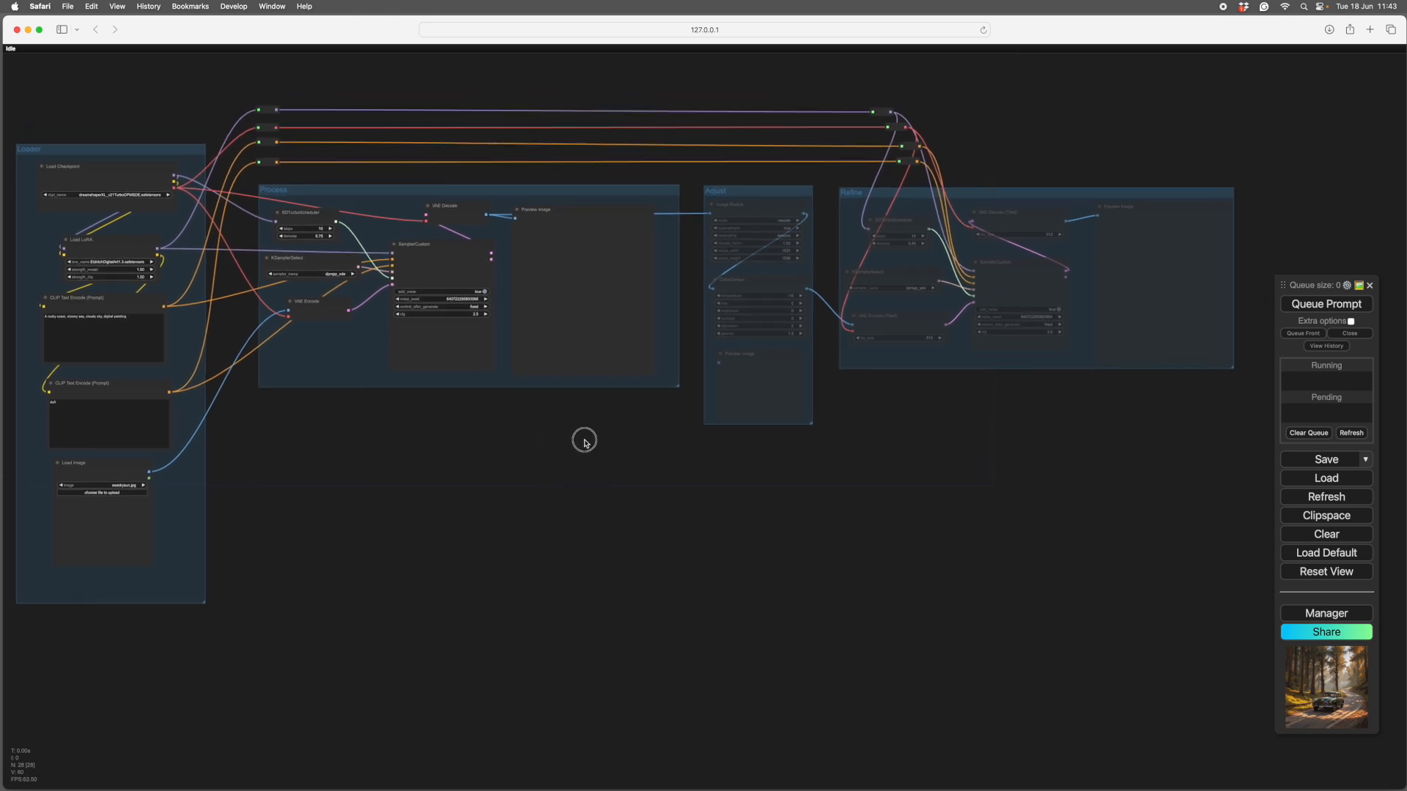
pyautogui.click(1325, 478)
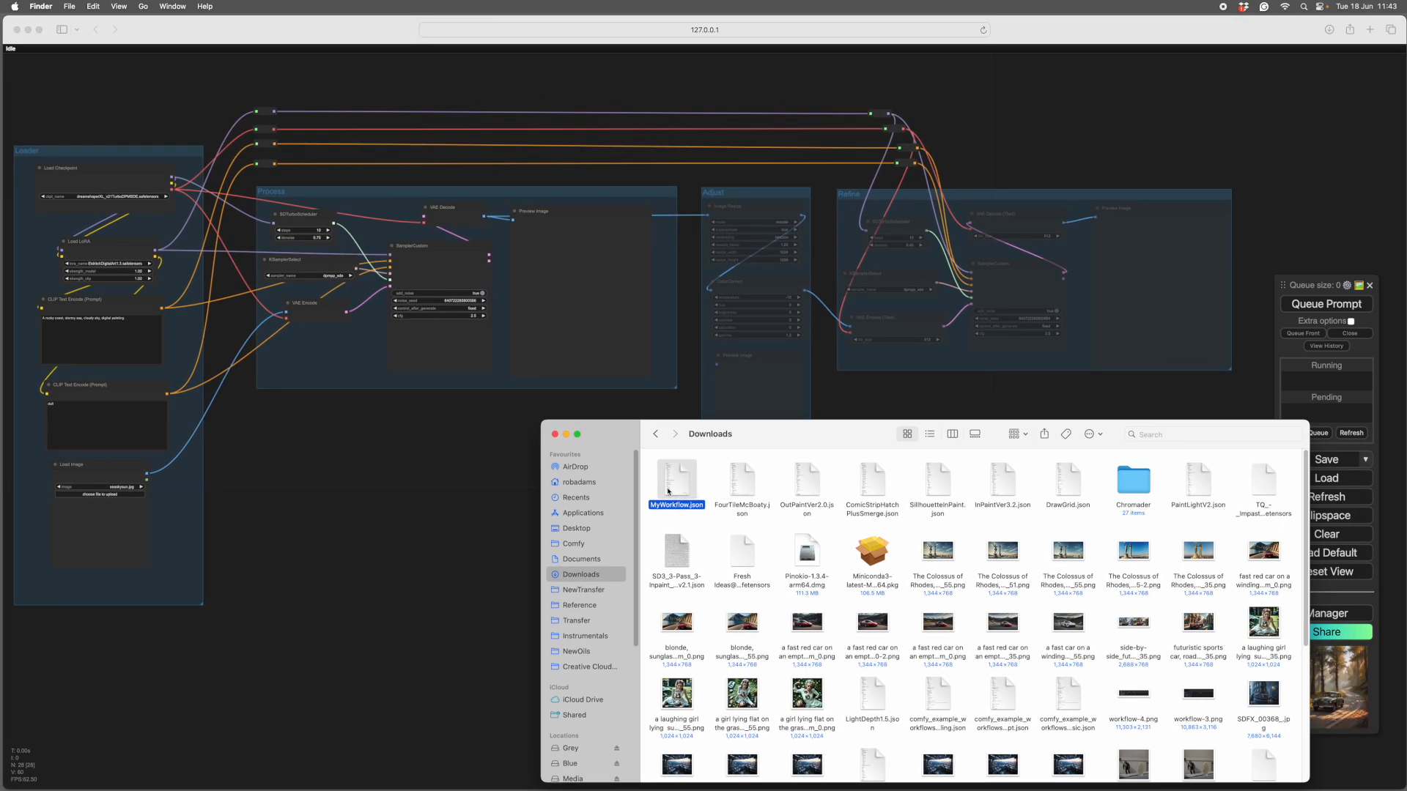
pyautogui.moveTo(771, 443)
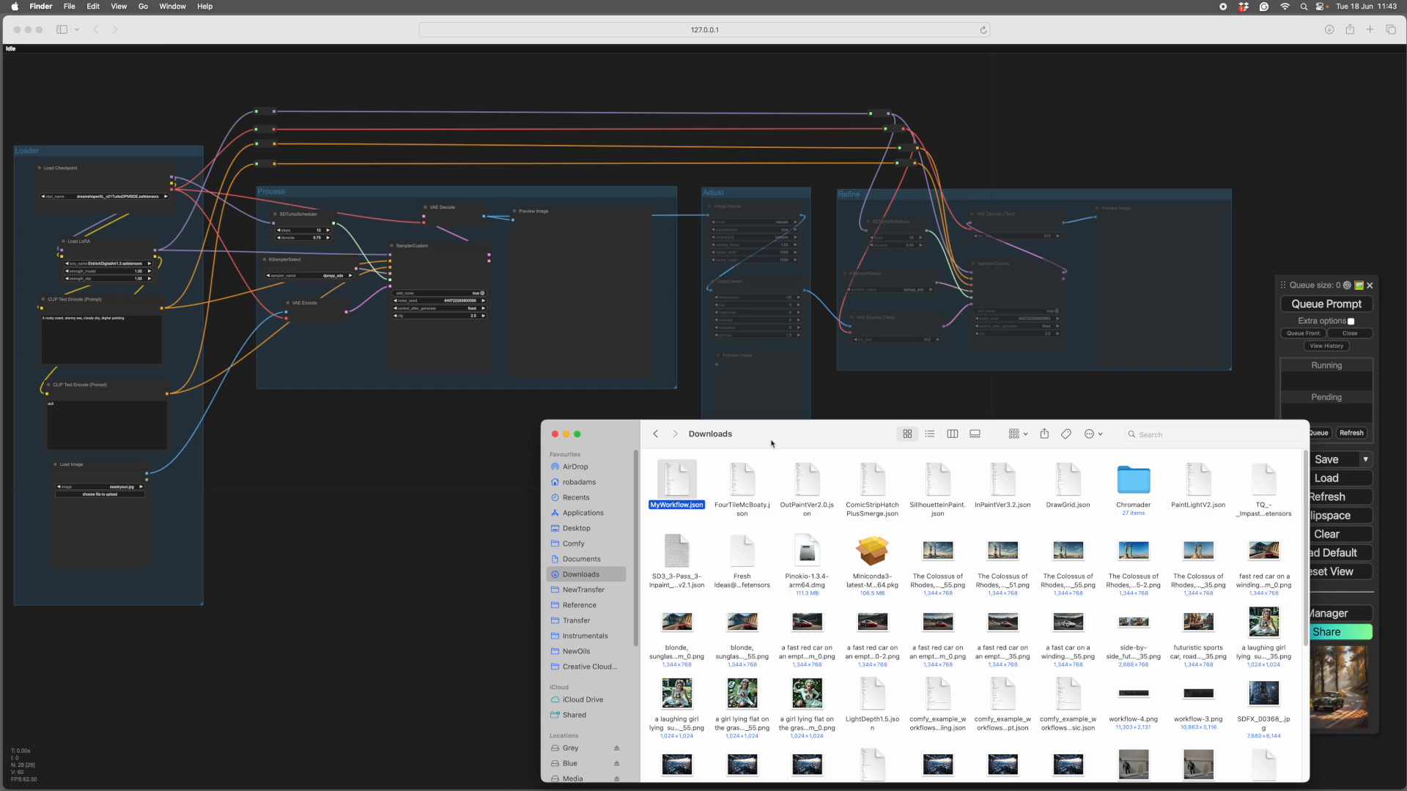
pyautogui.click(554, 433)
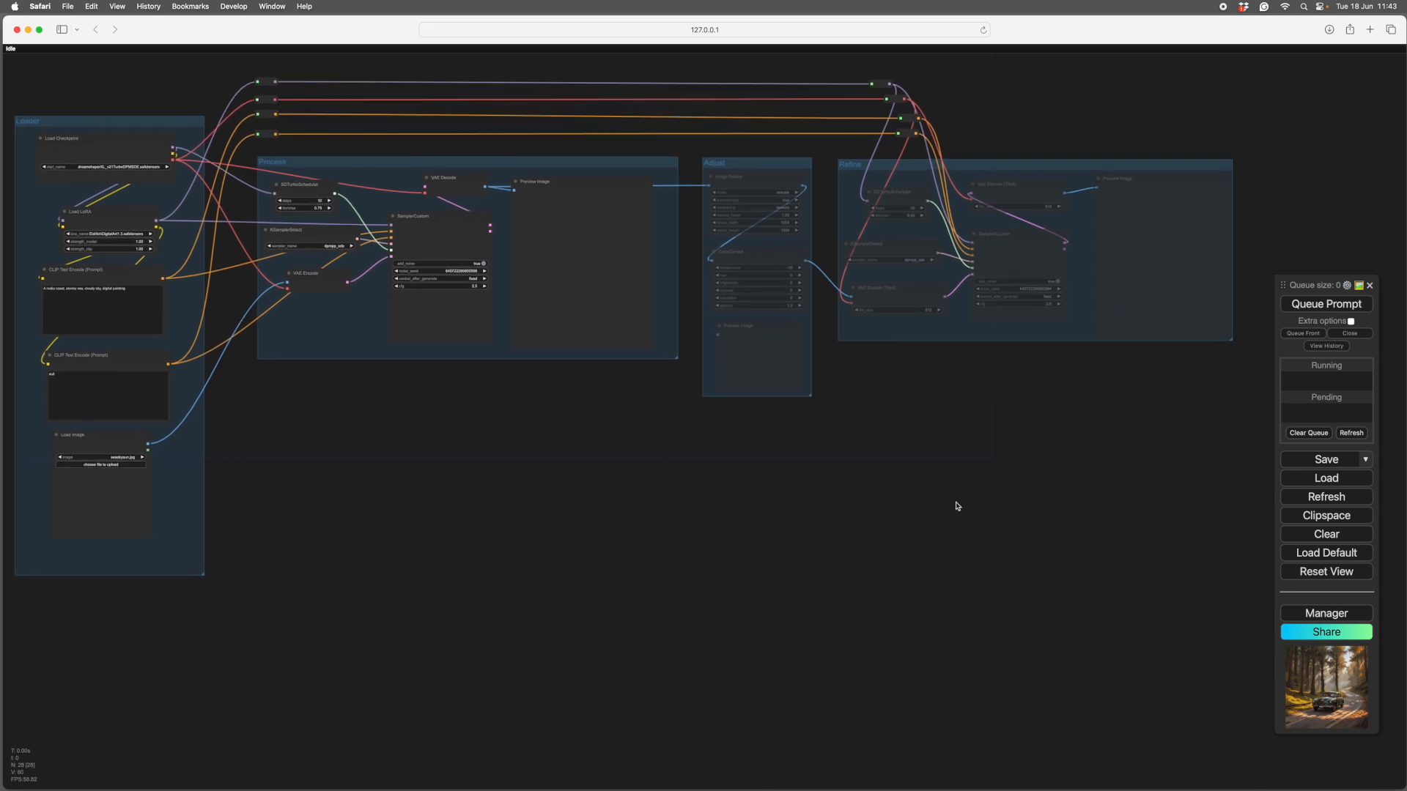
pyautogui.moveTo(677, 480)
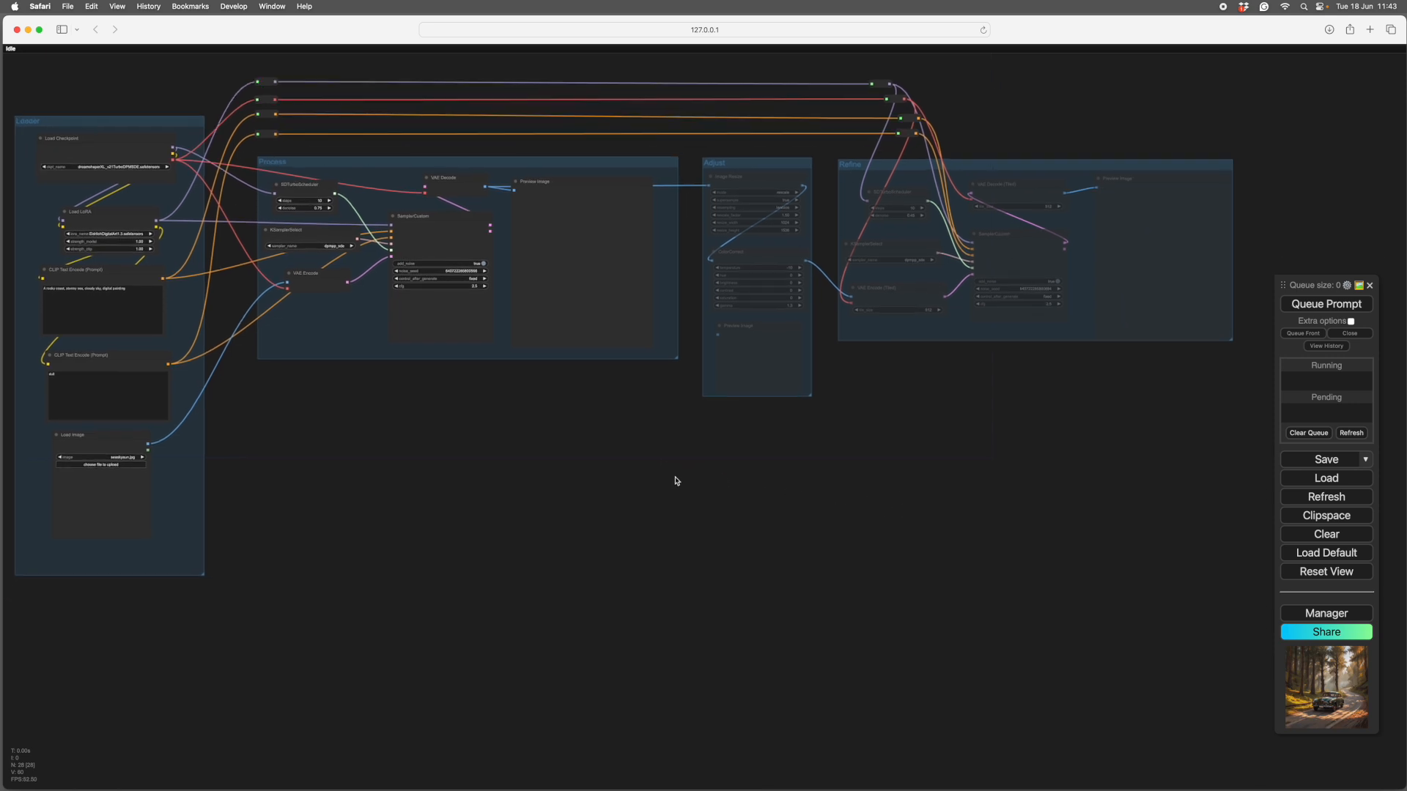
# - Browse Finder's custom_nodes folder to confirm the Custom-Scripts extension is installed
pyautogui.rightClick(678, 481)
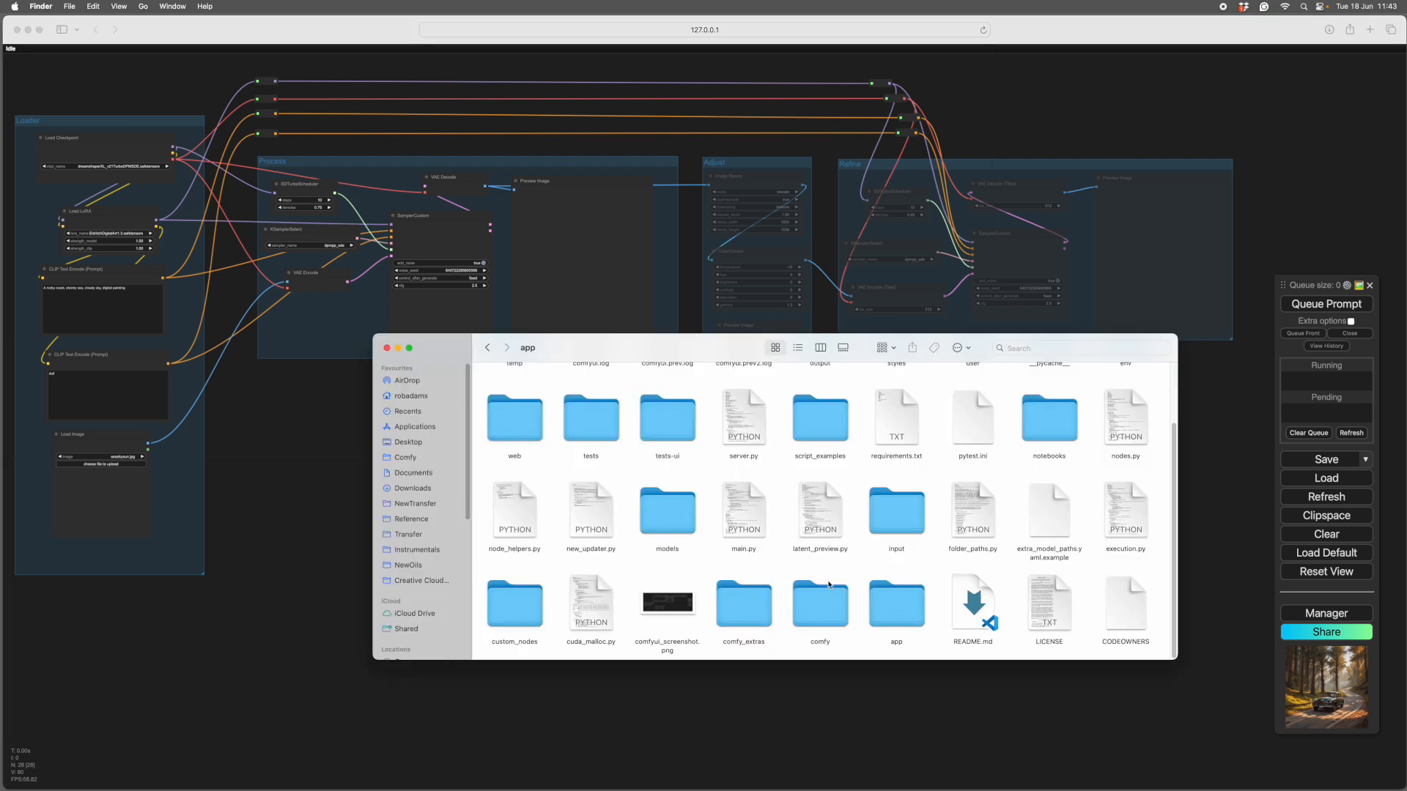
pyautogui.moveTo(527, 625)
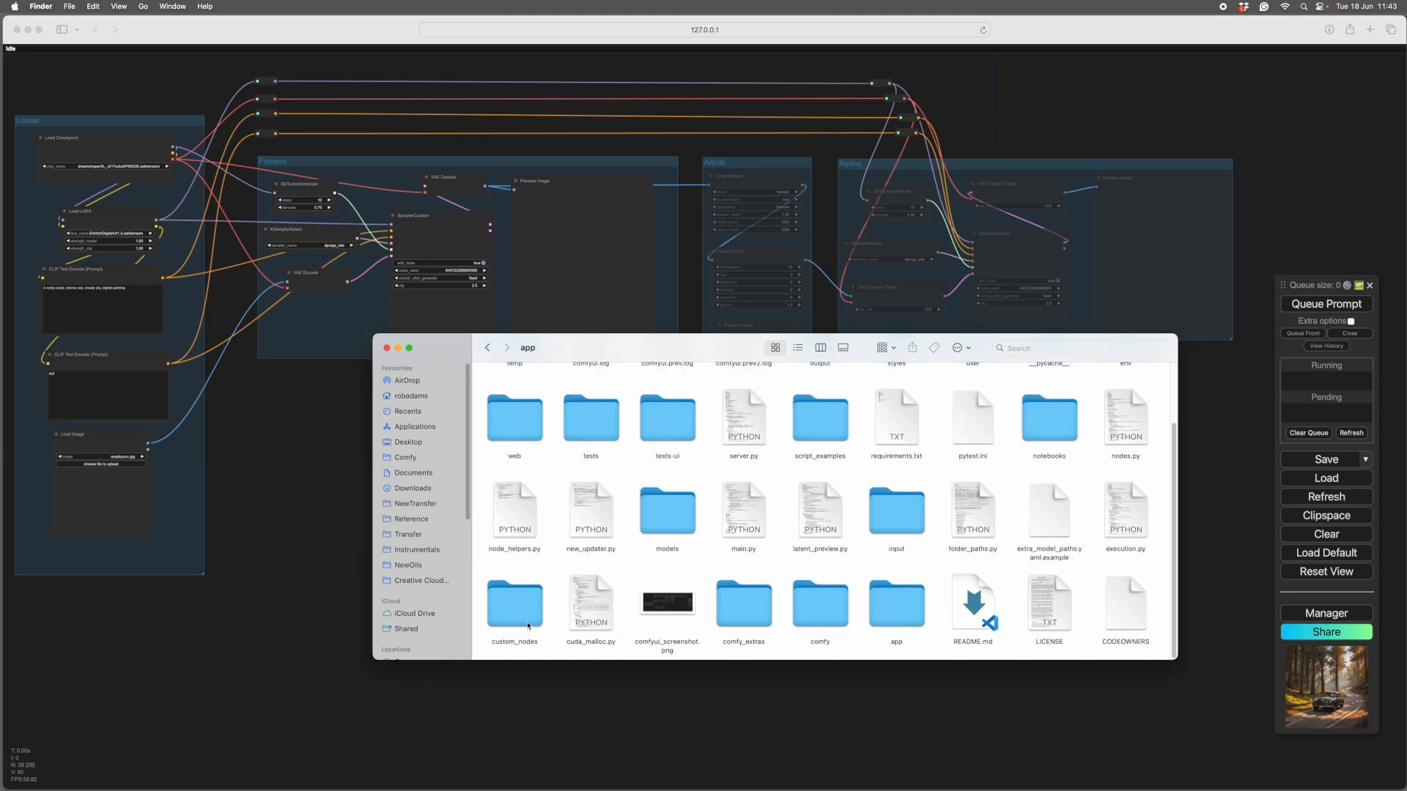
pyautogui.doubleClick(515, 604)
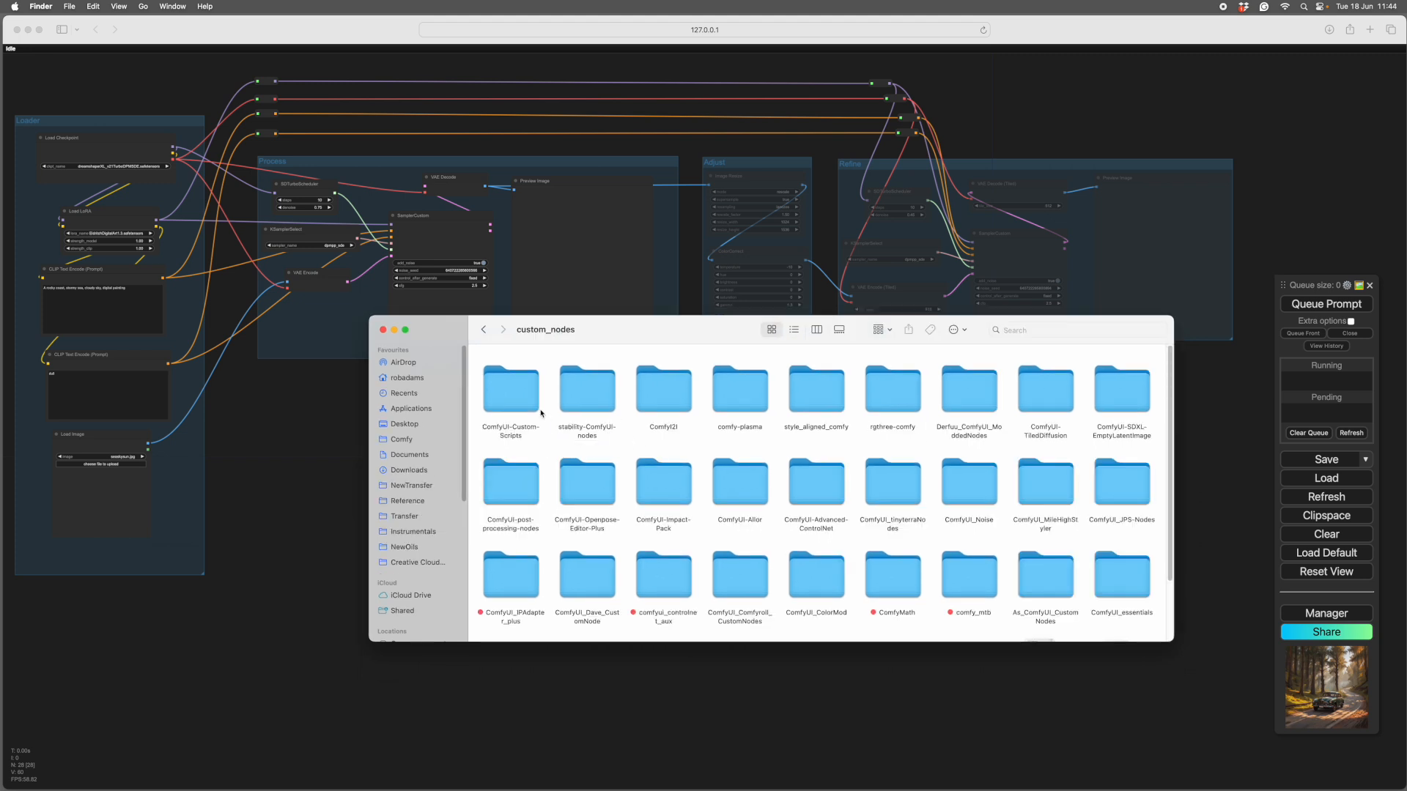
pyautogui.doubleClick(510, 390)
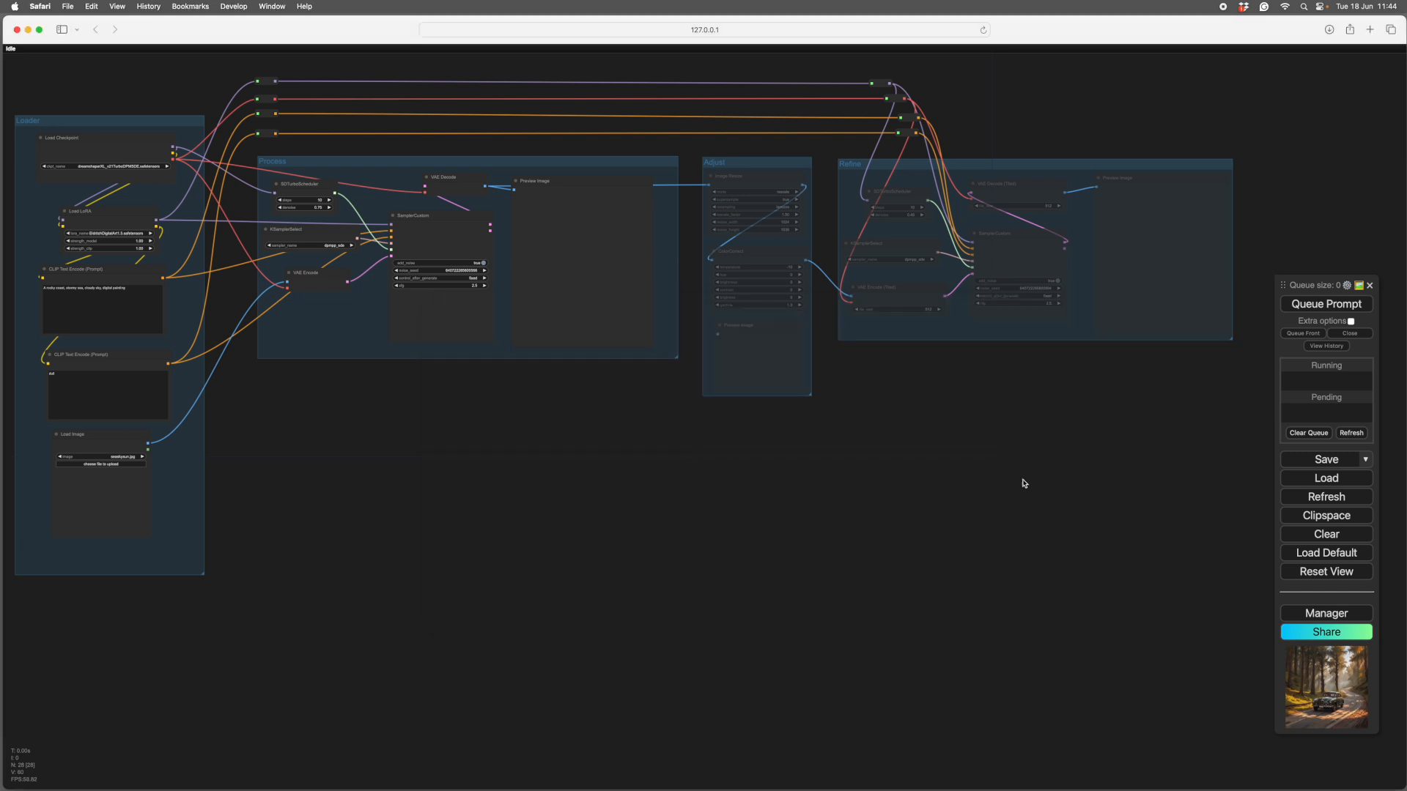
pyautogui.moveTo(1325, 615)
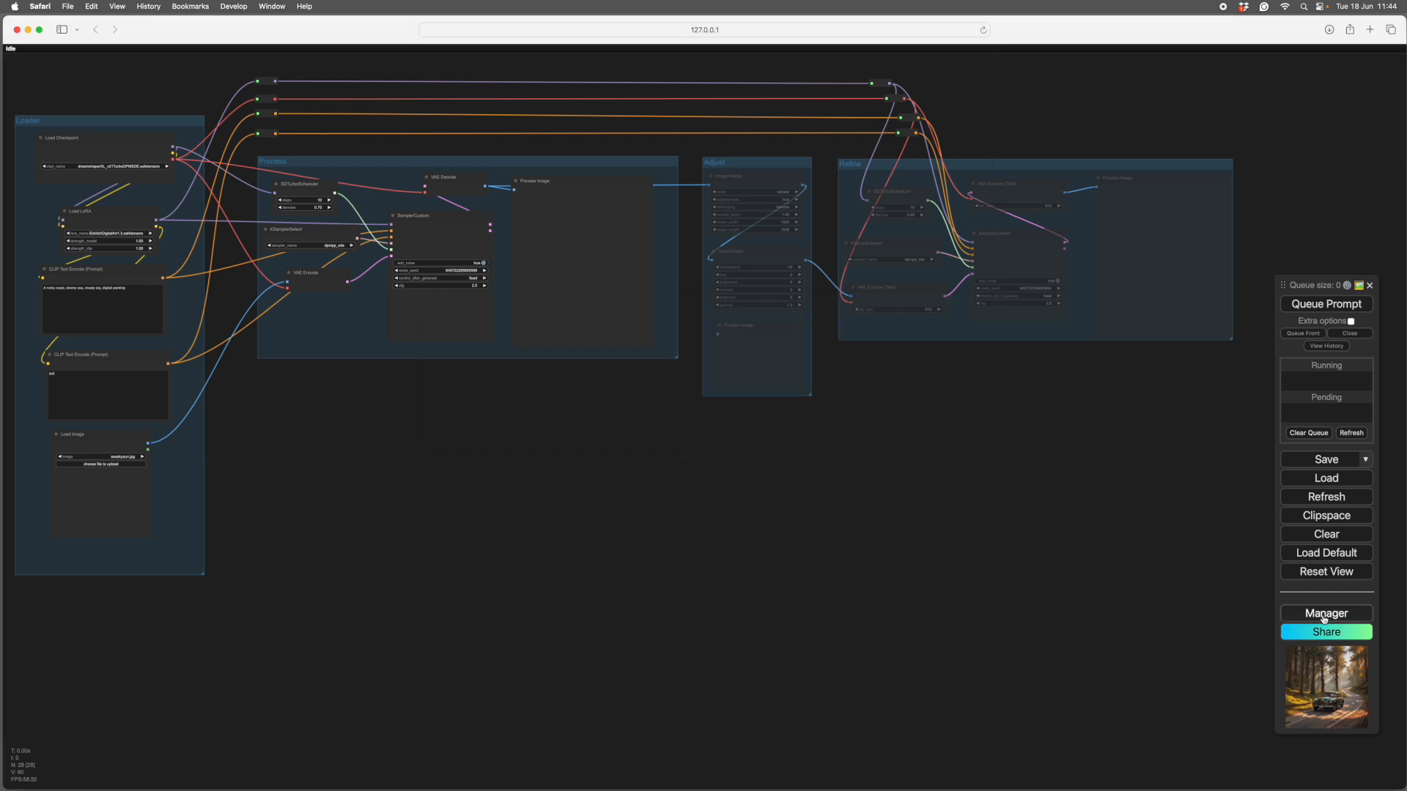
# - Check ComfyUI-Custom-Scripts in the ComfyUI Manager's node list and close the manager
pyautogui.click(1325, 612)
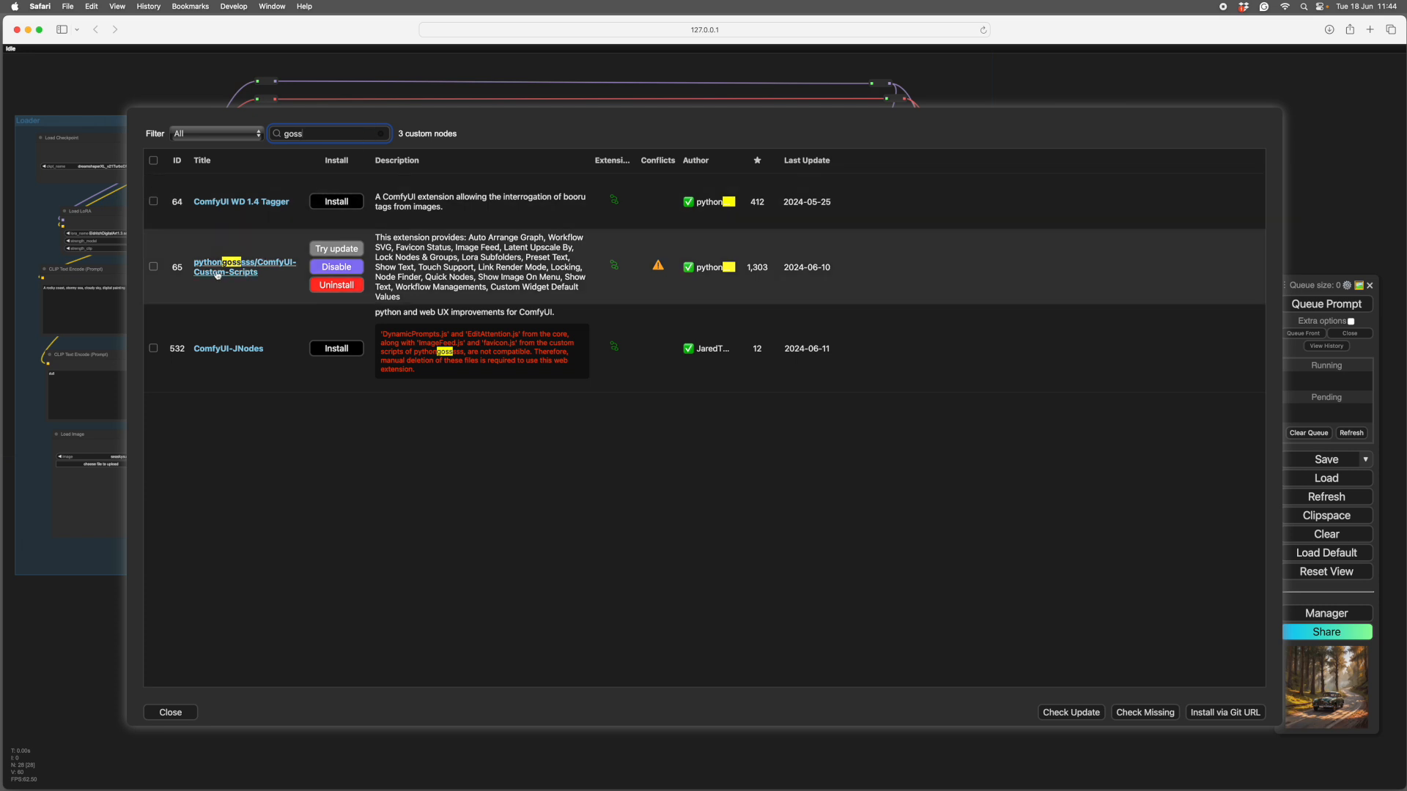
pyautogui.click(172, 712)
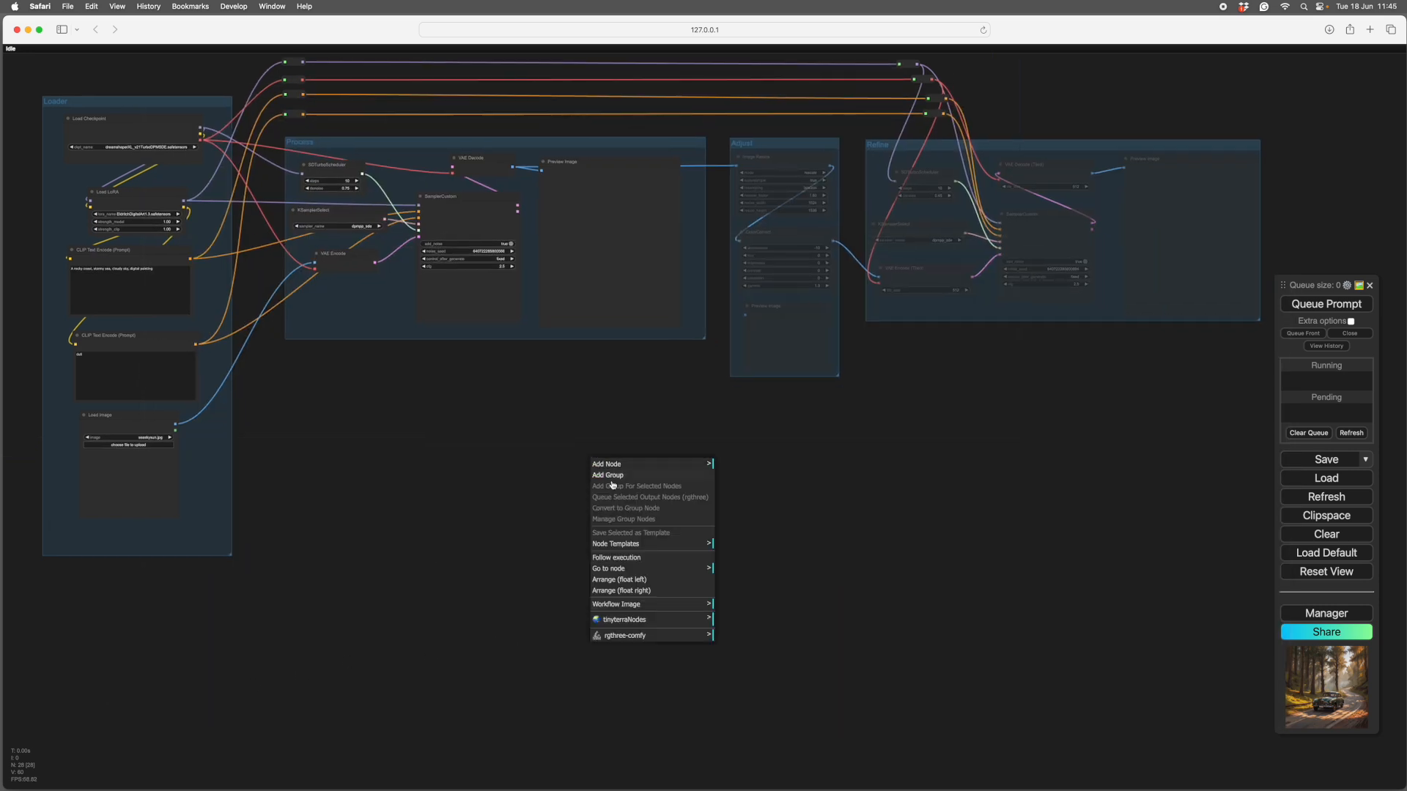
pyautogui.moveTo(633, 604)
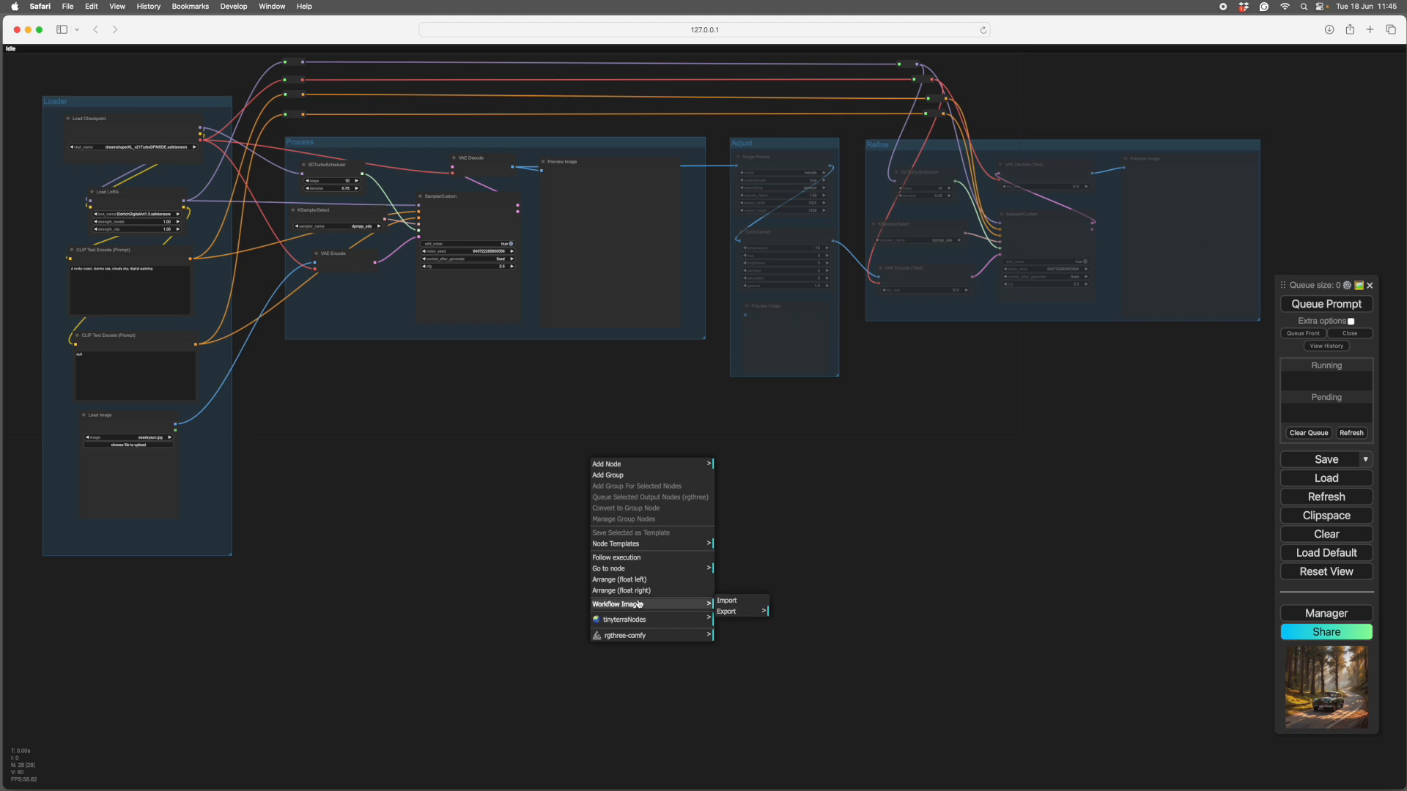
pyautogui.moveTo(727, 611)
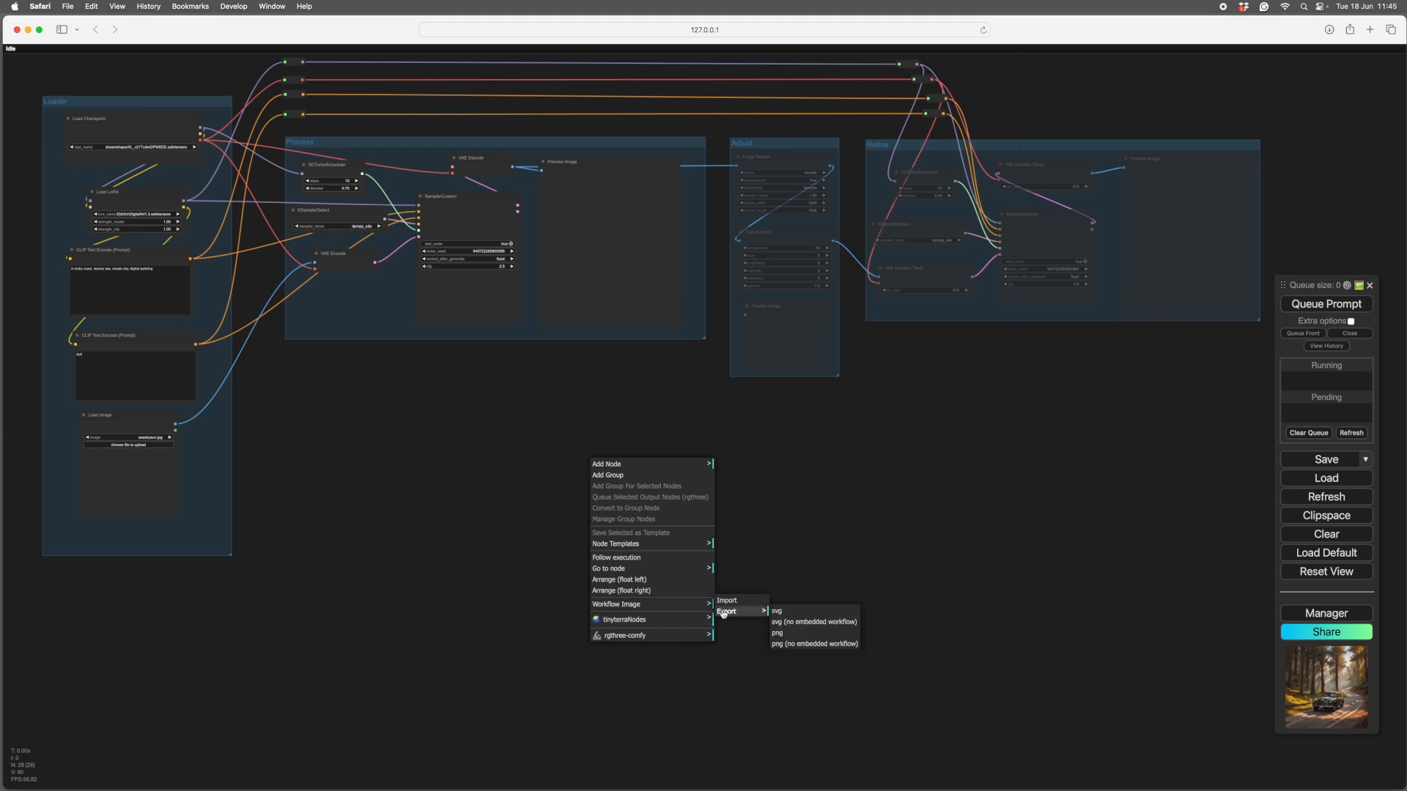
pyautogui.moveTo(791, 634)
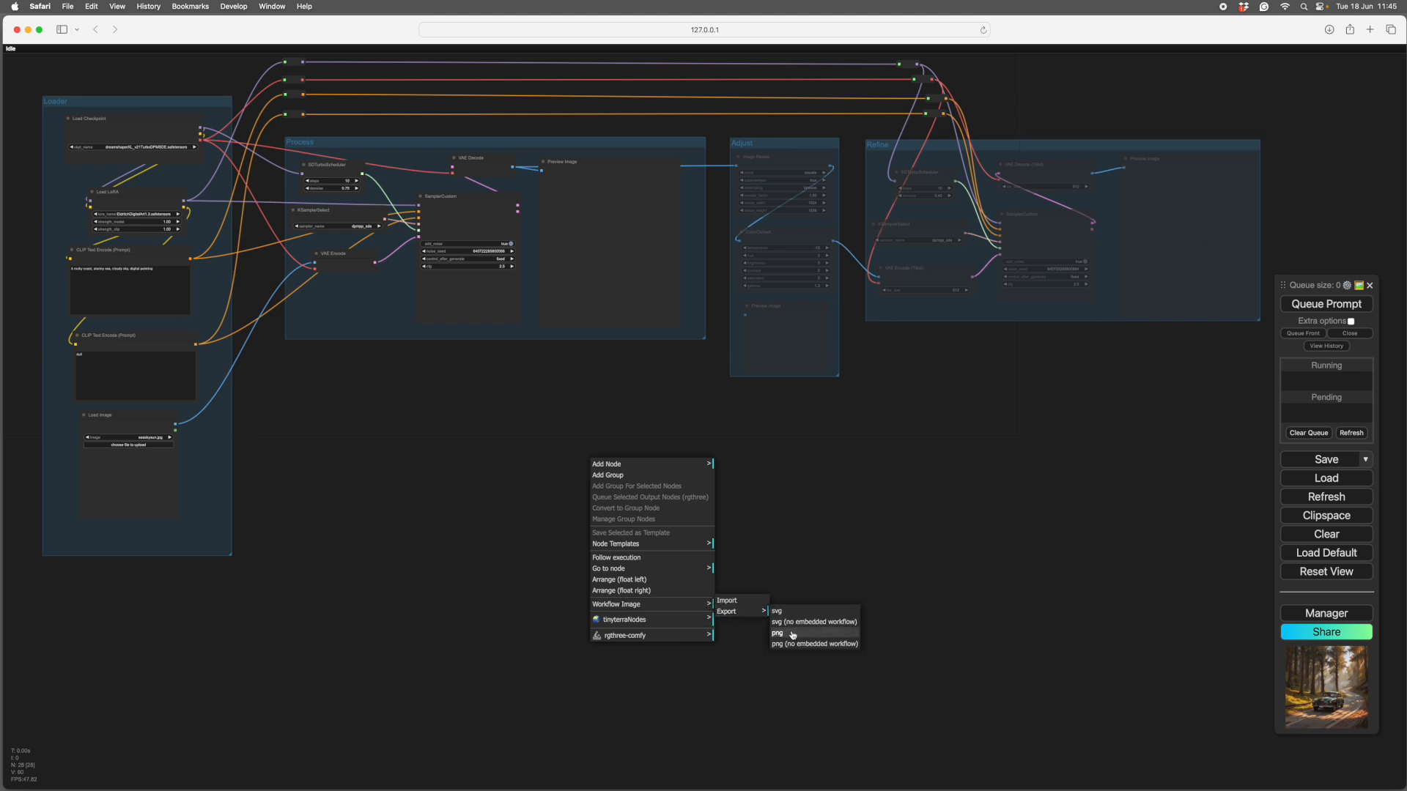
# - Export the whole four-group workflow as a PNG image (workflow-5.png)
pyautogui.click(777, 633)
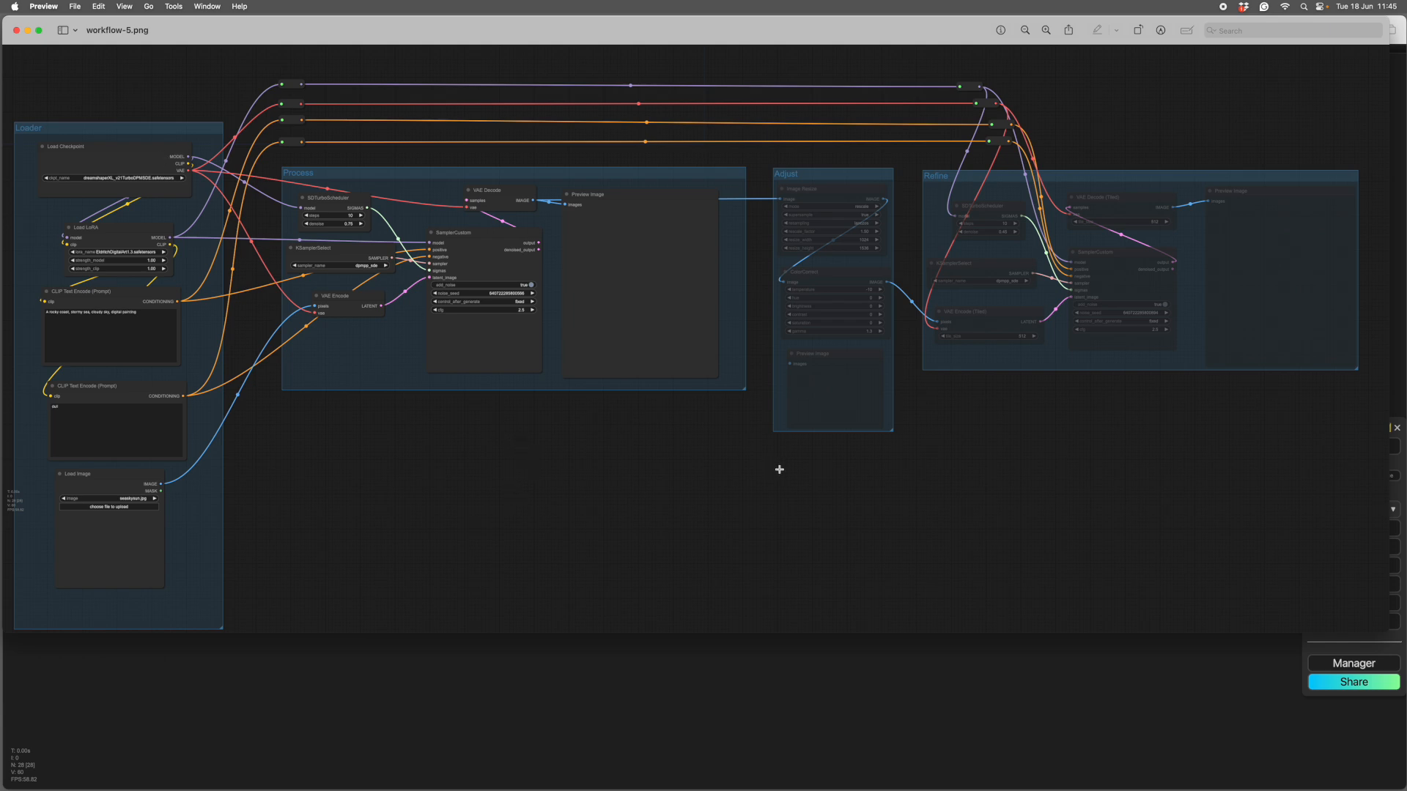
pyautogui.moveTo(800, 431)
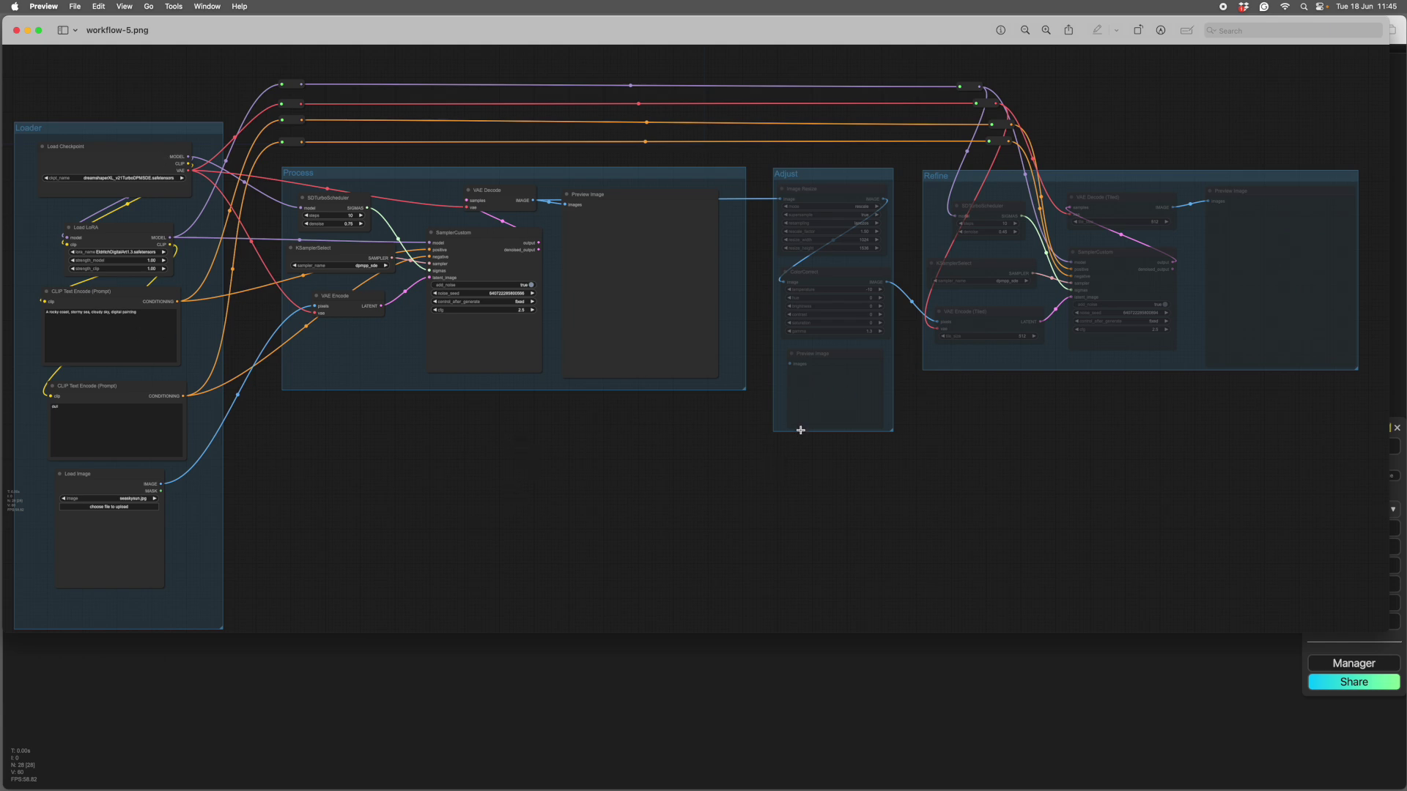
pyautogui.moveTo(583, 509)
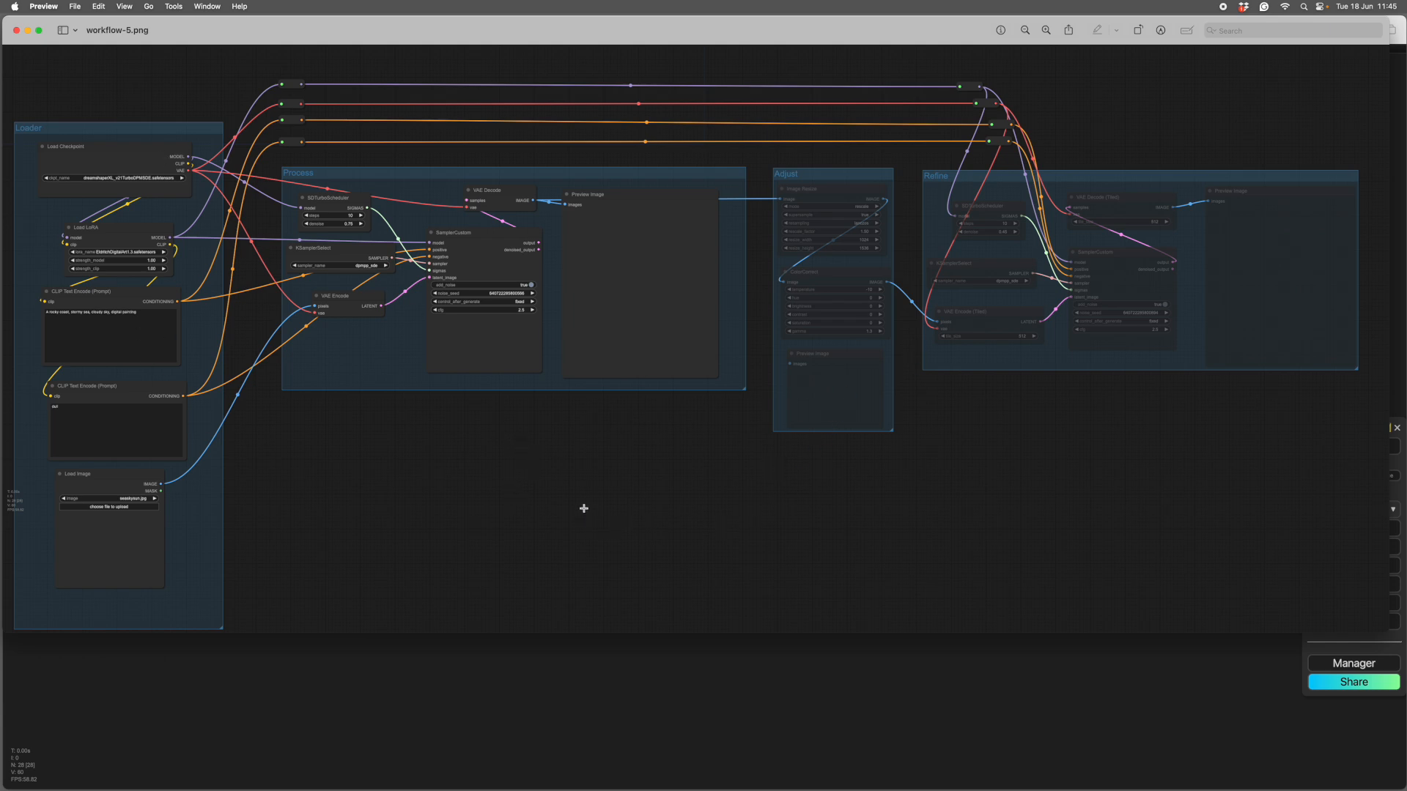
pyautogui.moveTo(557, 479)
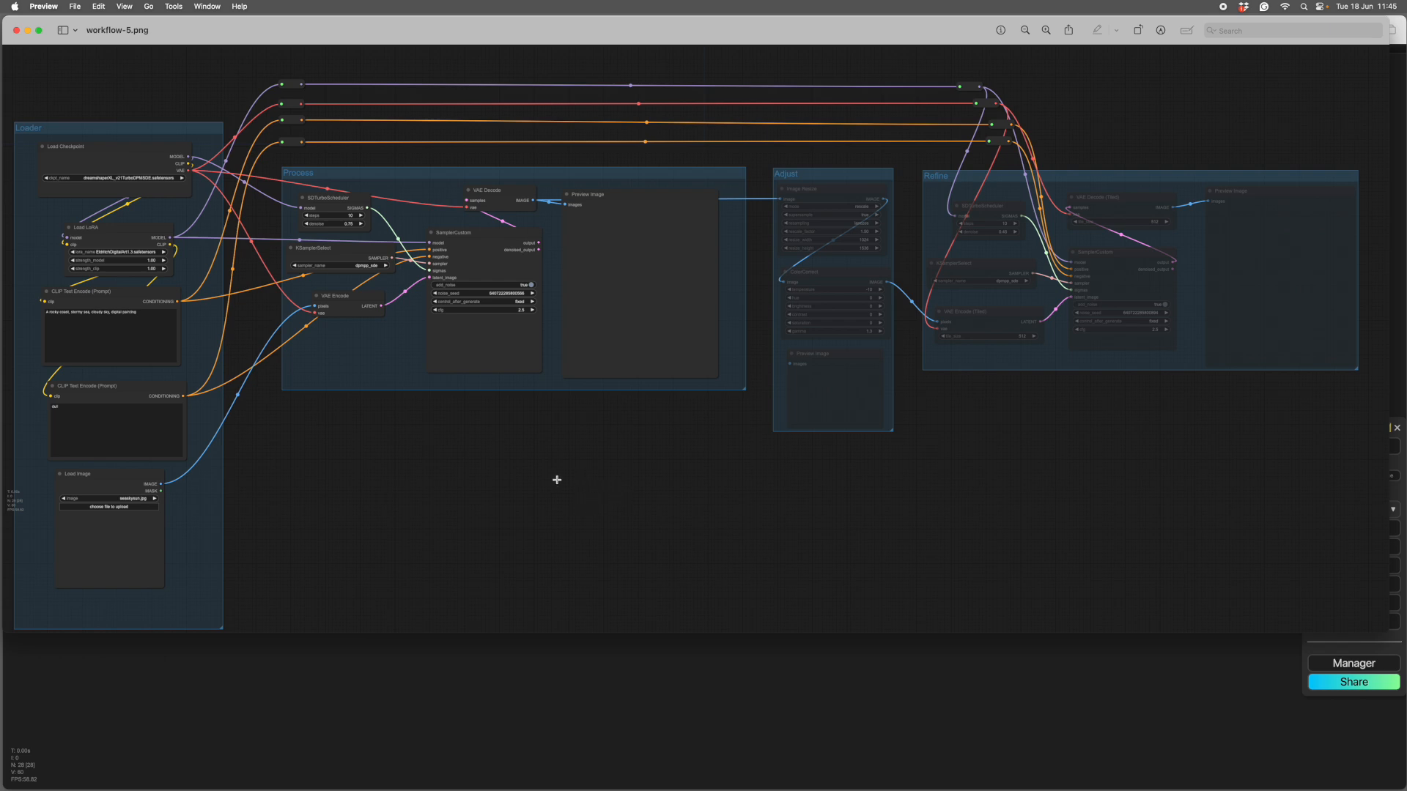
pyautogui.moveTo(120, 279)
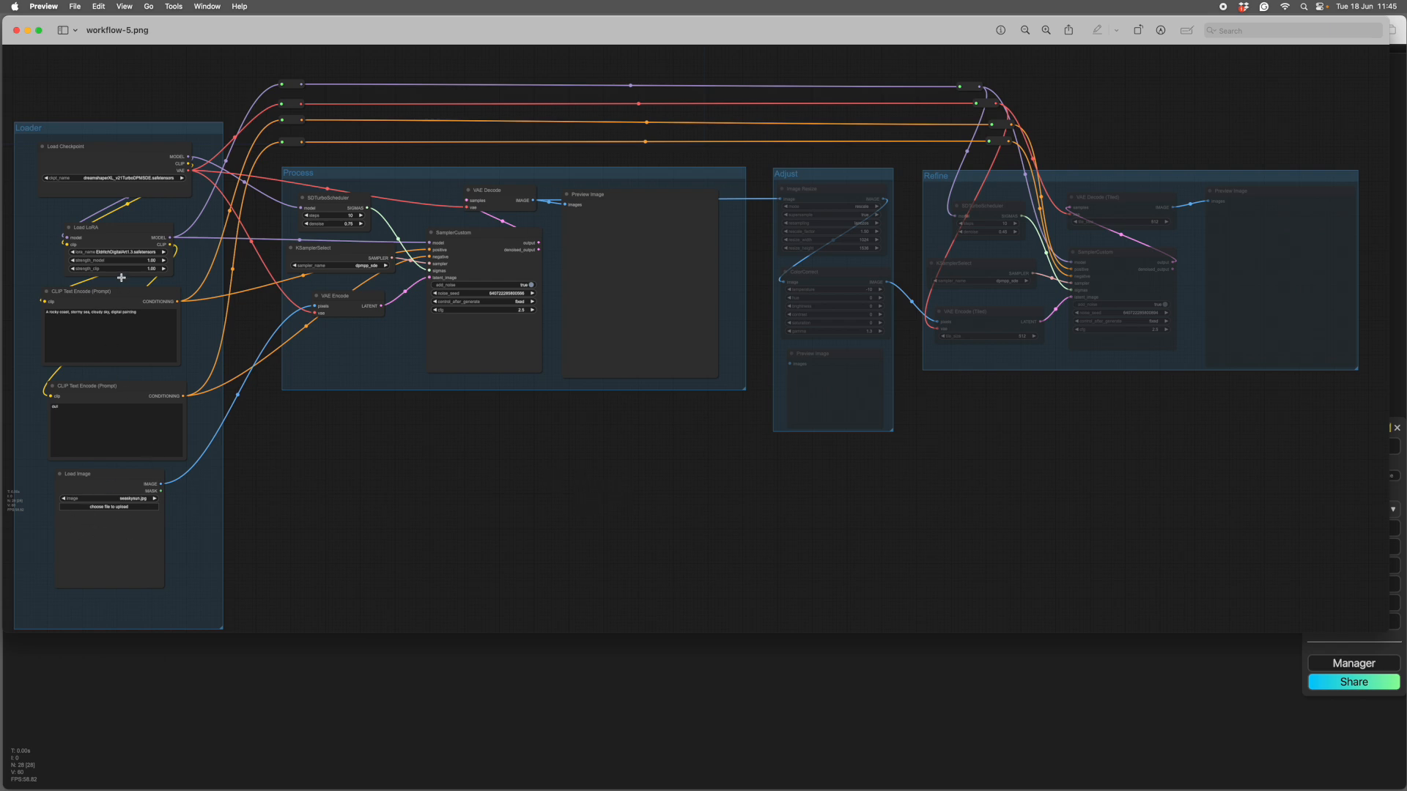
pyautogui.moveTo(572, 262)
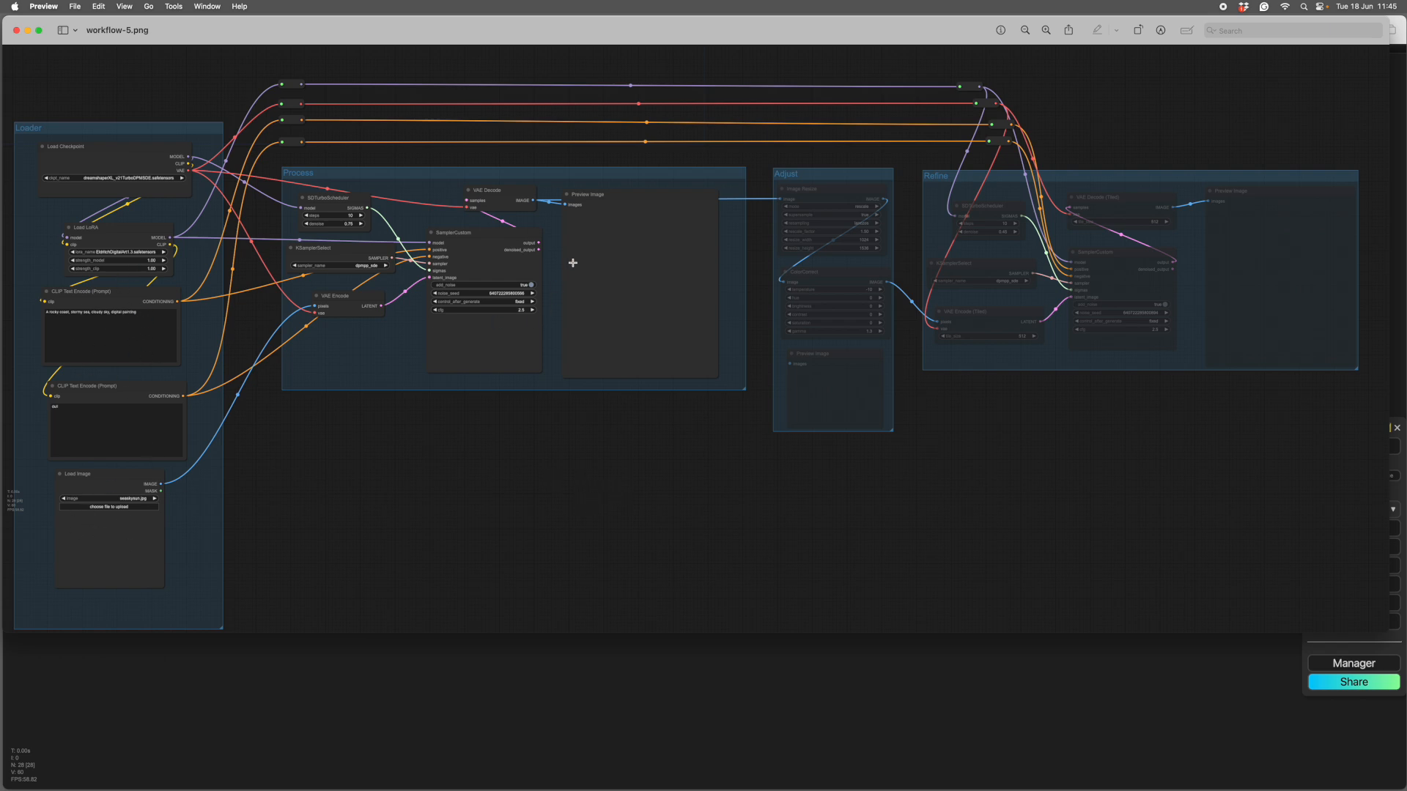
pyautogui.moveTo(931, 279)
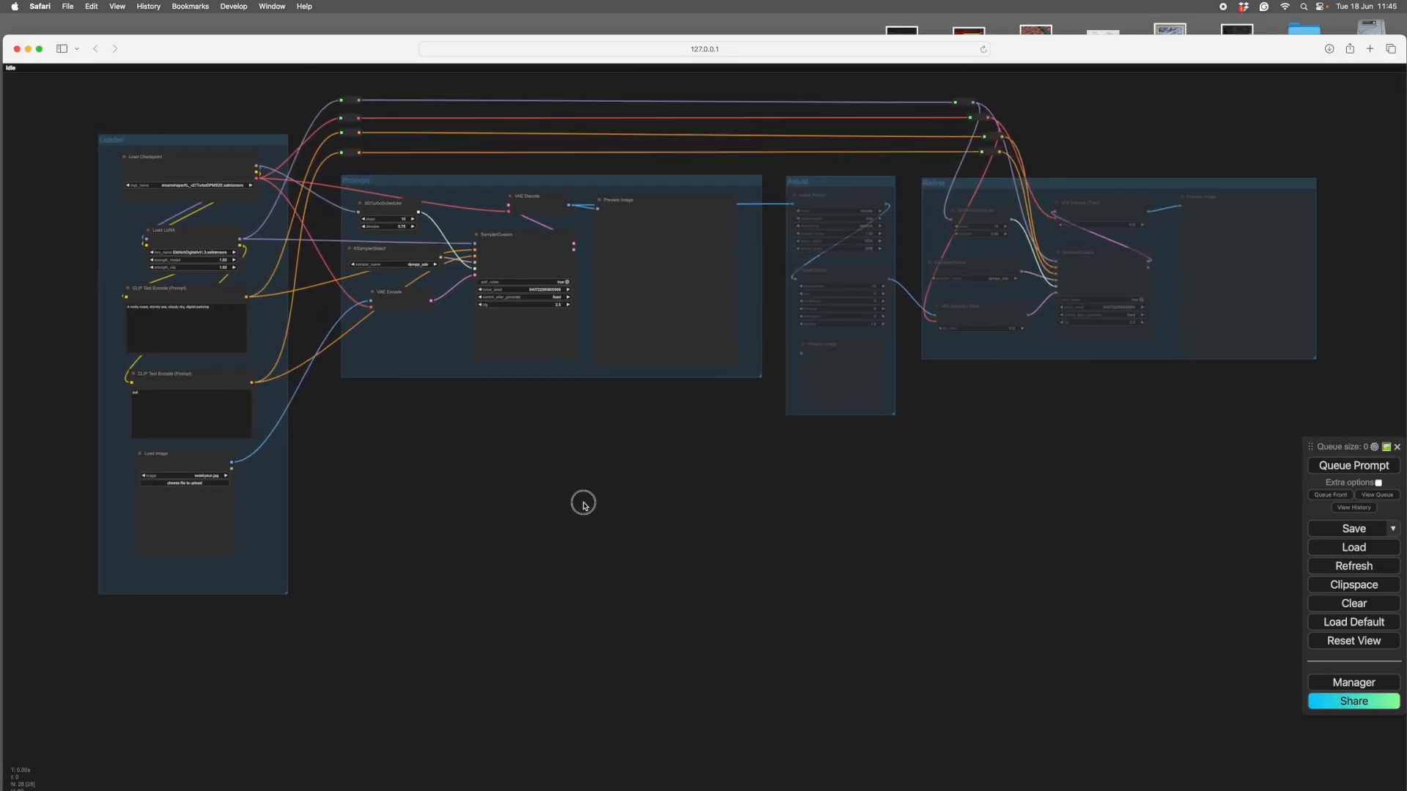
# - Pan the canvas down to the empty area beneath the workflow groups
pyautogui.moveTo(583, 503); pyautogui.dragTo(655, 430)
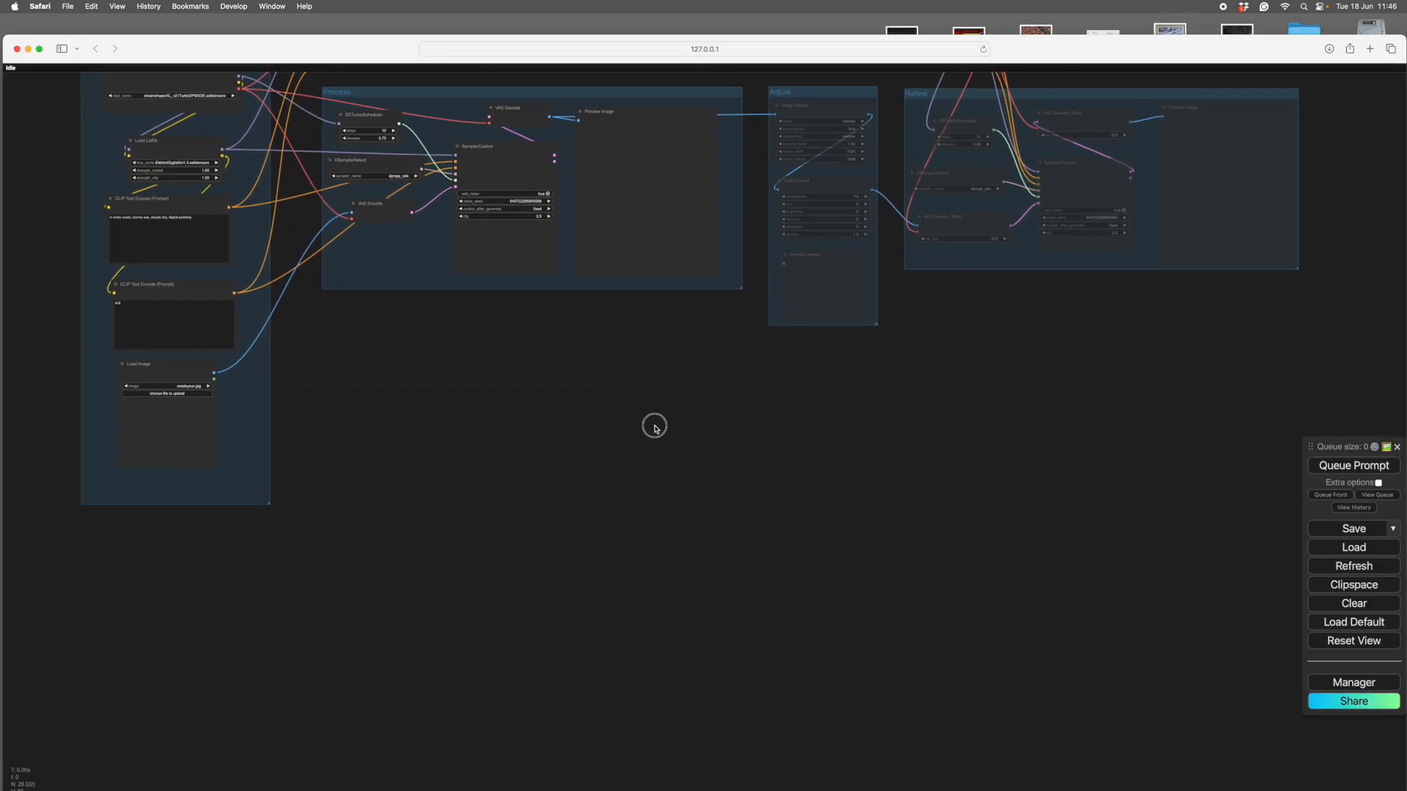
pyautogui.moveTo(655, 429); pyautogui.dragTo(706, 462)
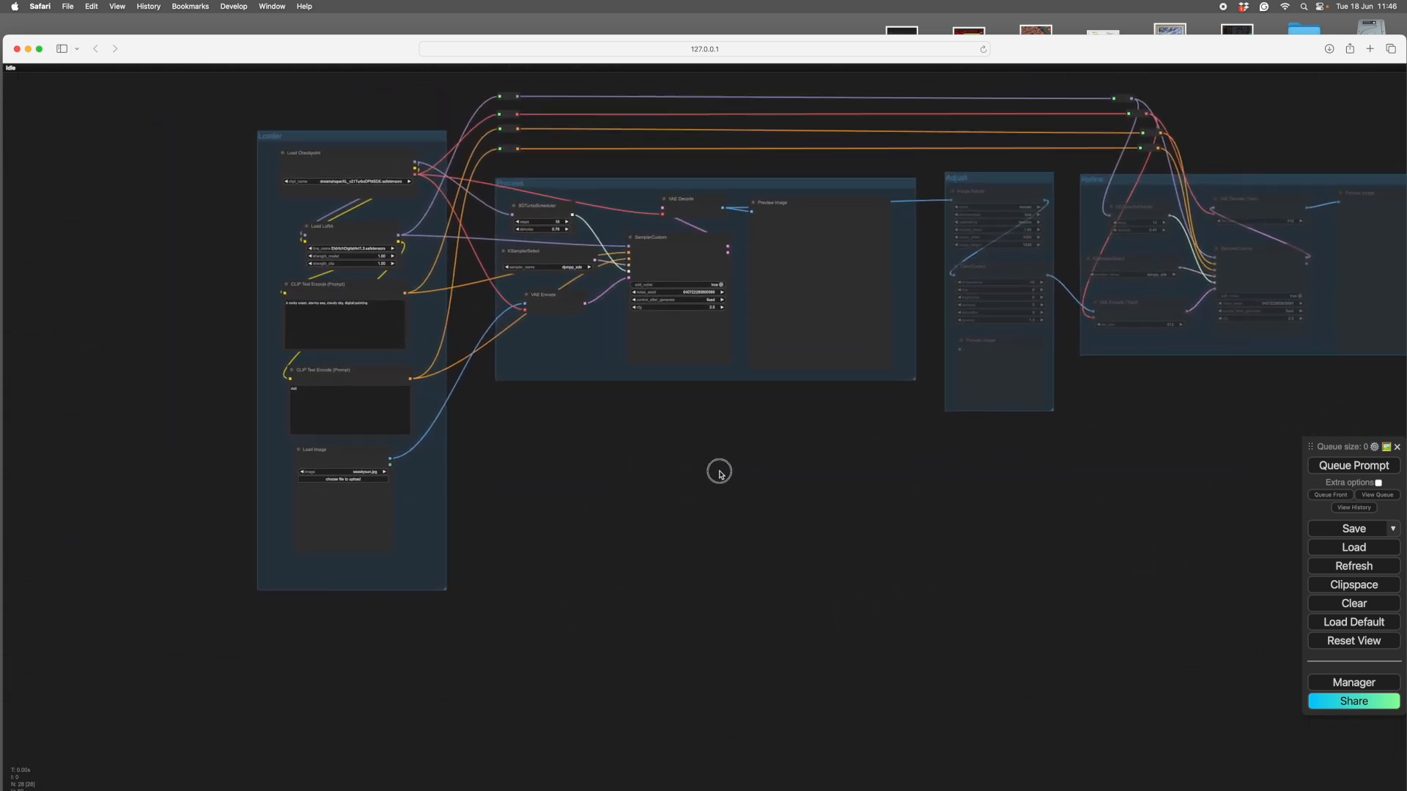
pyautogui.moveTo(718, 474); pyautogui.dragTo(649, 518)
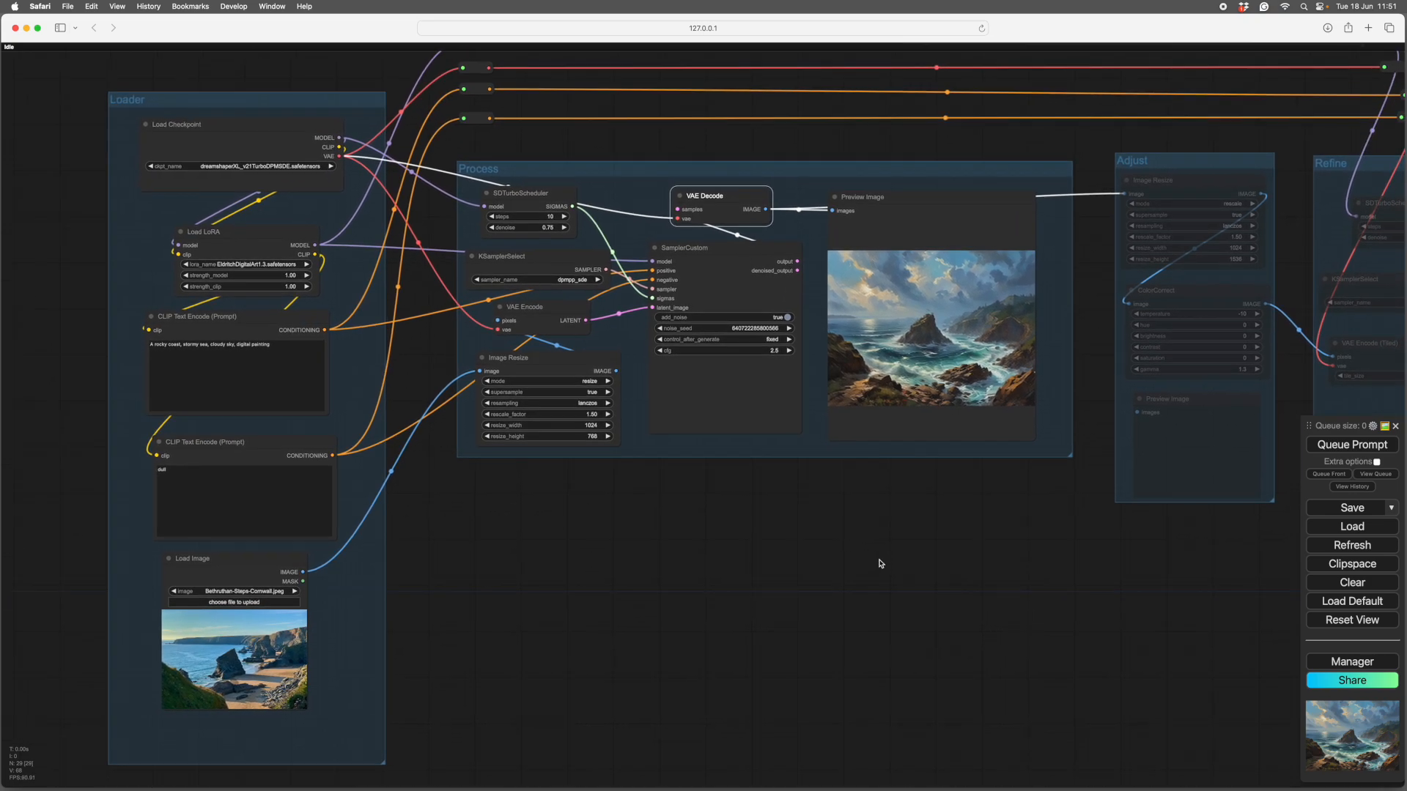
pyautogui.moveTo(879, 562); pyautogui.dragTo(734, 568)
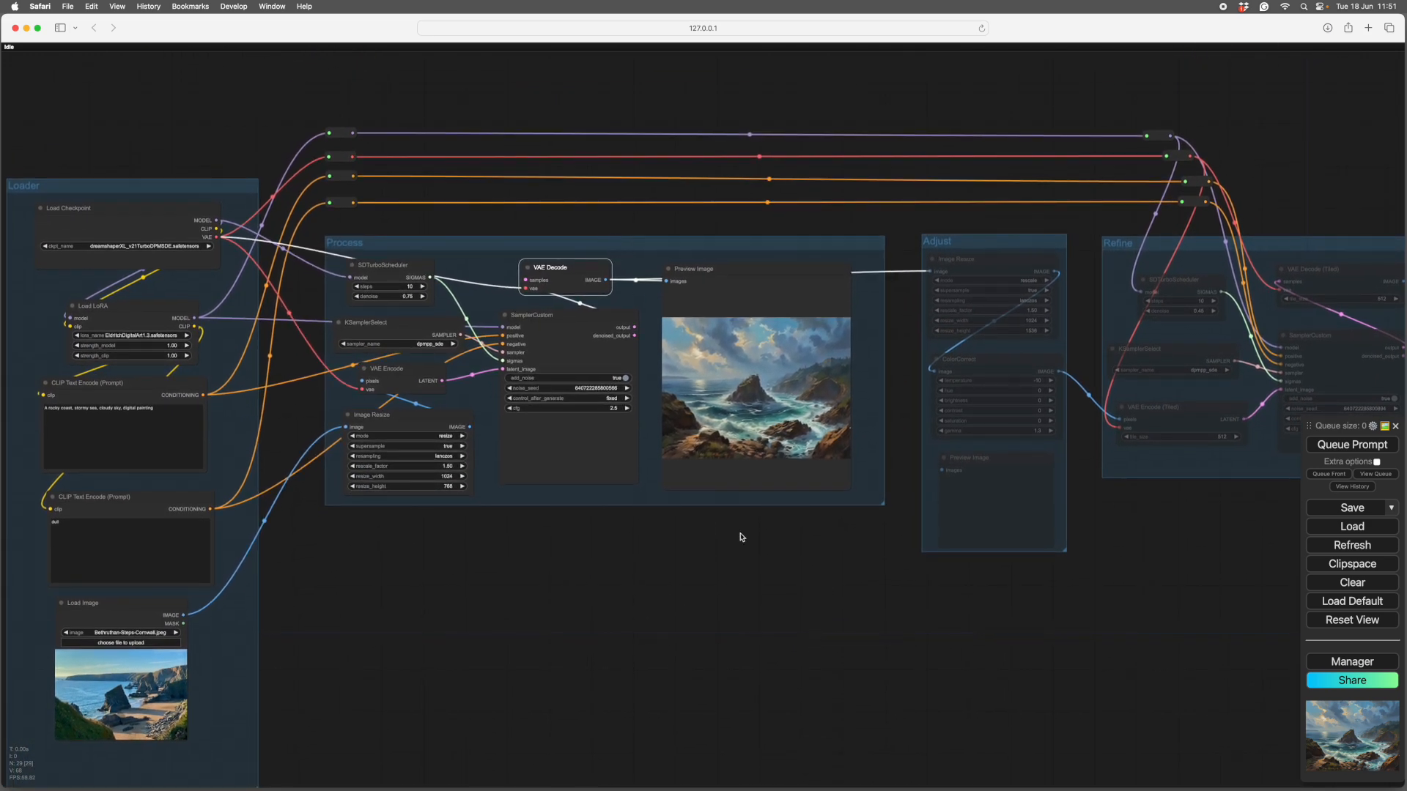
pyautogui.moveTo(742, 536); pyautogui.dragTo(949, 624)
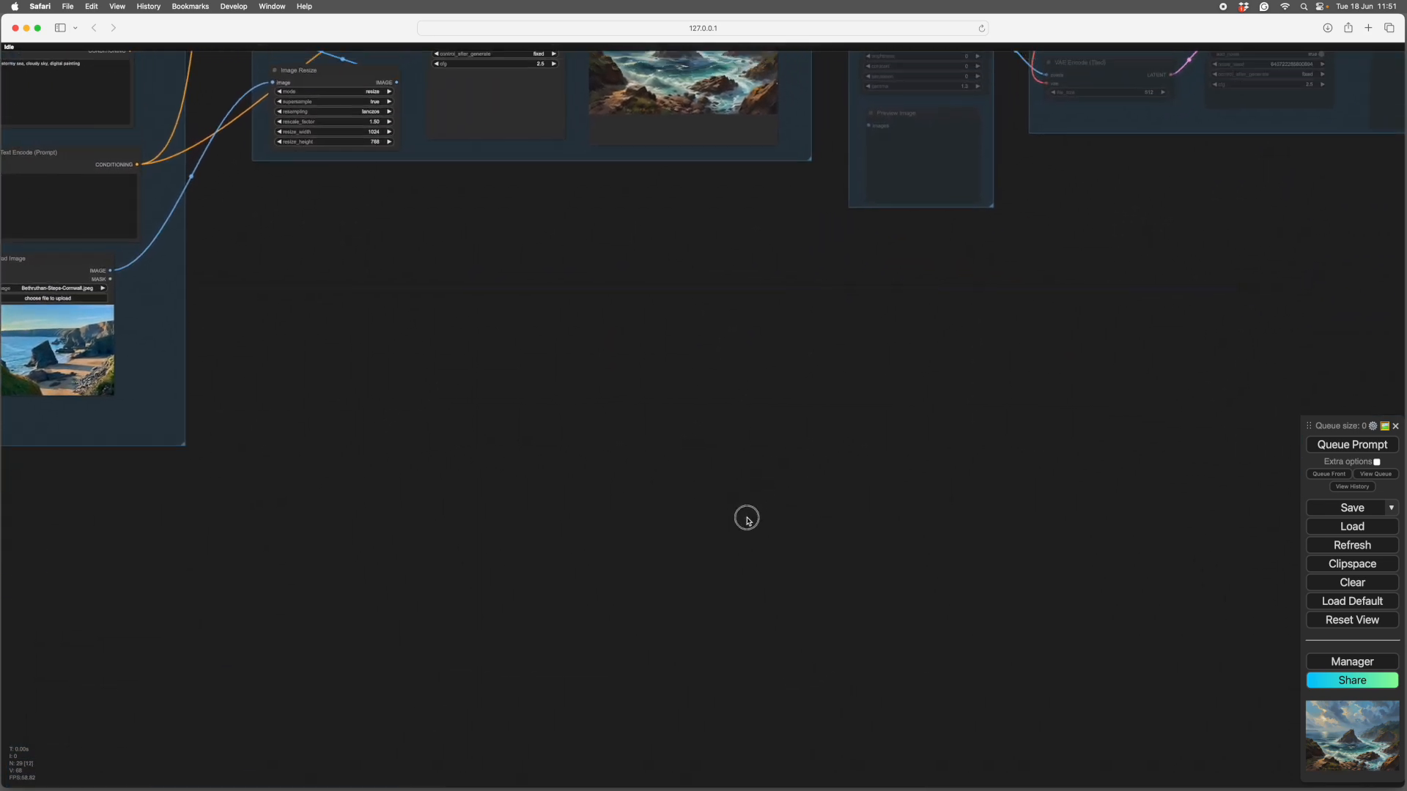
pyautogui.moveTo(748, 521); pyautogui.dragTo(650, 394)
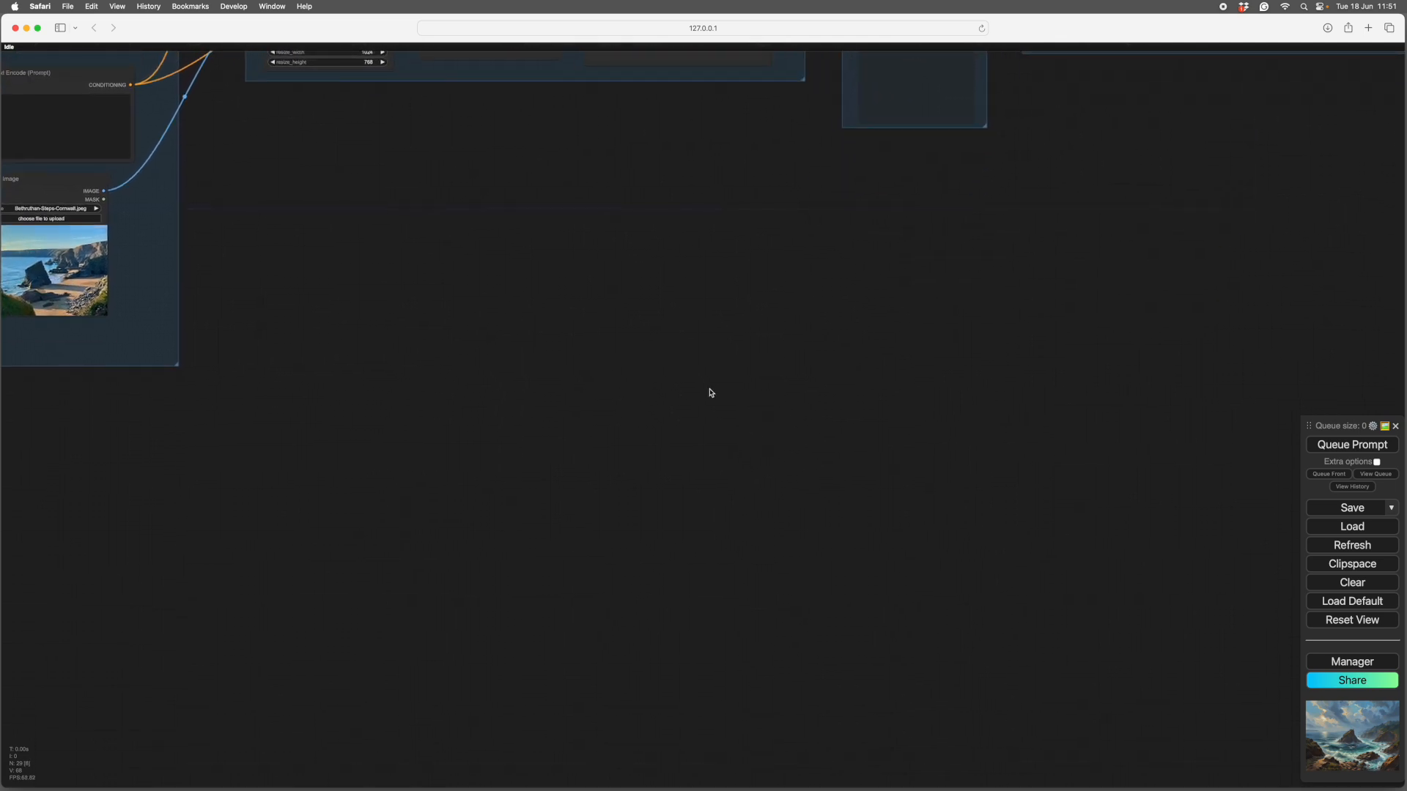
pyautogui.moveTo(551, 296)
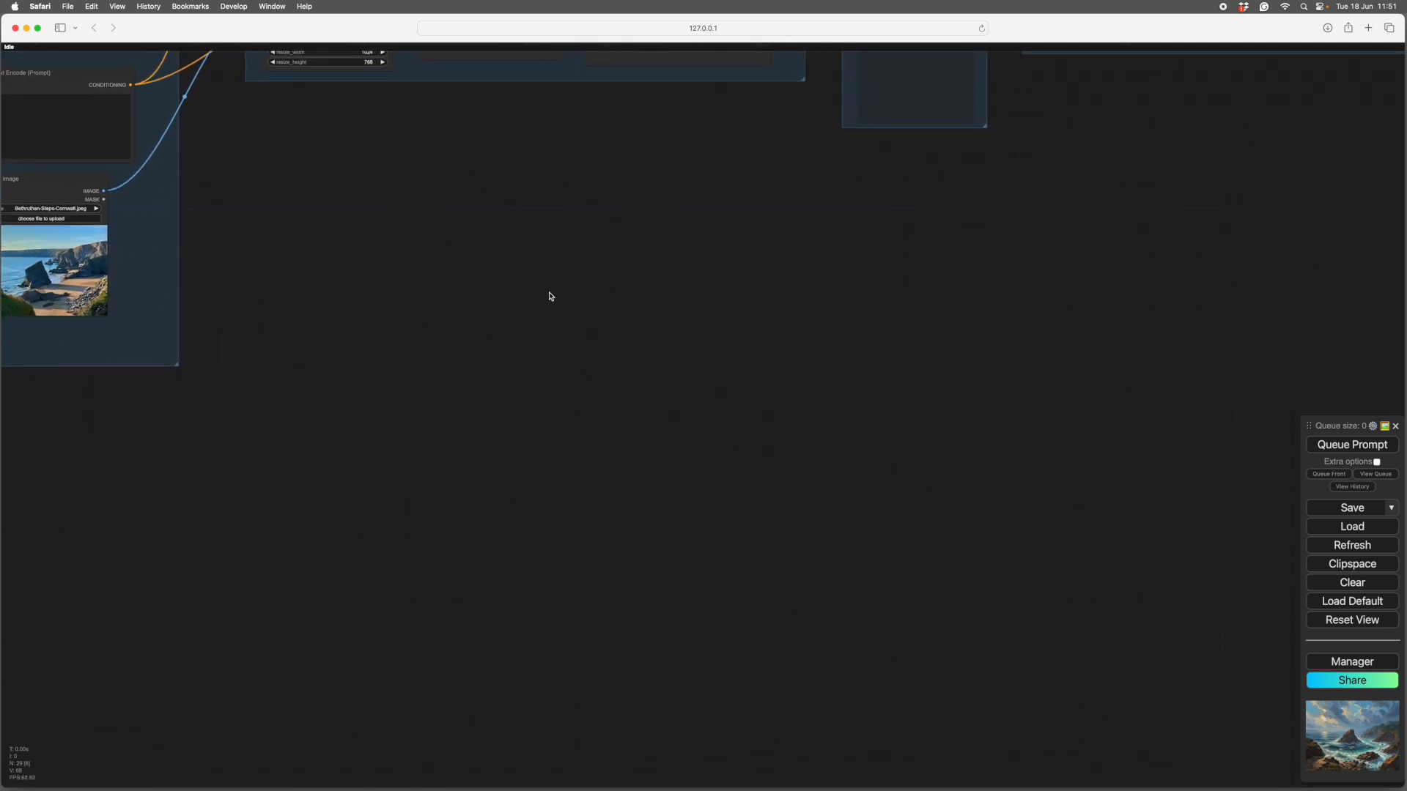
# - Insert the posterise node template and wrap it in a new group titled 'Posterise'
pyautogui.rightClick(551, 296)
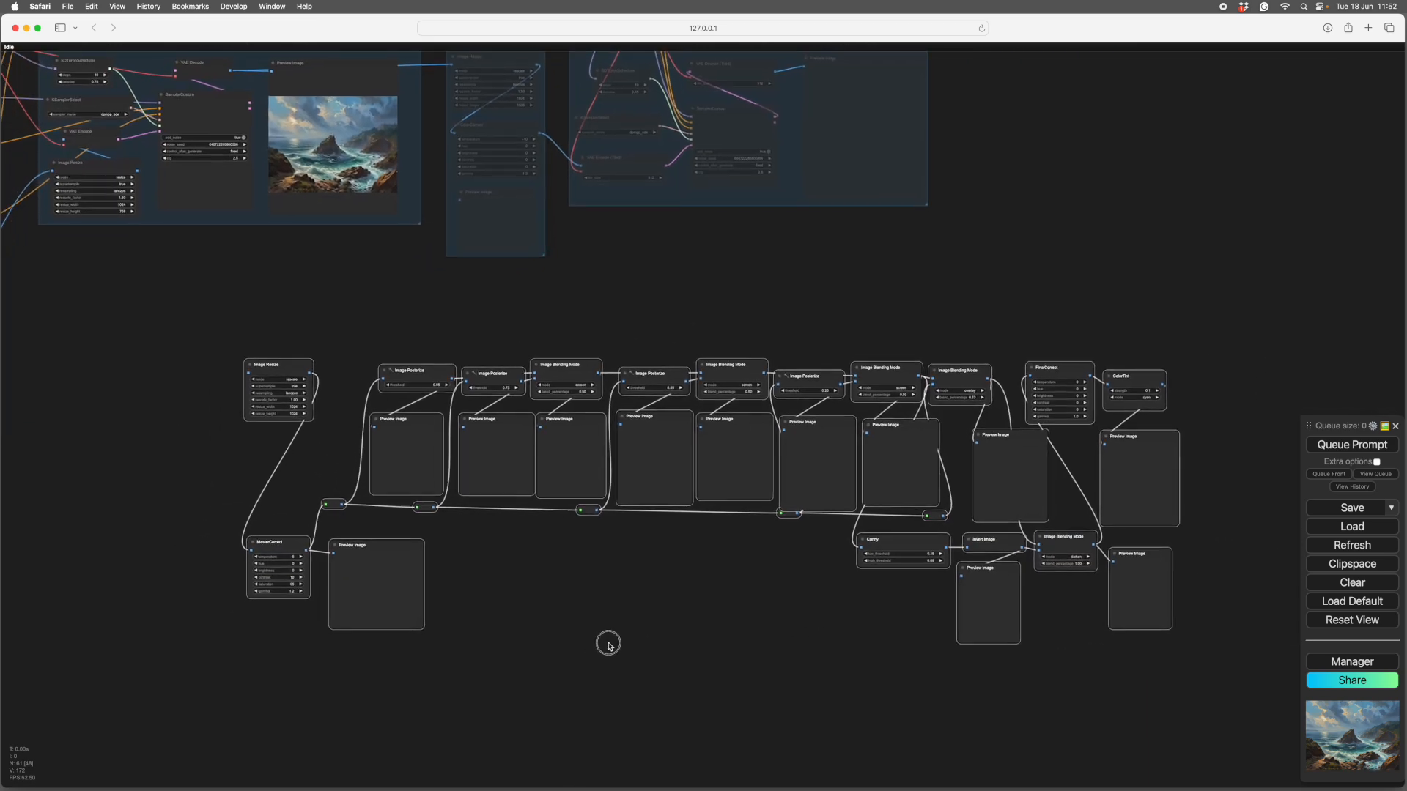
pyautogui.click(290, 372)
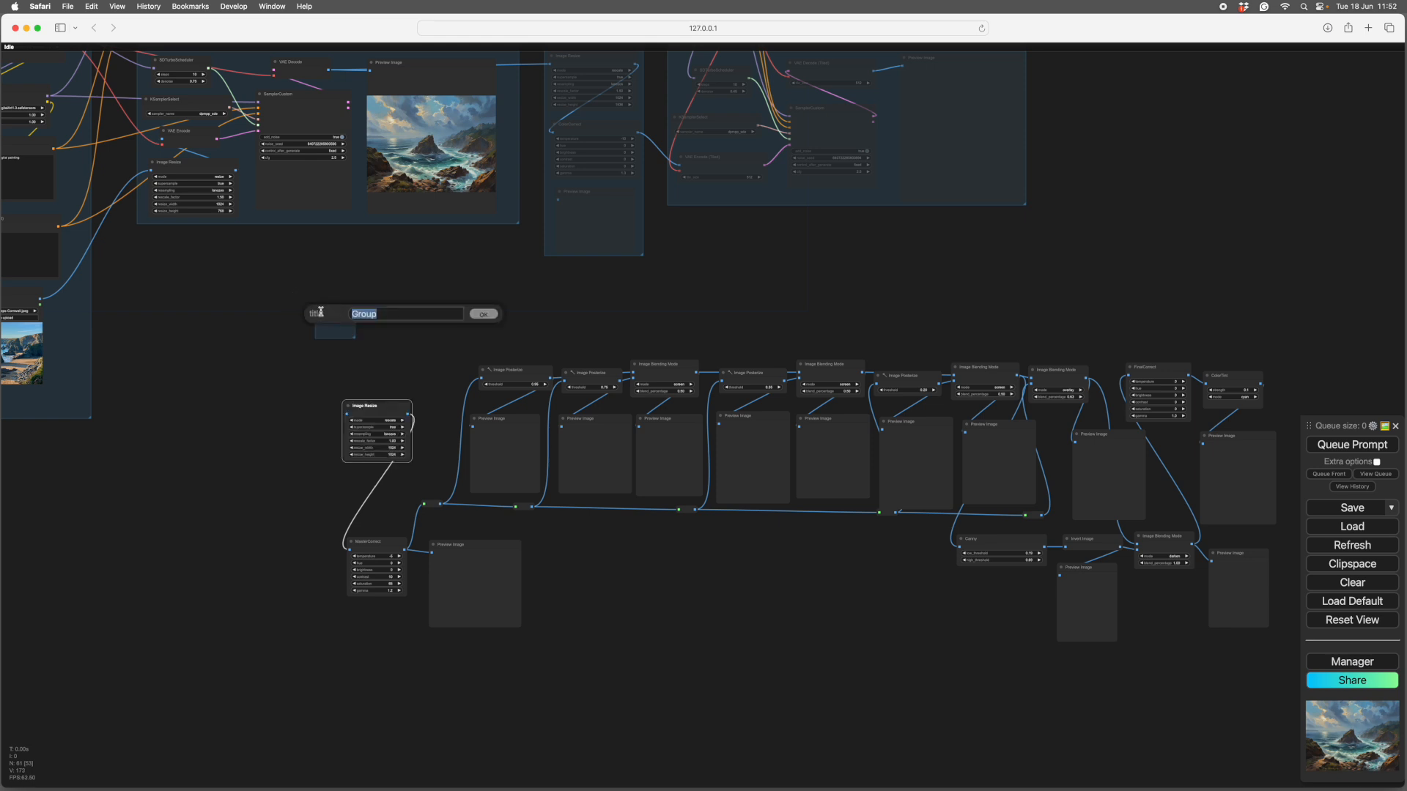
pyautogui.write('Posterise')
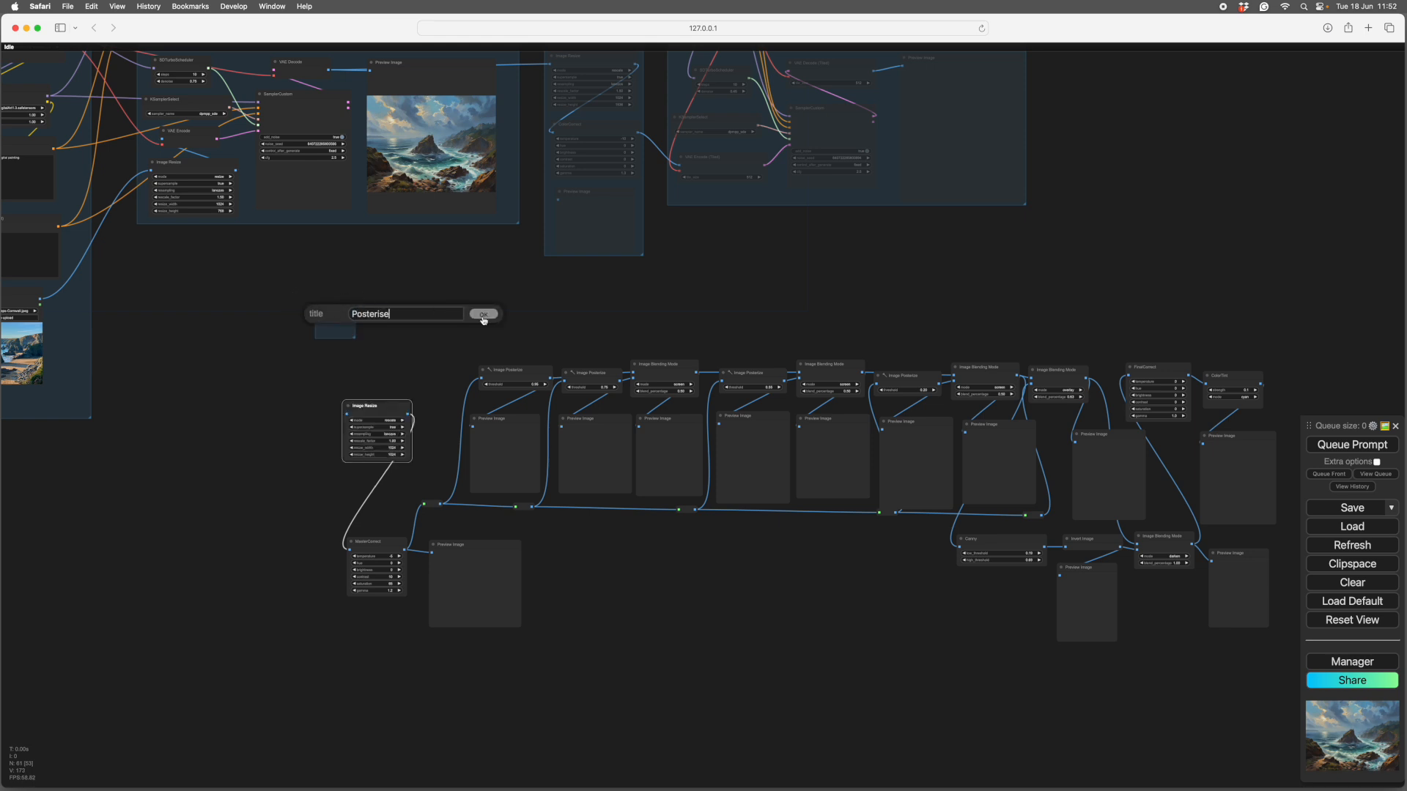
pyautogui.click(484, 313)
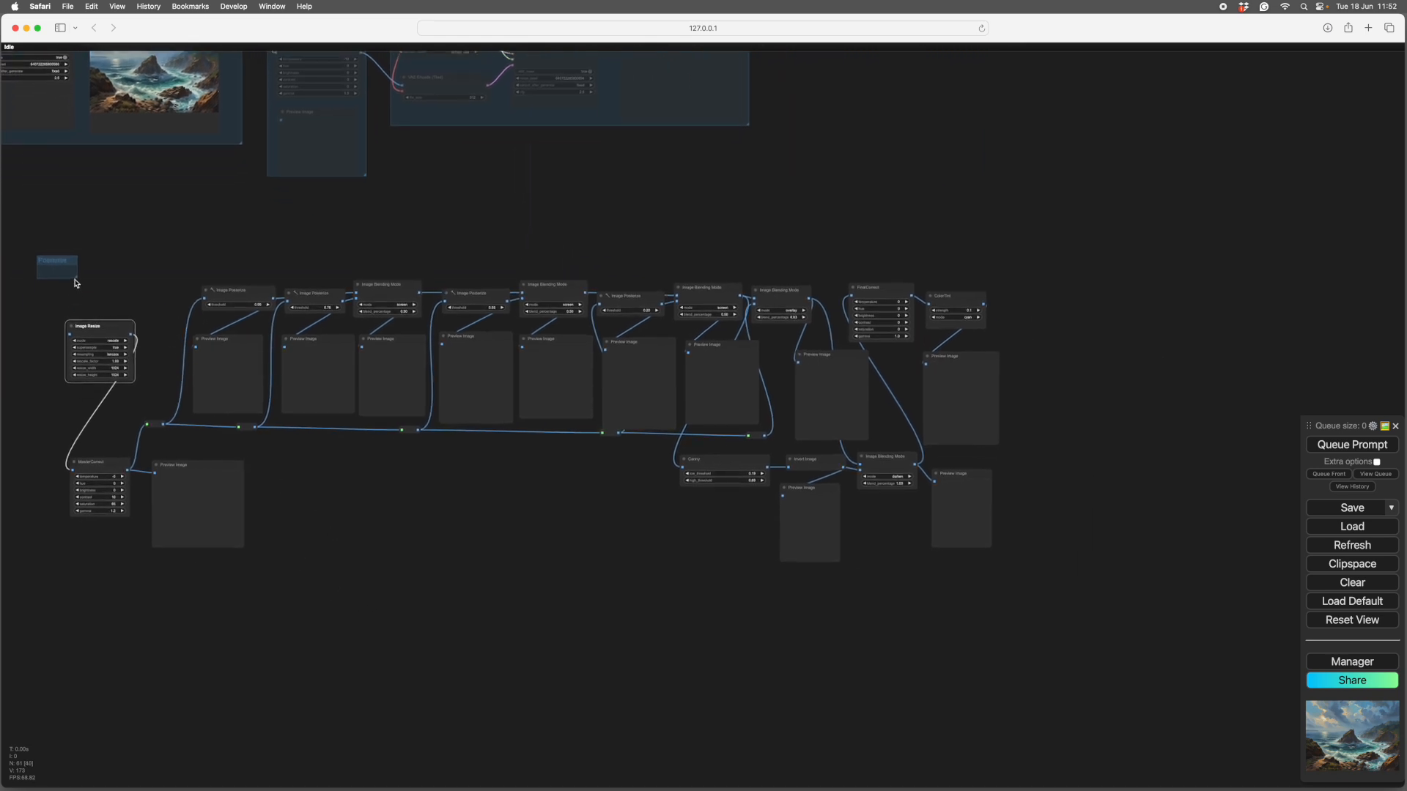
pyautogui.moveTo(75, 281); pyautogui.dragTo(206, 367)
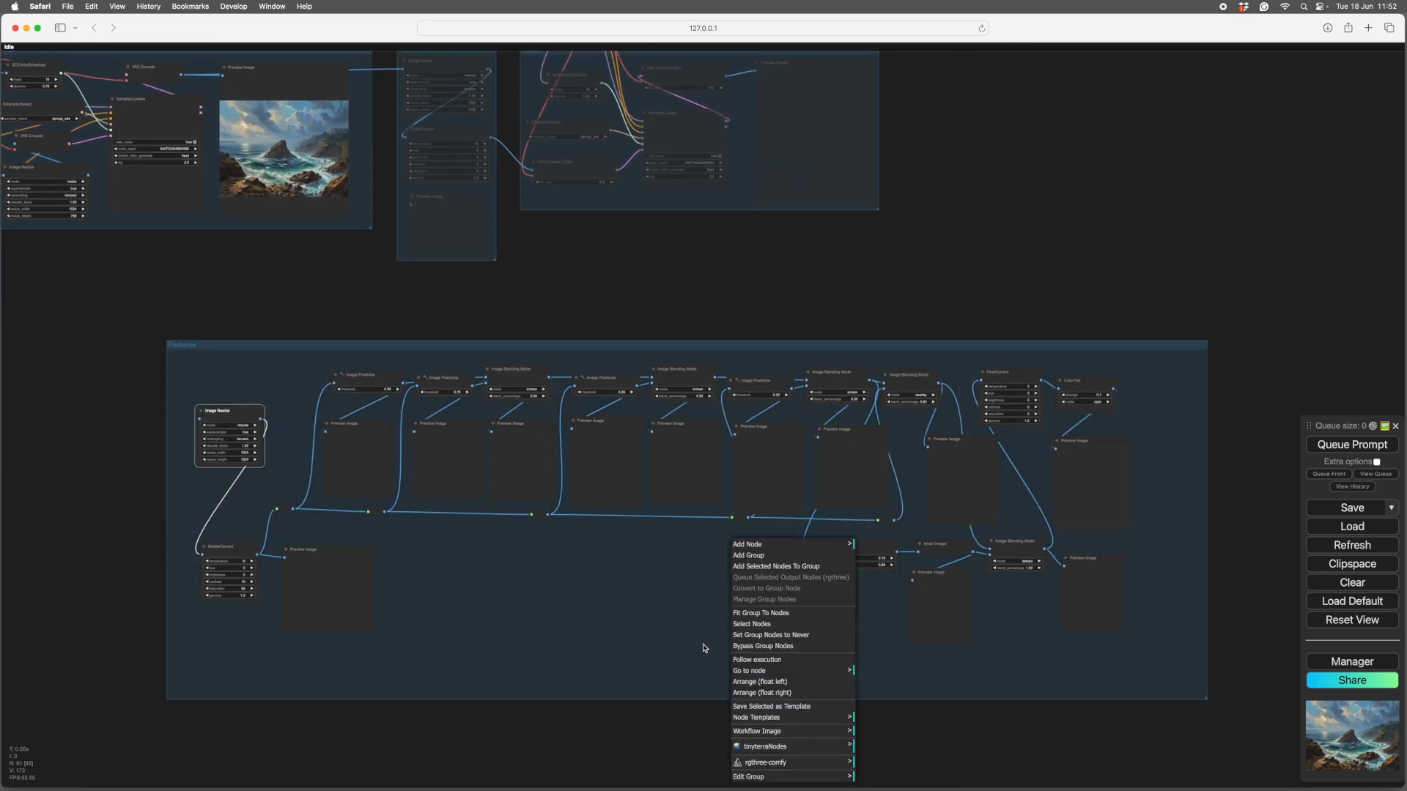
# - Fit the Posterise group to its nodes and queue the prompt to fill its mask and line-art previews
pyautogui.click(704, 648)
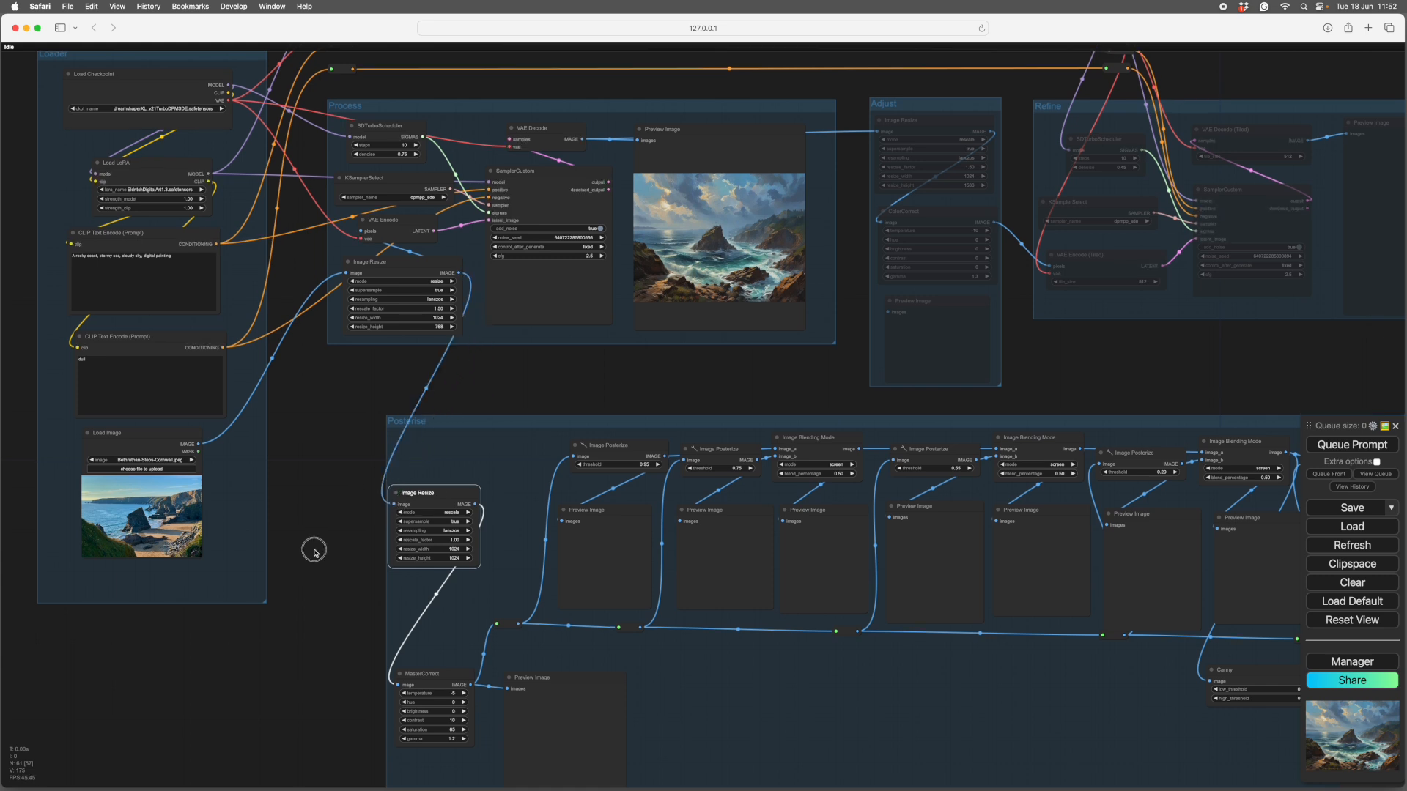
pyautogui.click(549, 352)
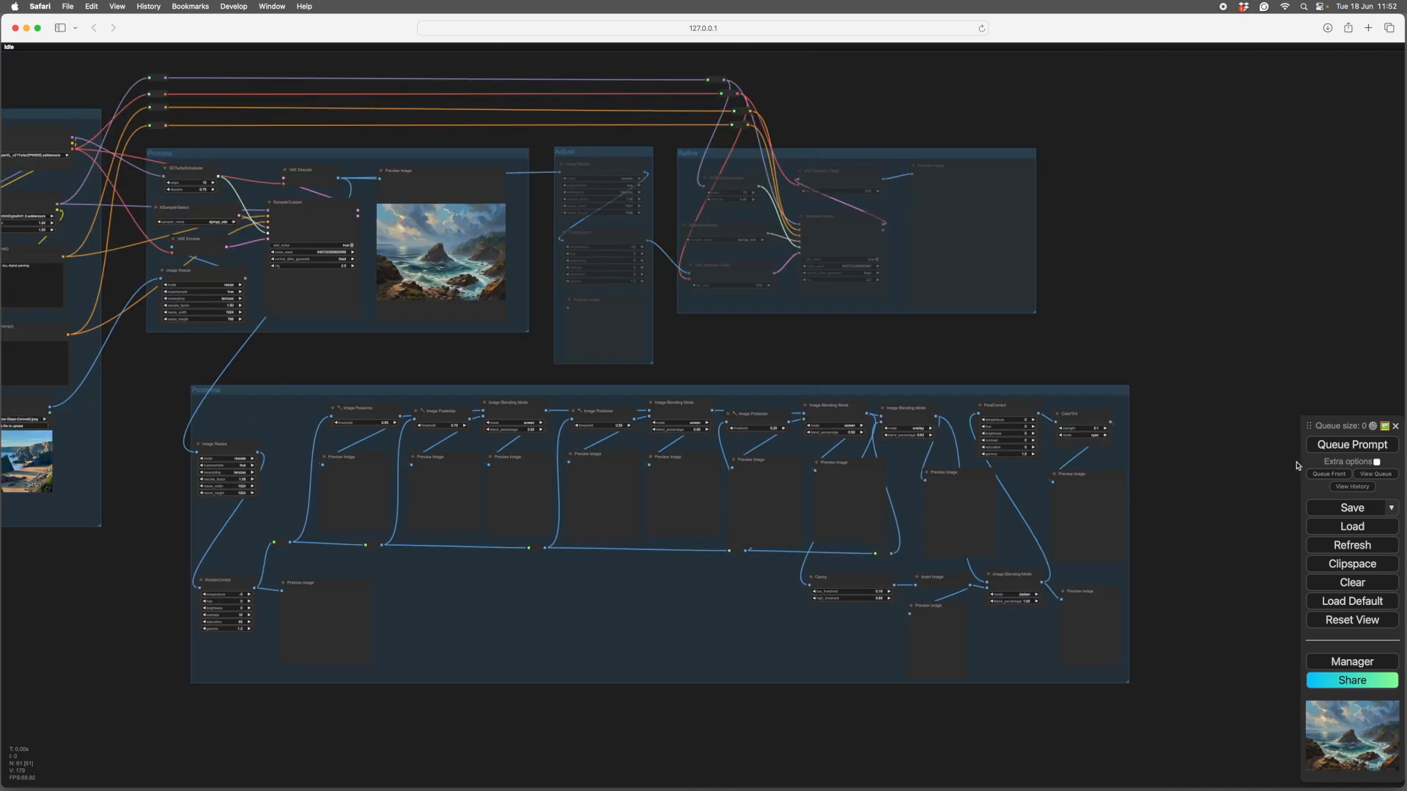
pyautogui.click(1351, 445)
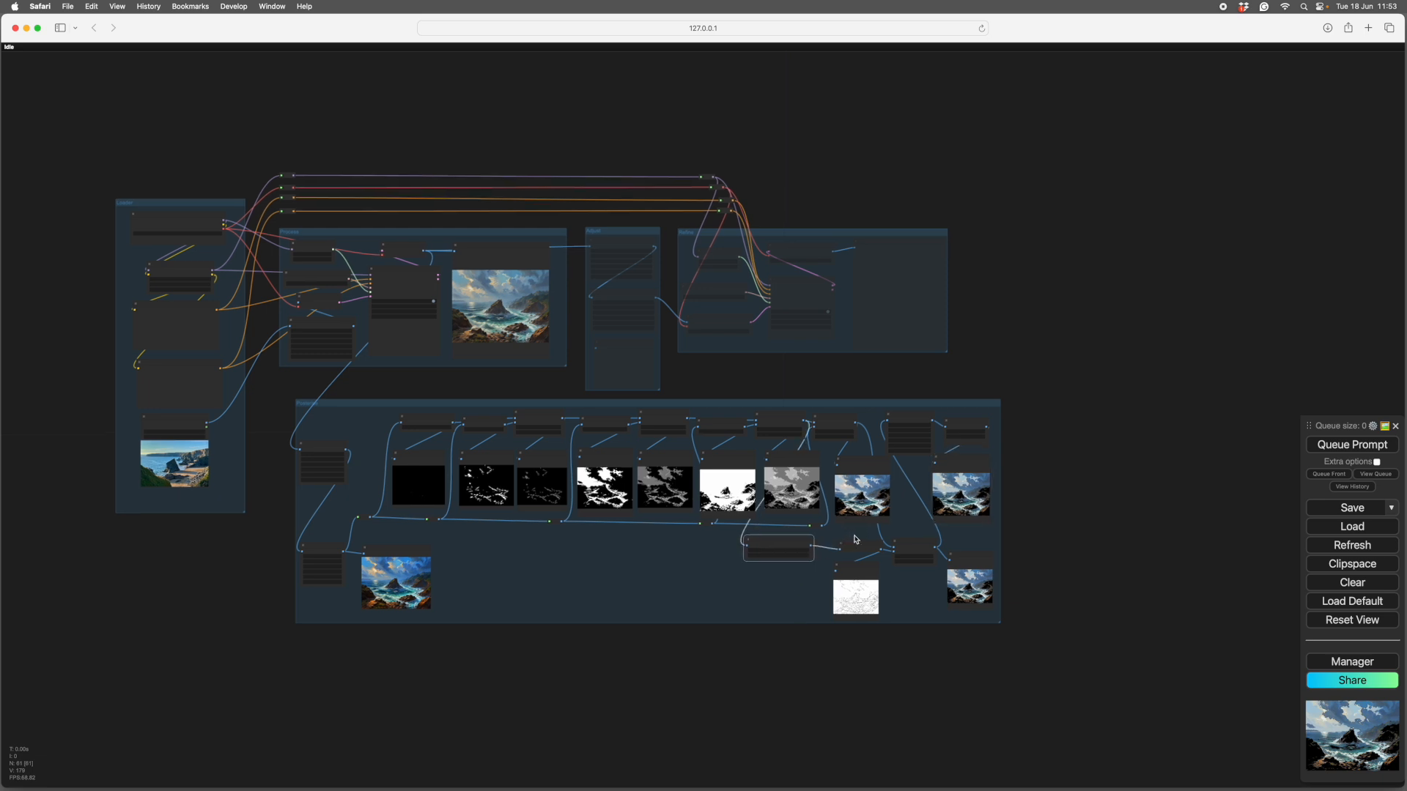
pyautogui.moveTo(778, 547); pyautogui.dragTo(914, 540)
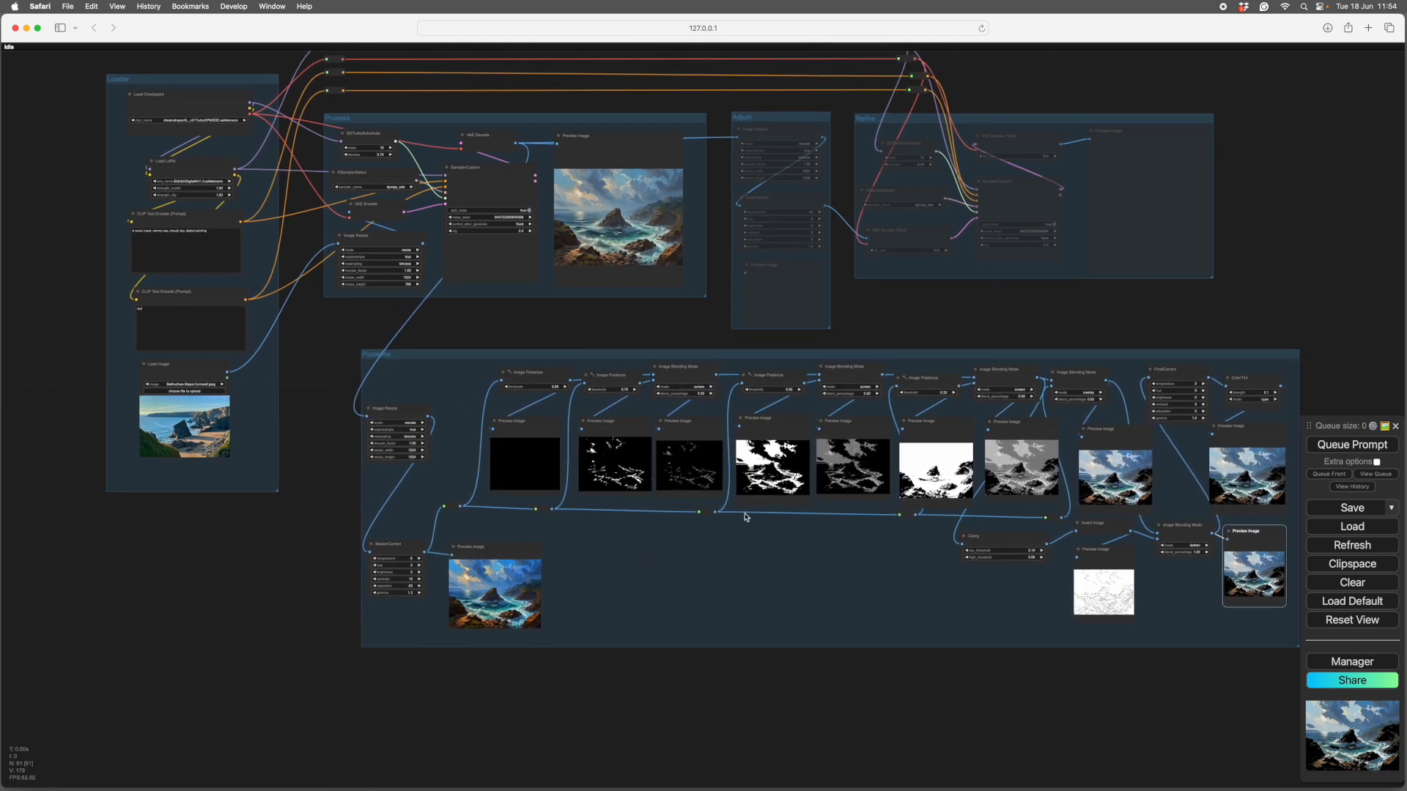
pyautogui.rightClick(746, 516)
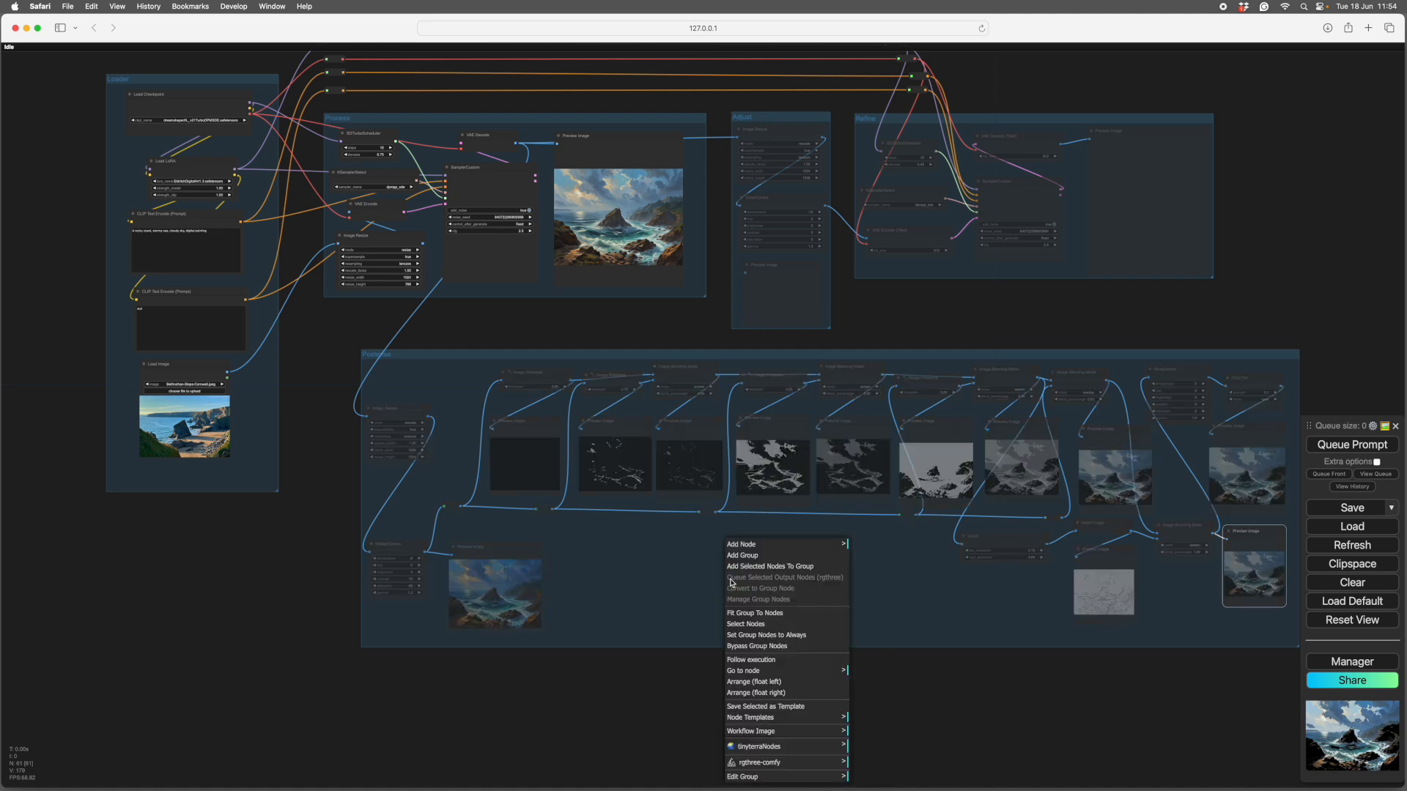
pyautogui.click(793, 684)
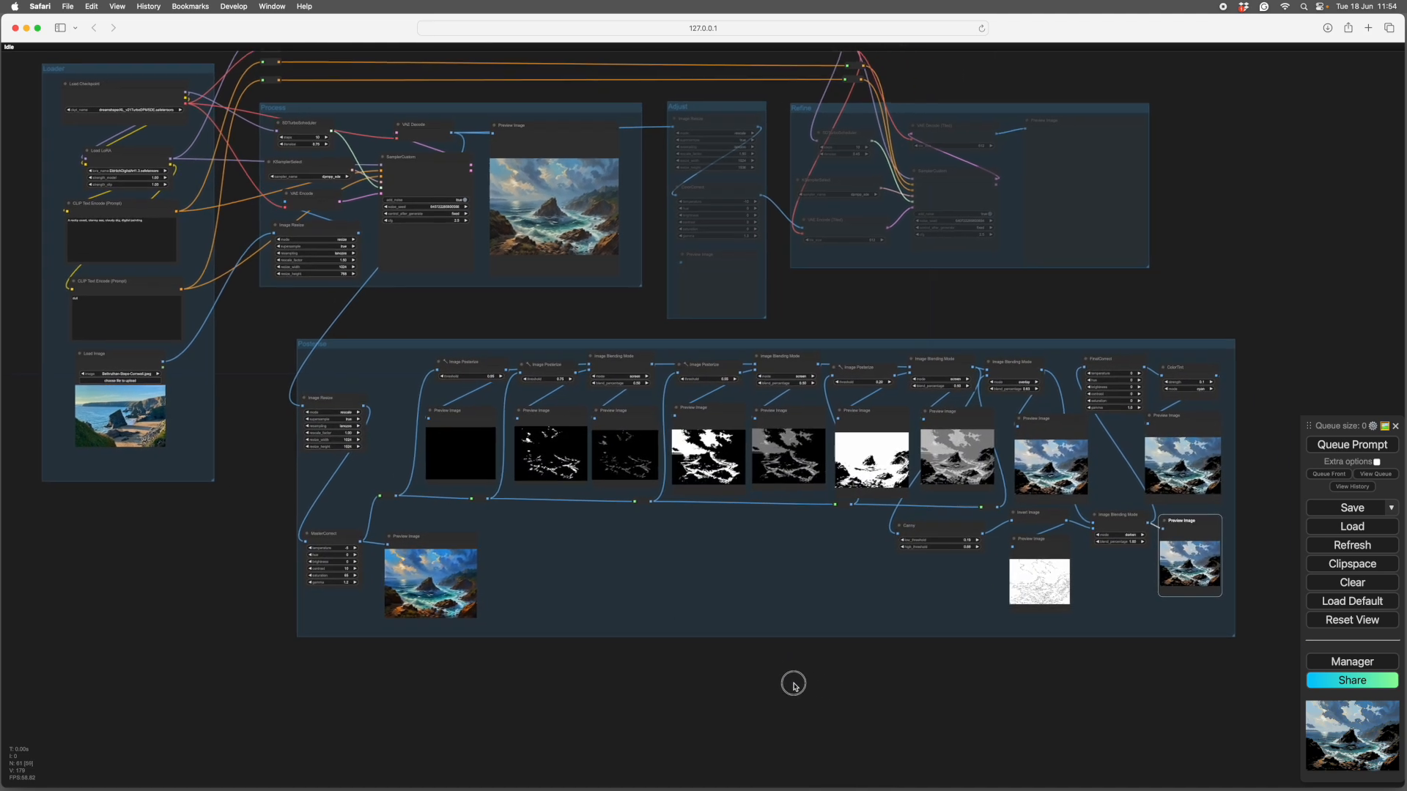